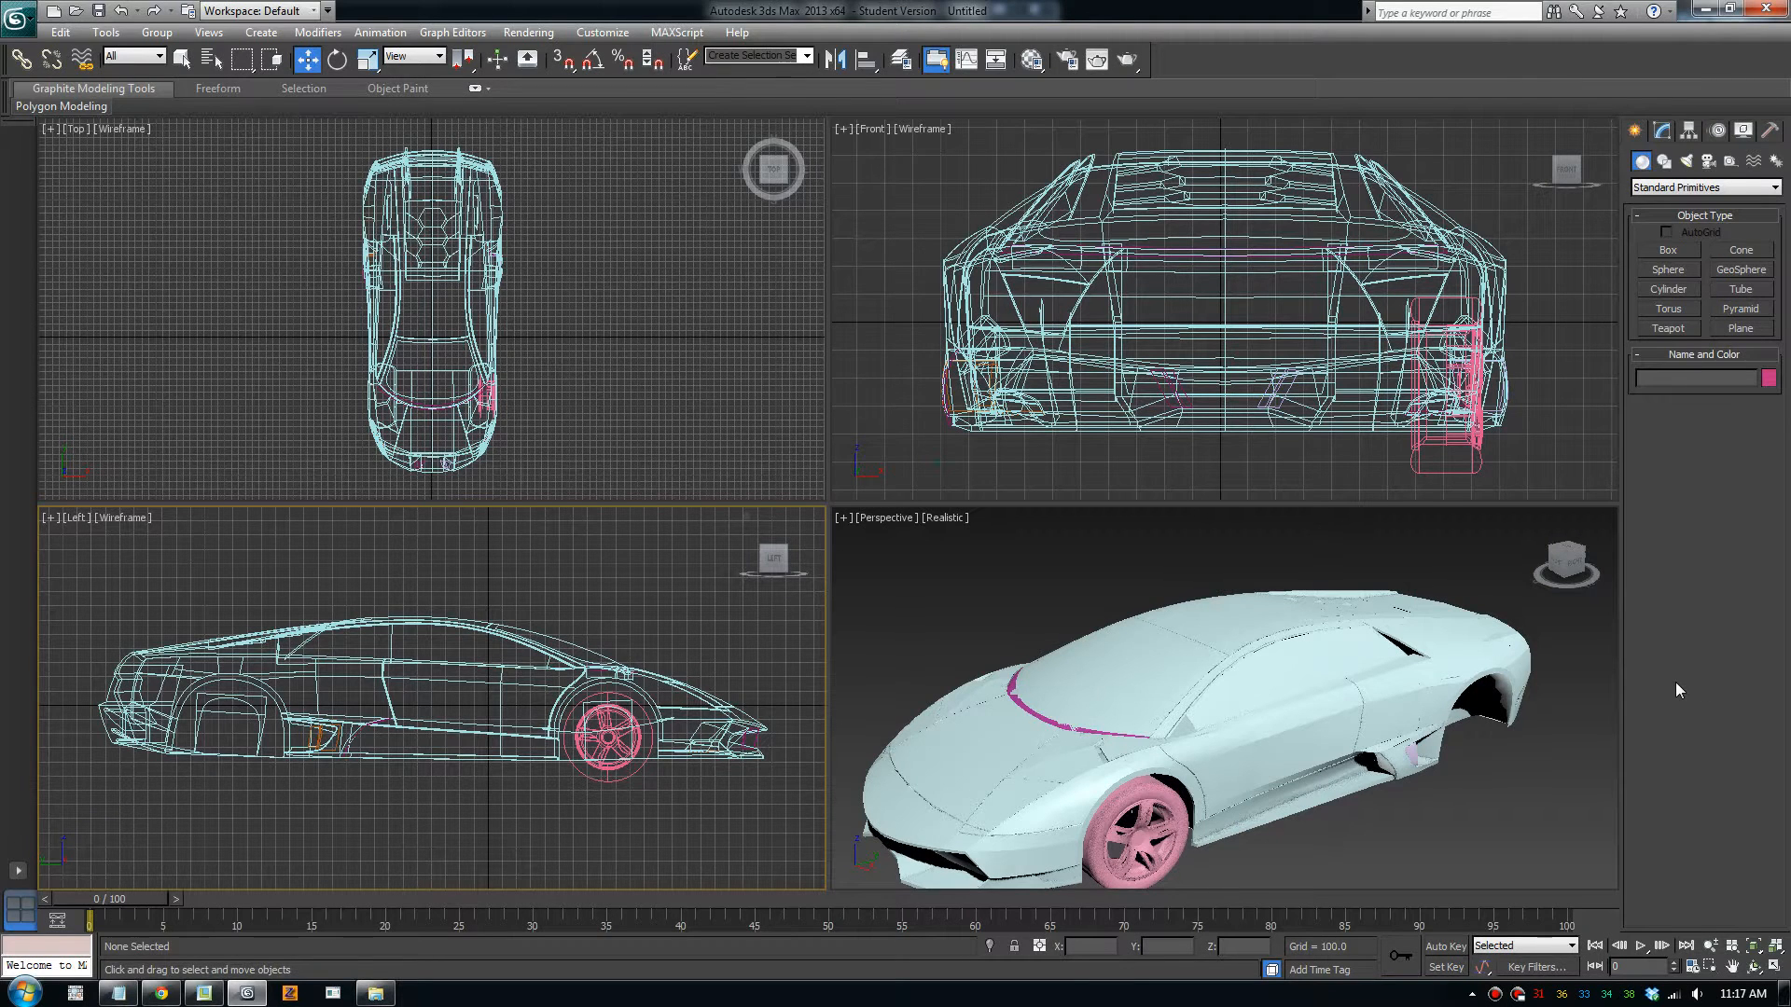
pyautogui.moveTo(616, 401)
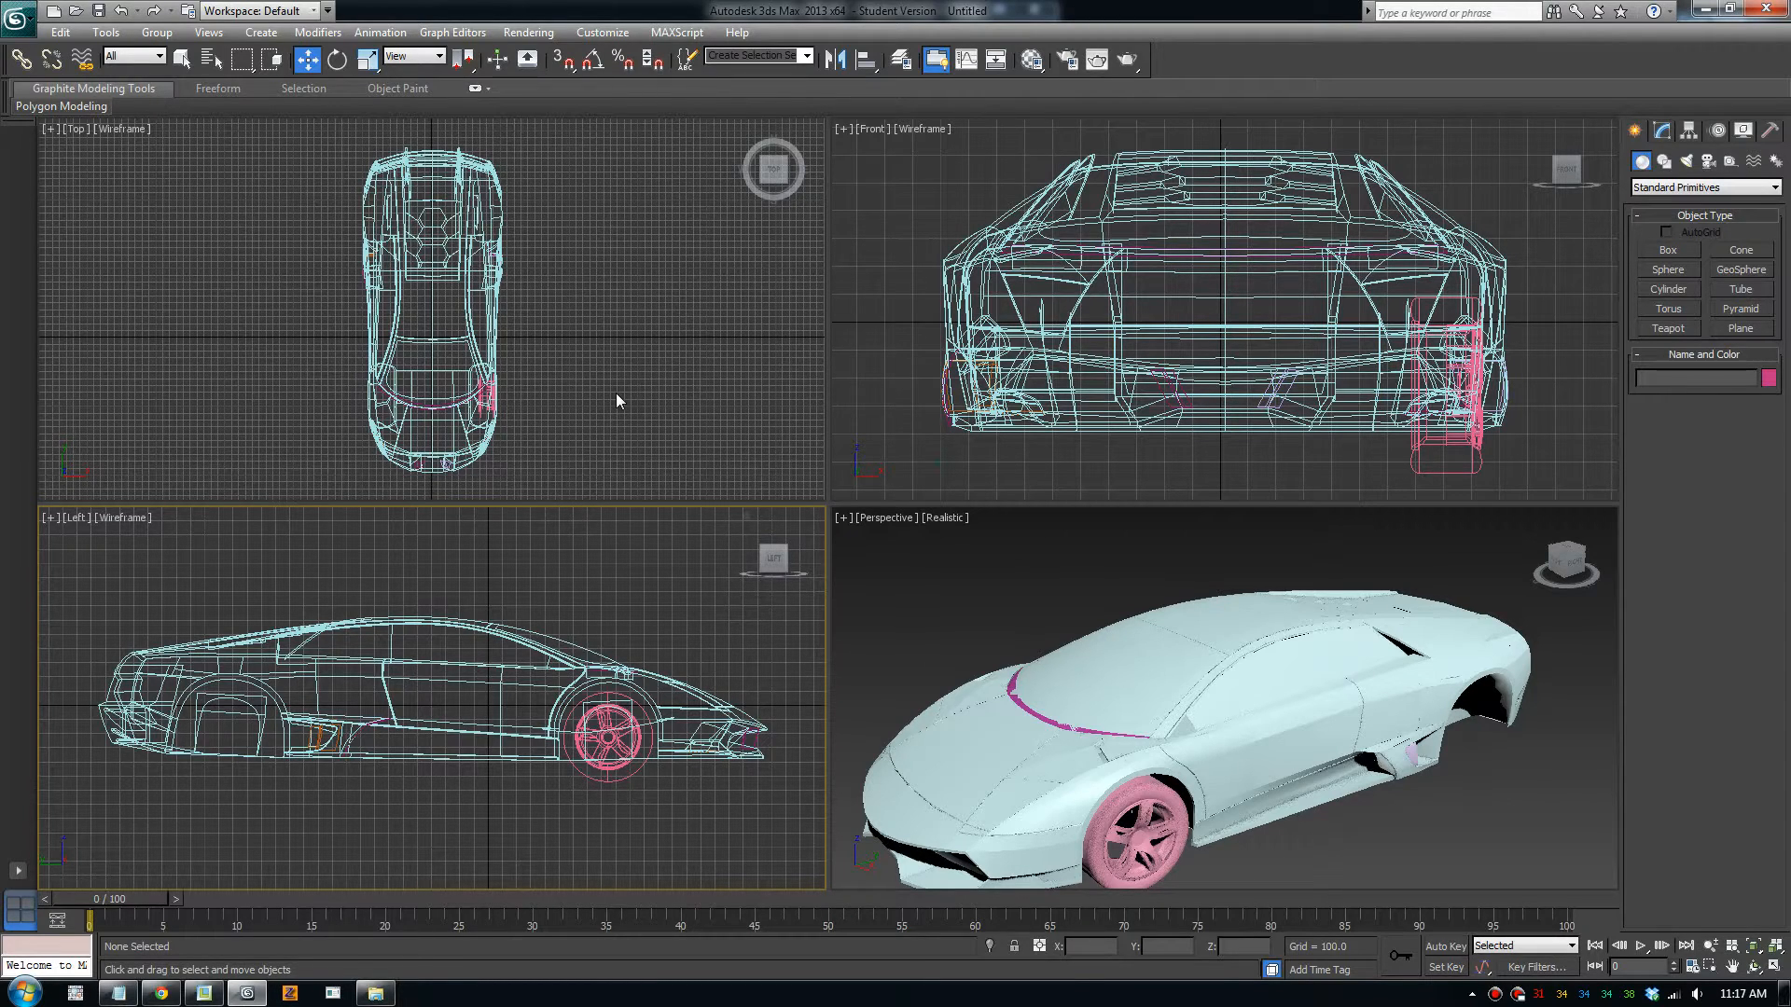
pyautogui.moveTo(652, 396)
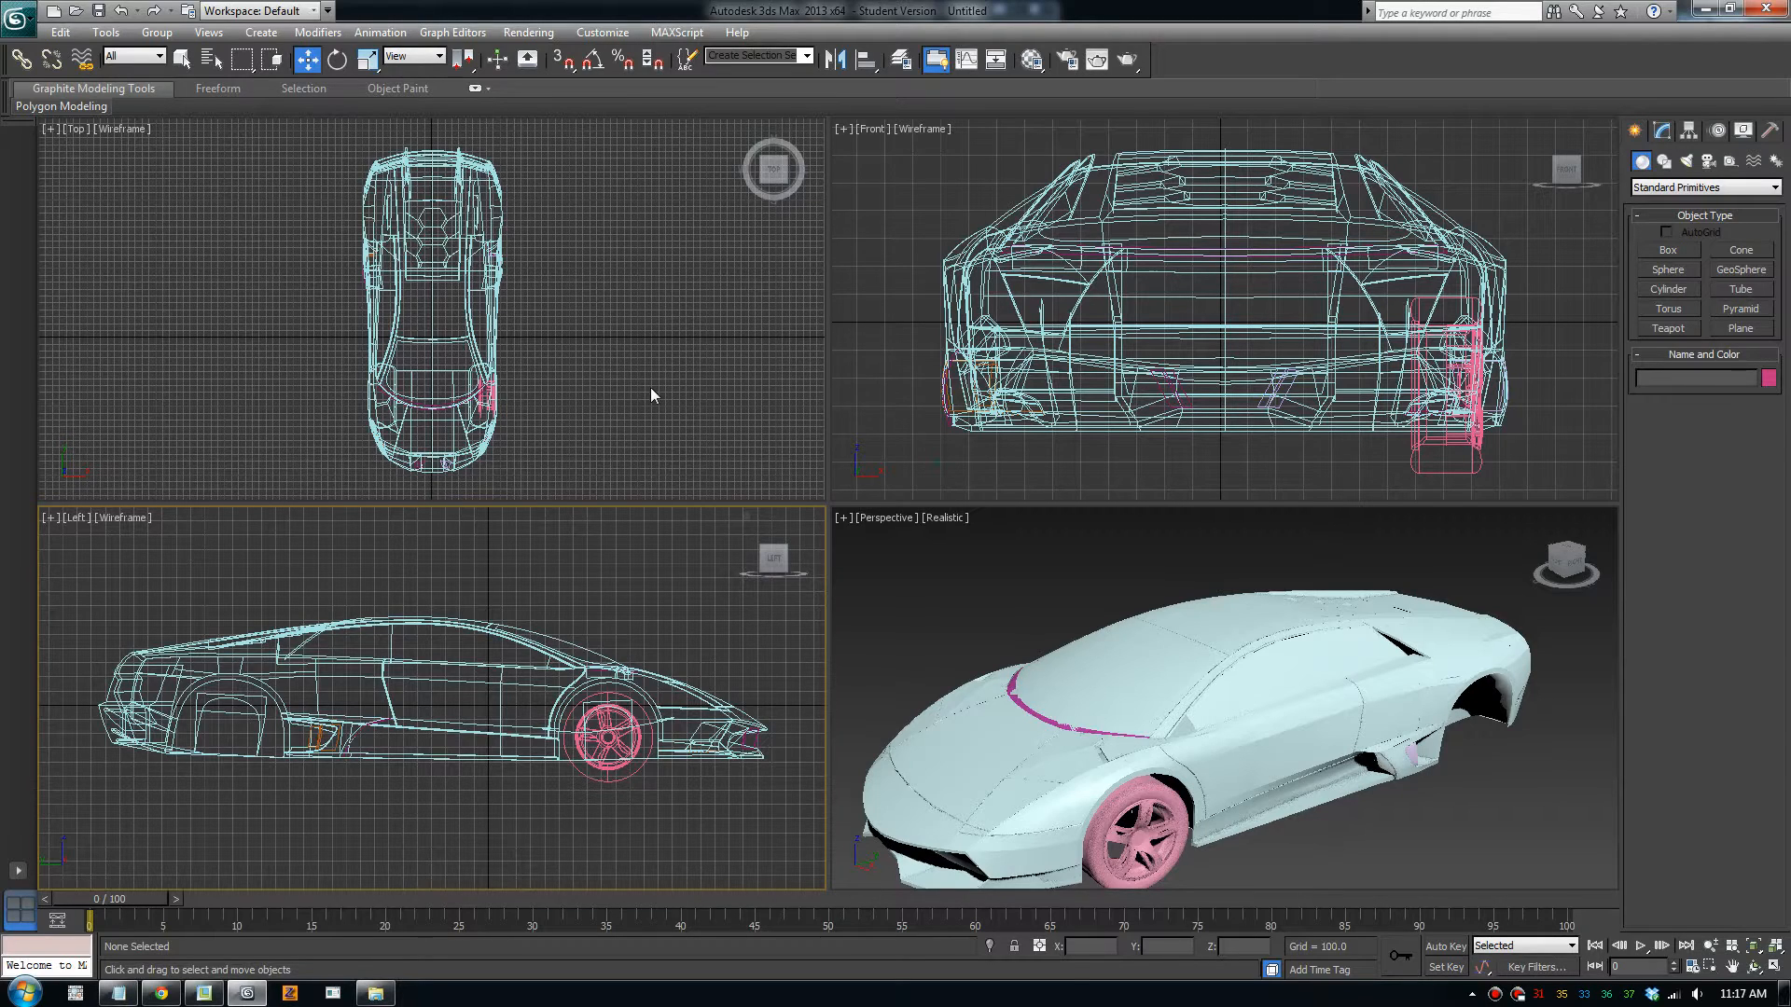
pyautogui.moveTo(666, 413)
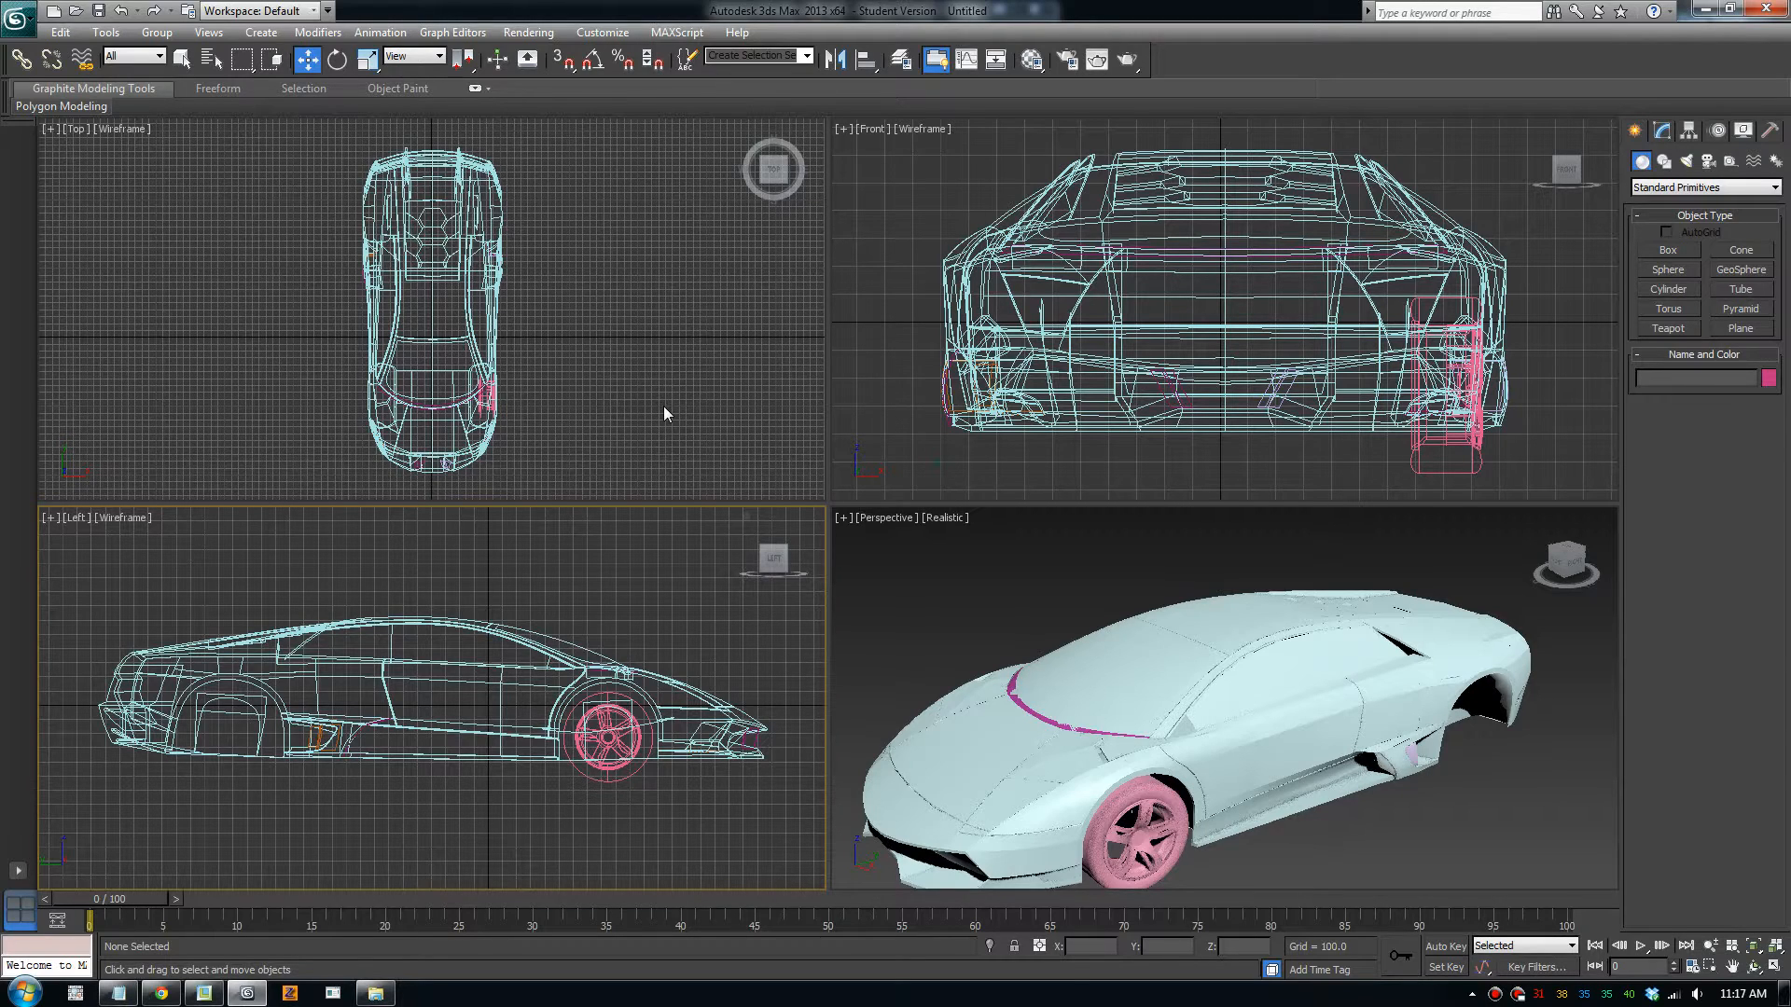
pyautogui.moveTo(785, 498)
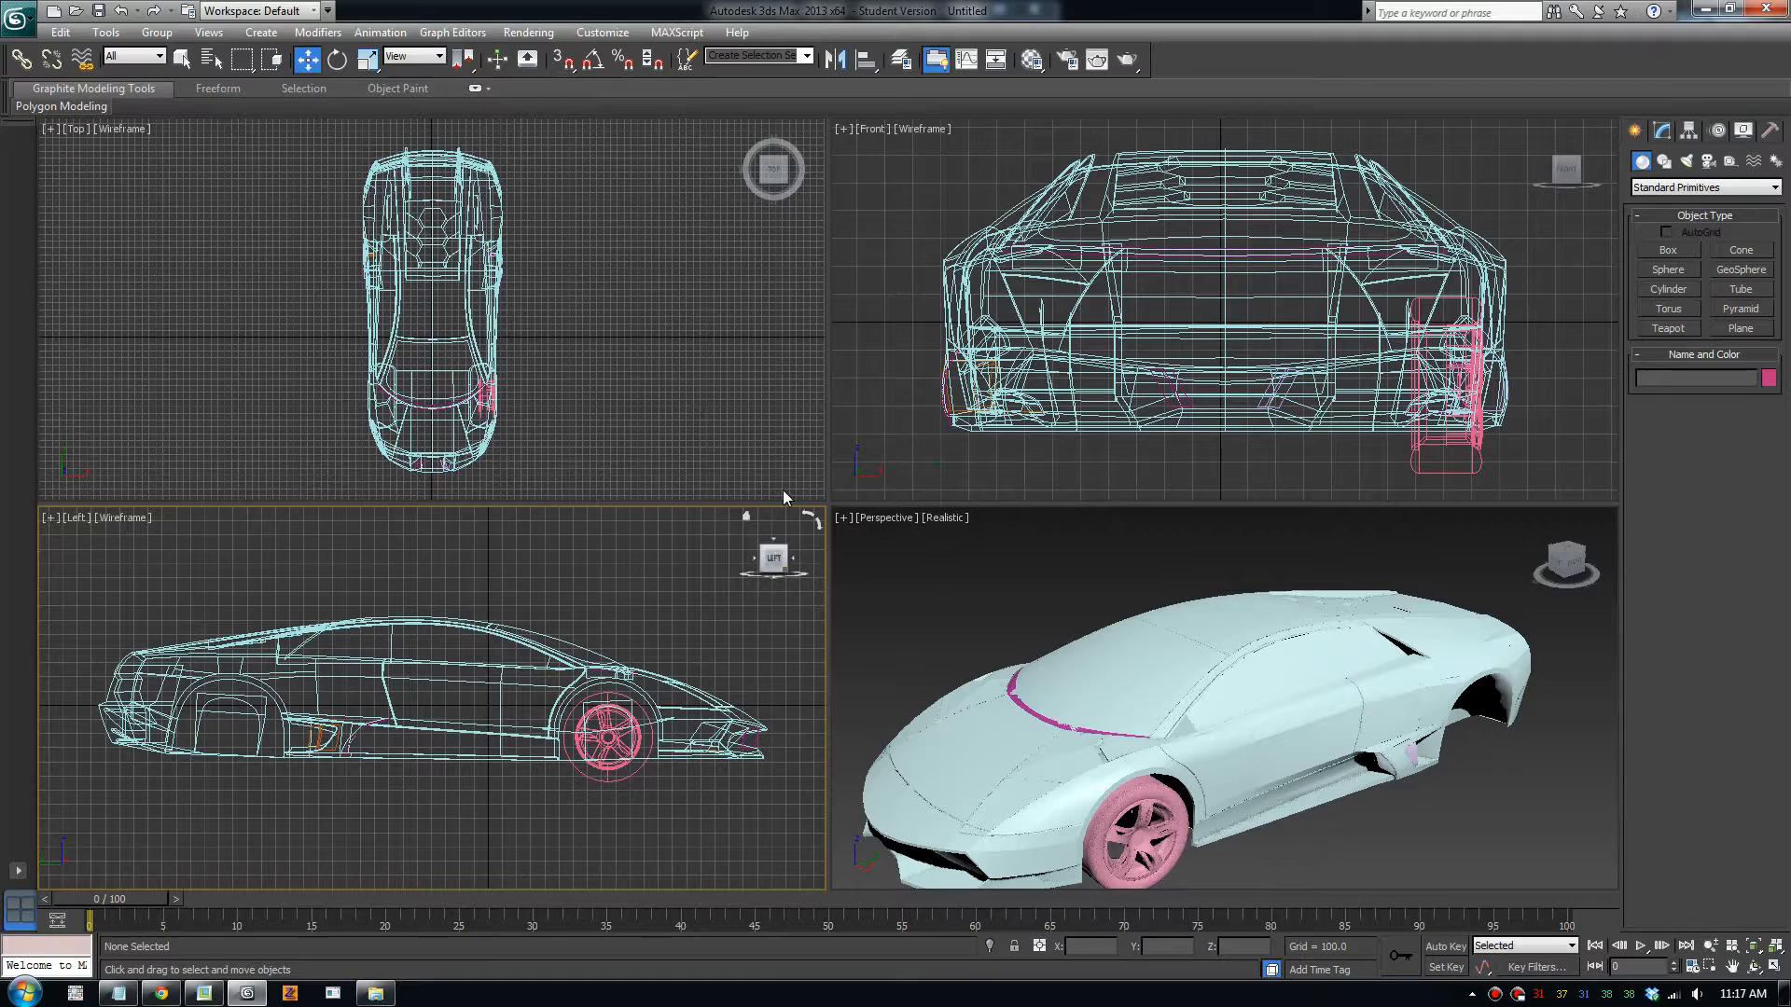
pyautogui.moveTo(414, 320)
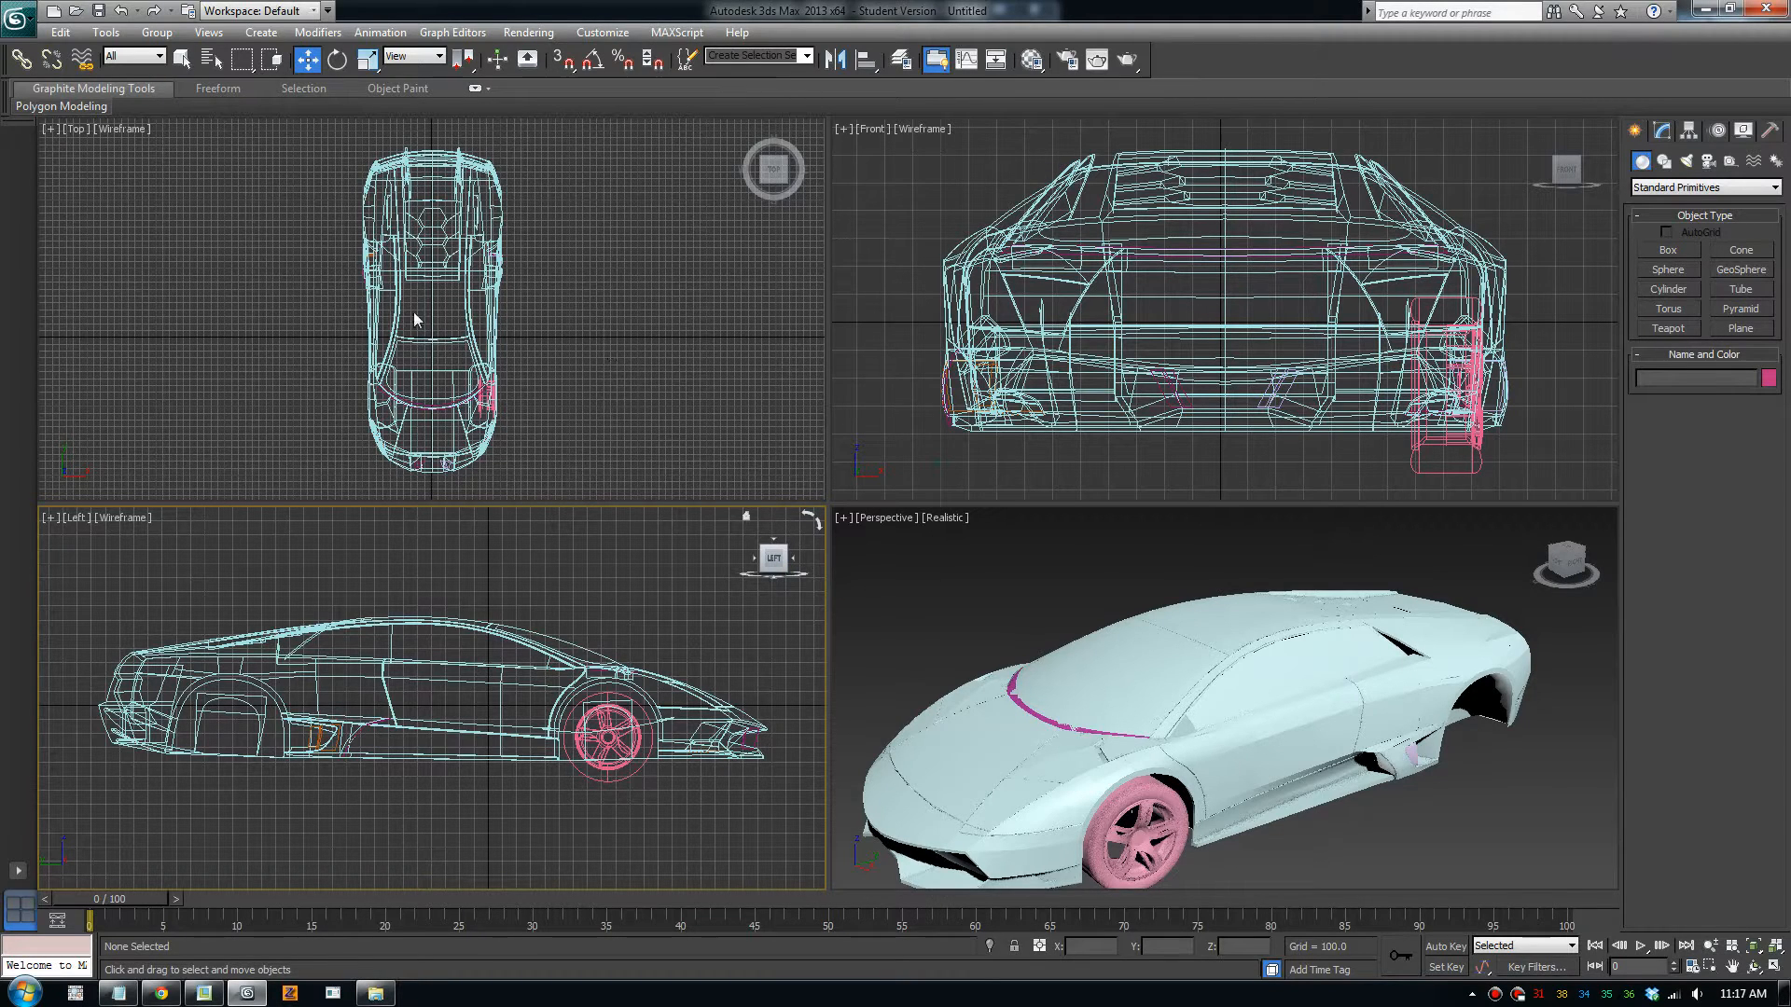
pyautogui.moveTo(289, 199)
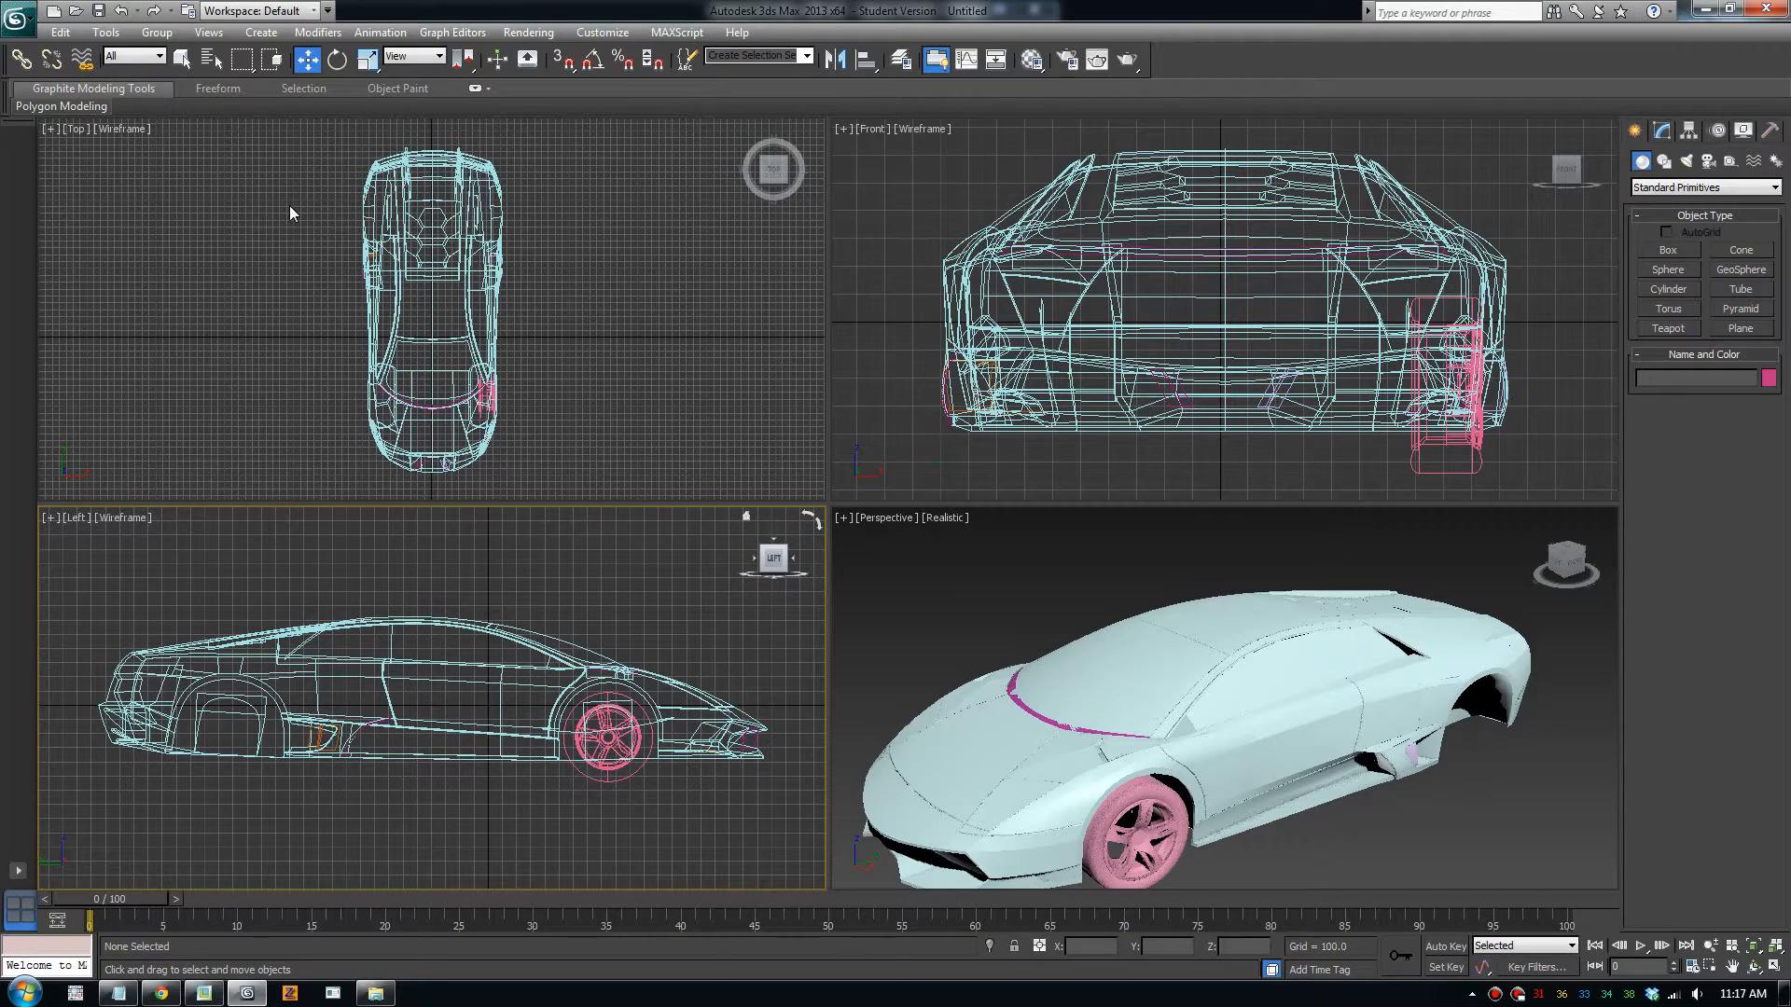
pyautogui.moveTo(893, 561)
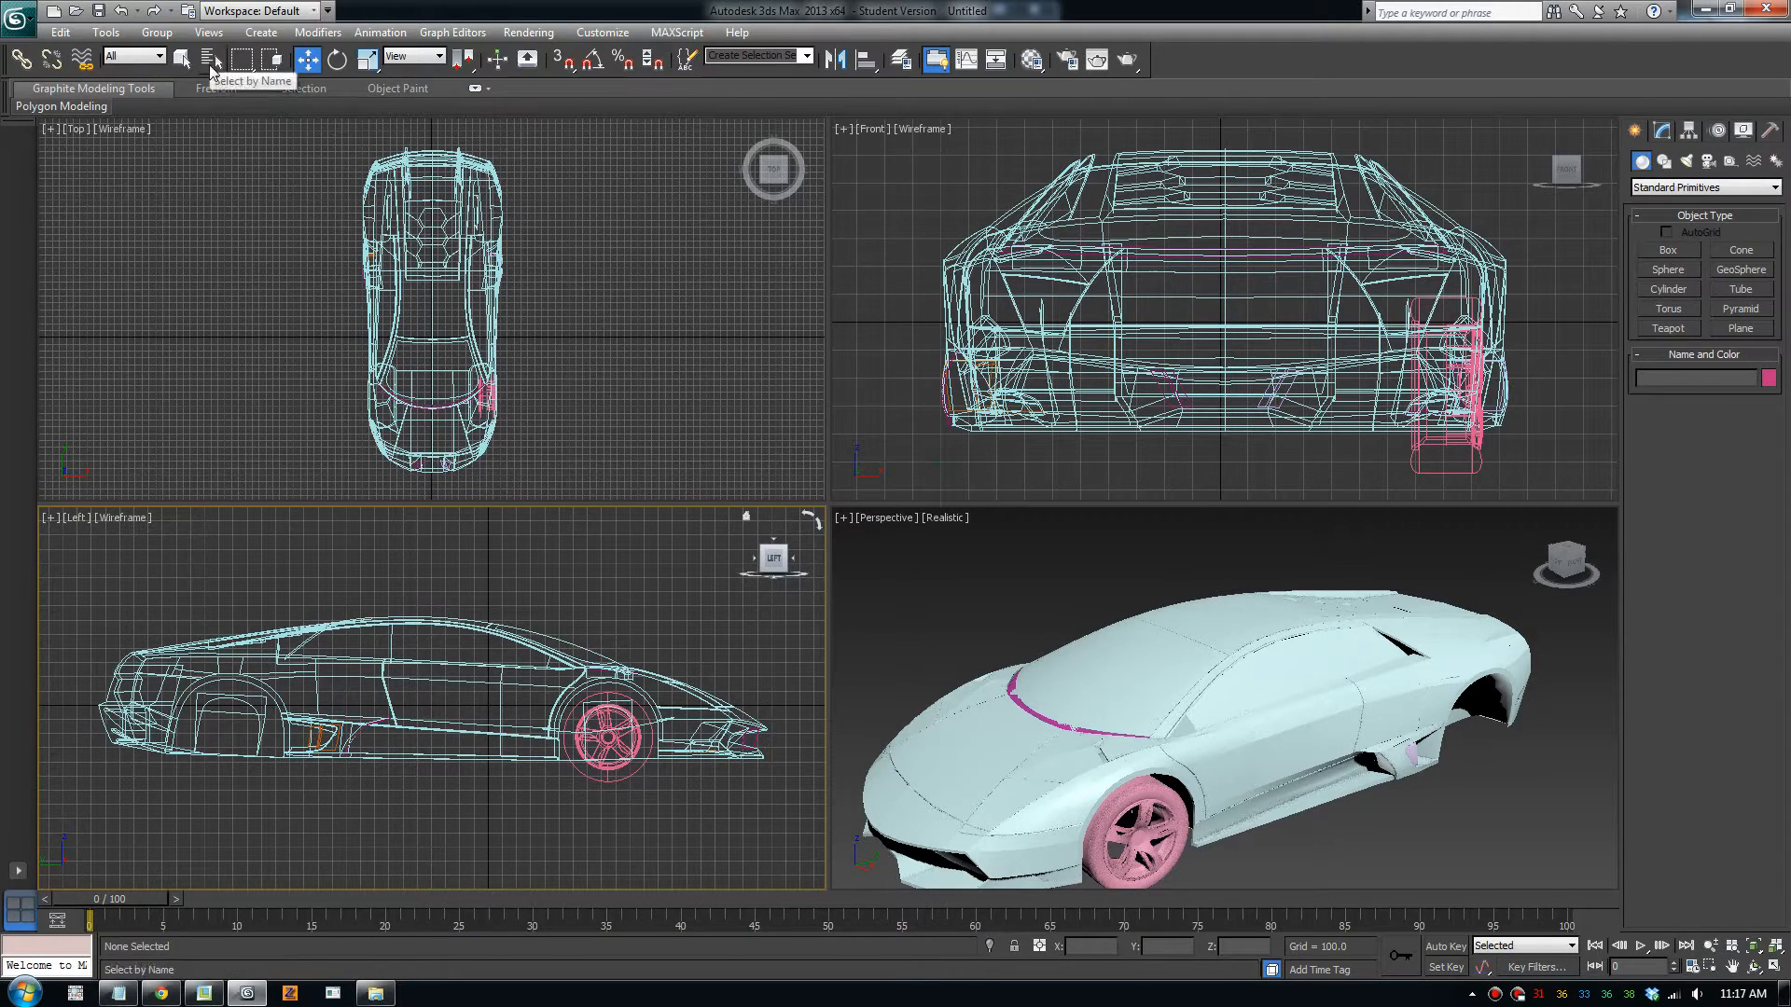
# Expand the LAMBO21 groups in Select by Name and select the full 27-object hierarchy
pyautogui.click(210, 60)
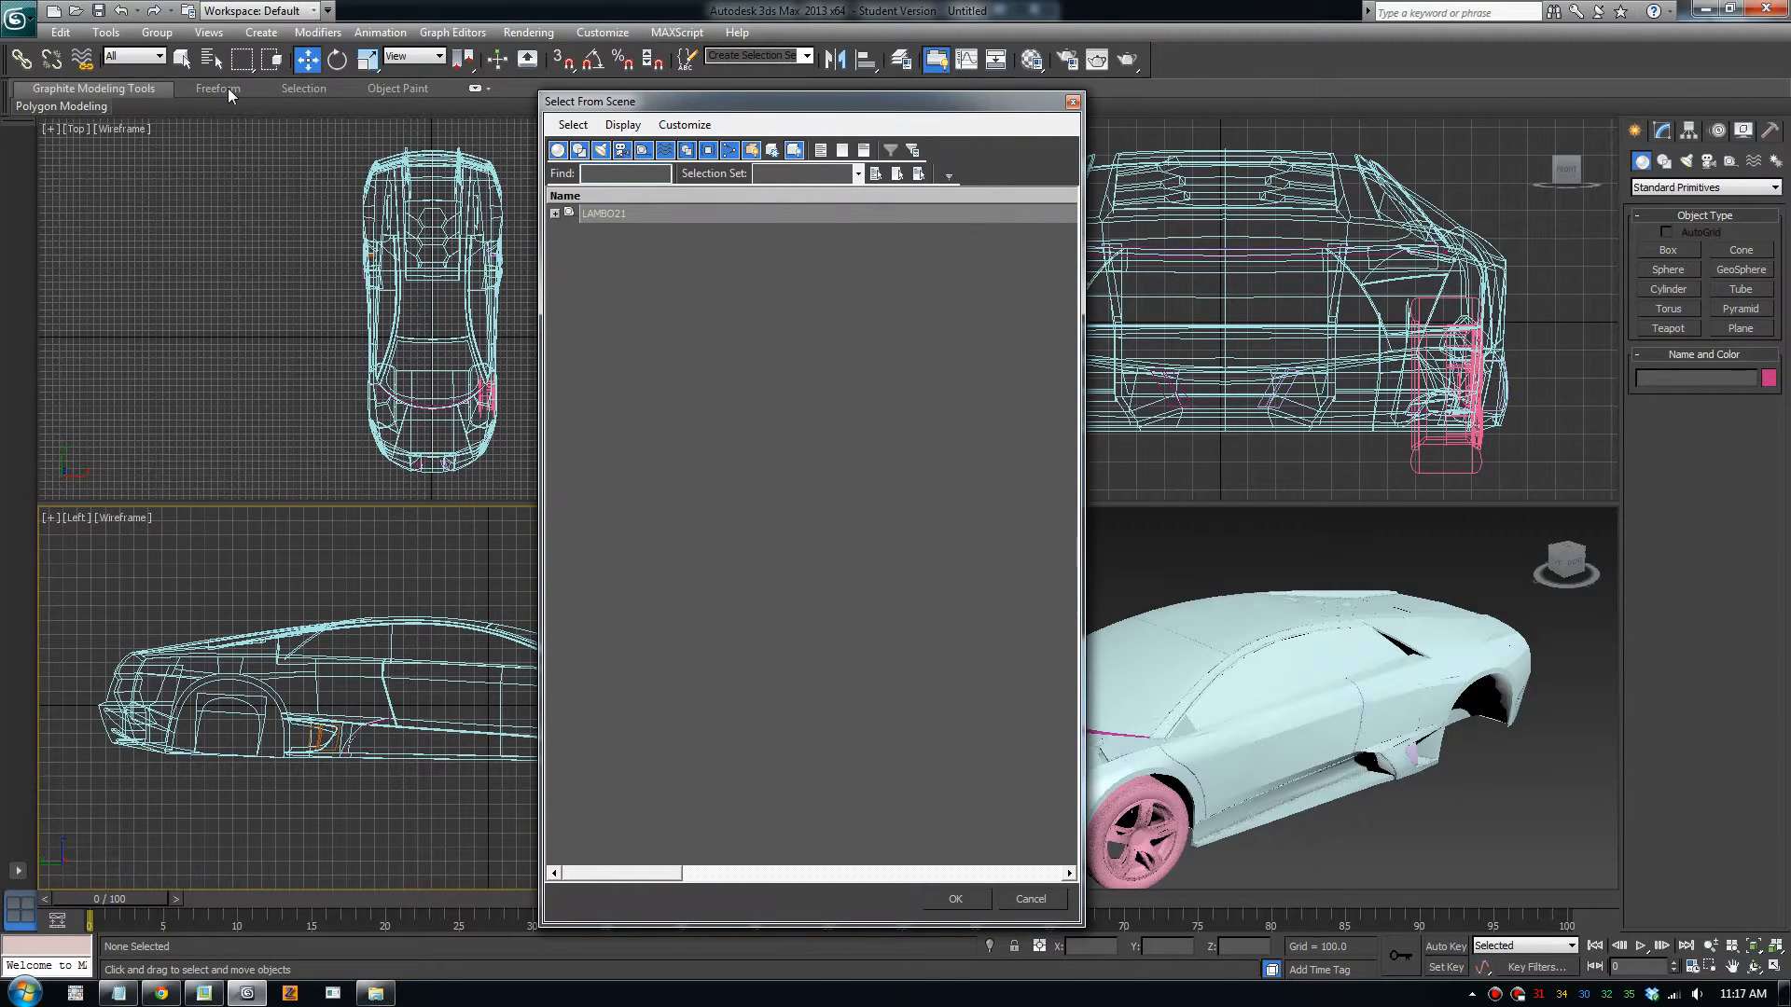
pyautogui.moveTo(568, 285)
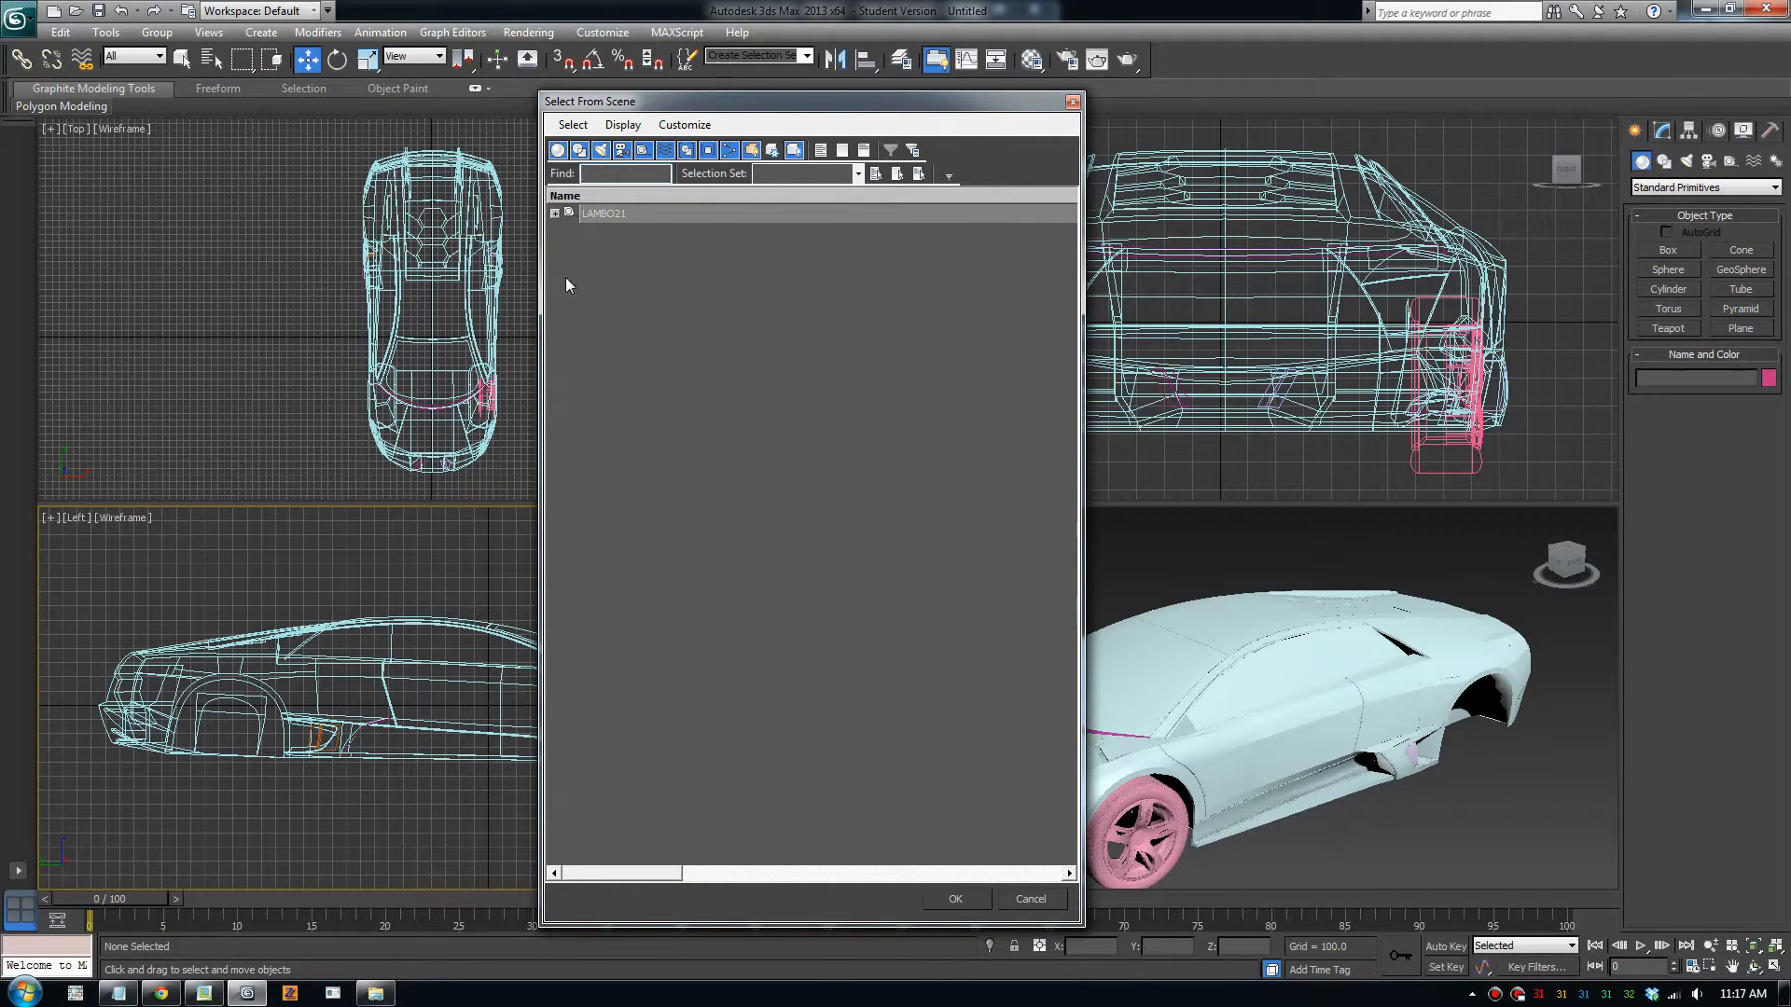
pyautogui.click(555, 214)
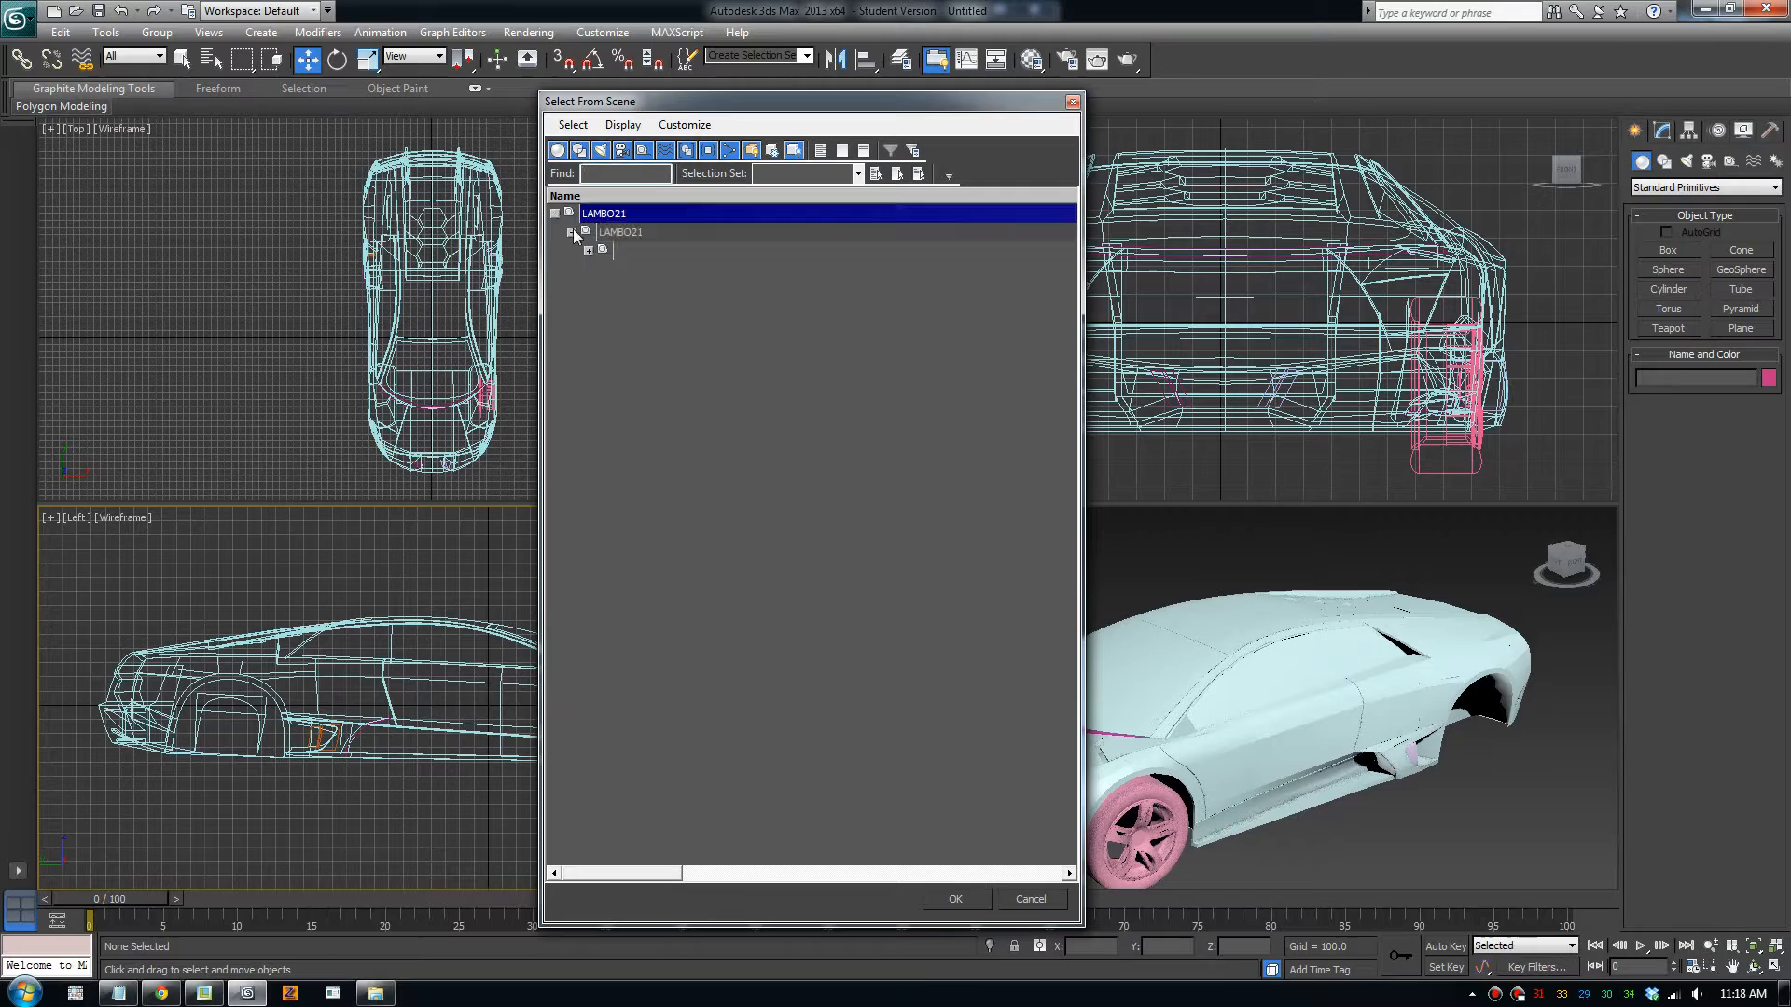
pyautogui.click(587, 249)
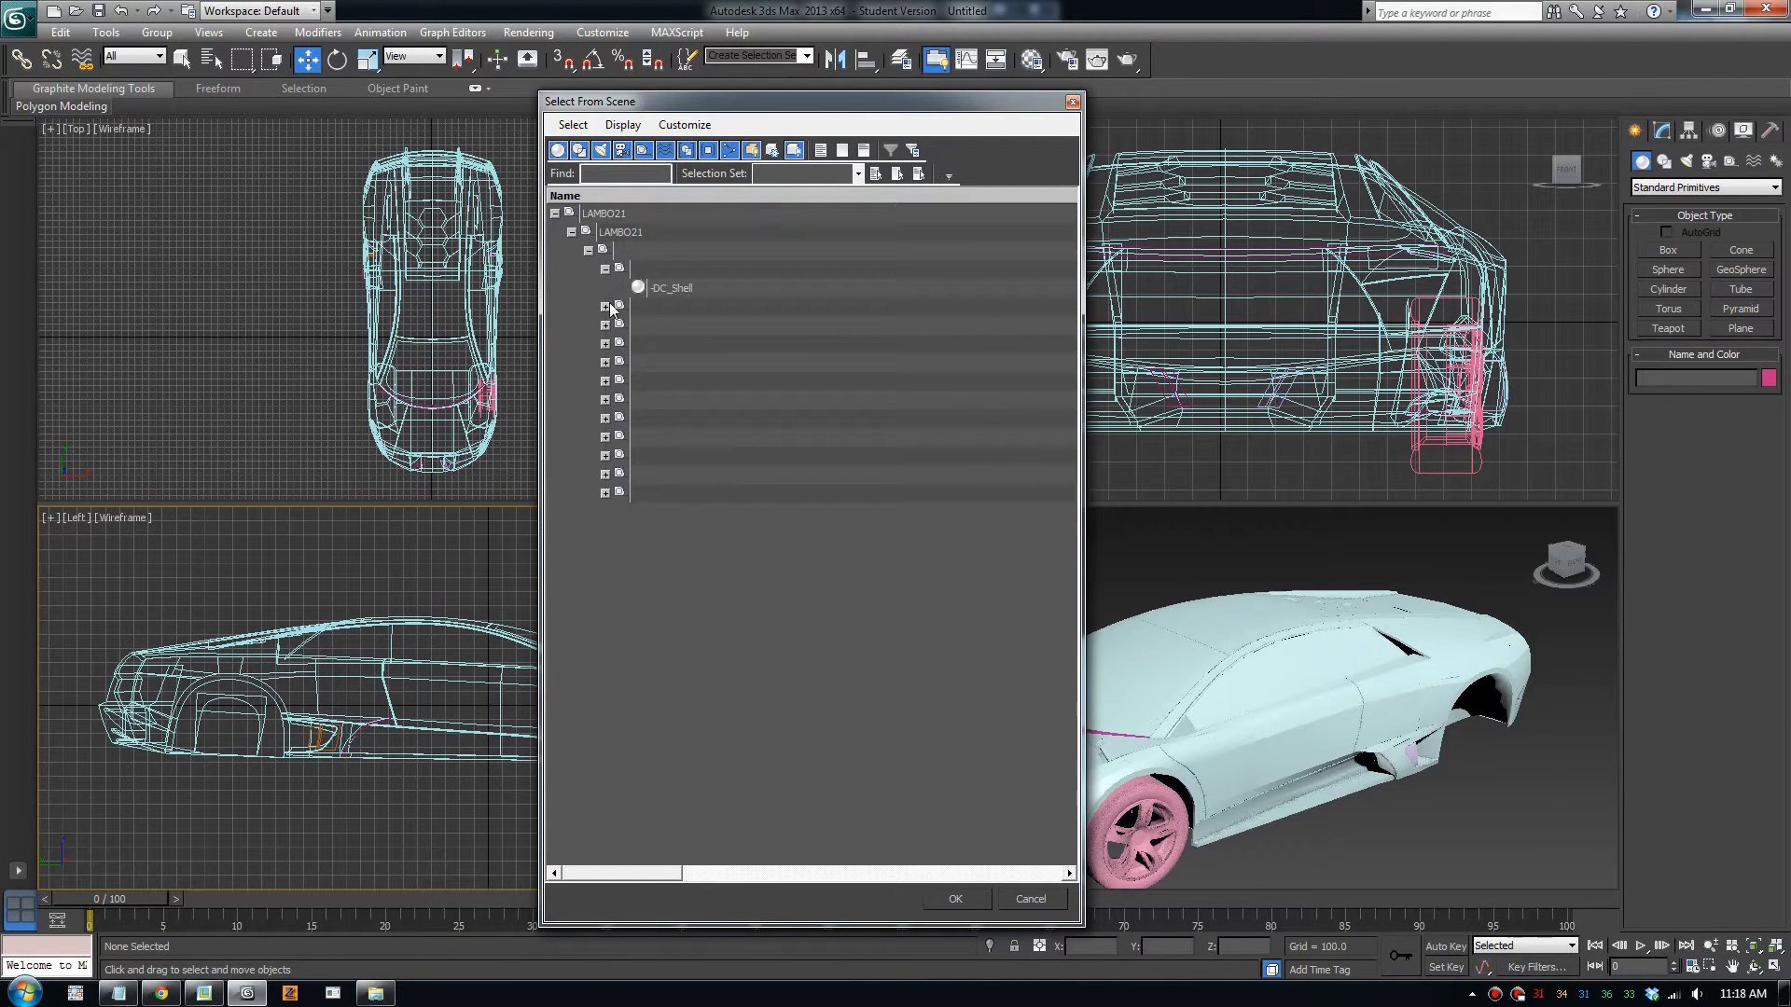
pyautogui.click(606, 325)
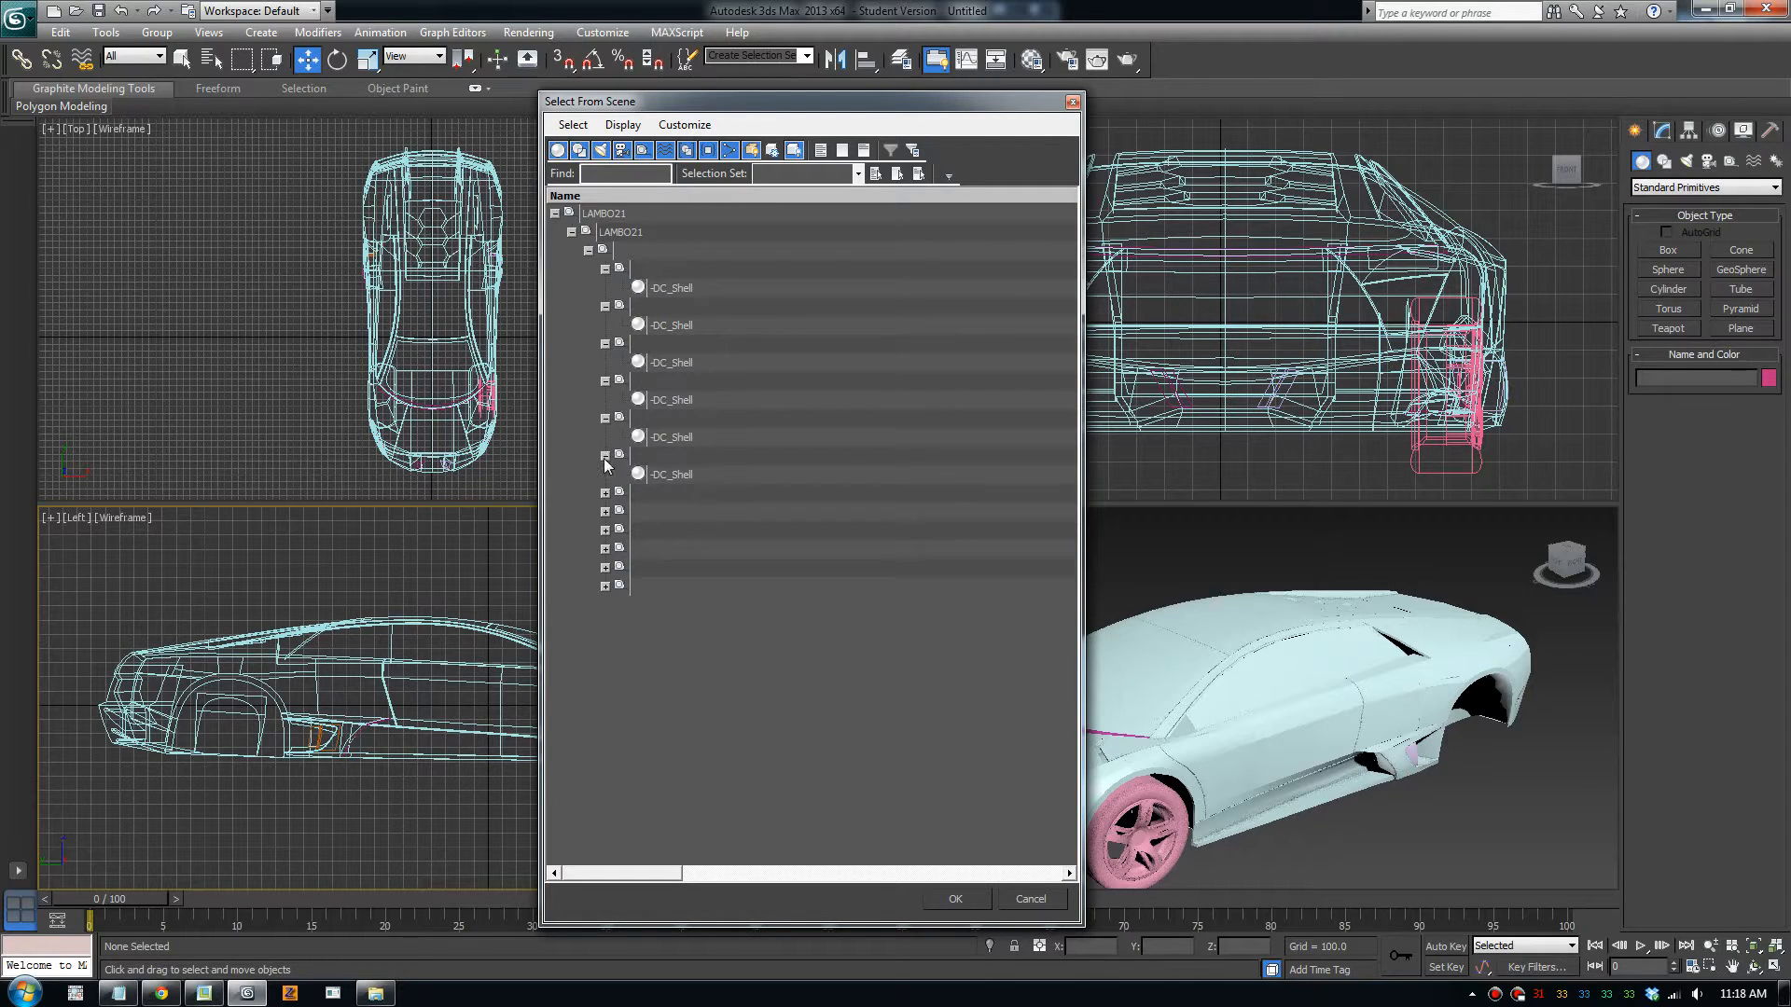
pyautogui.click(606, 214)
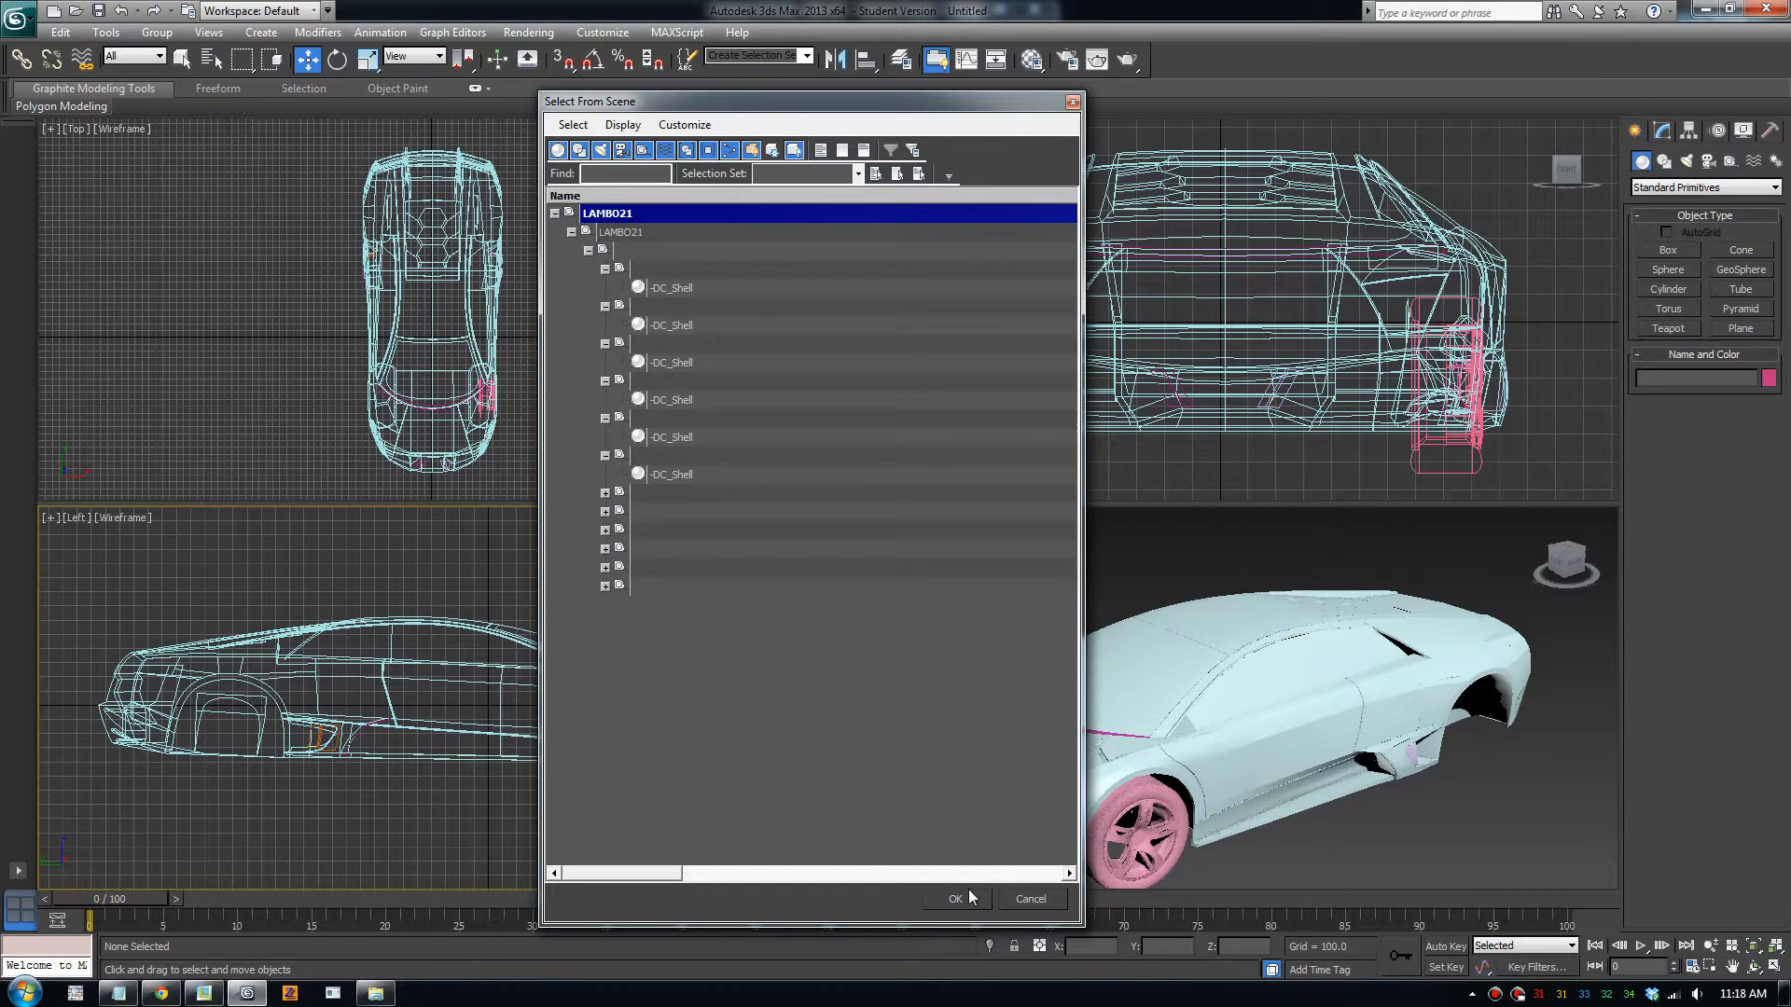
pyautogui.click(955, 900)
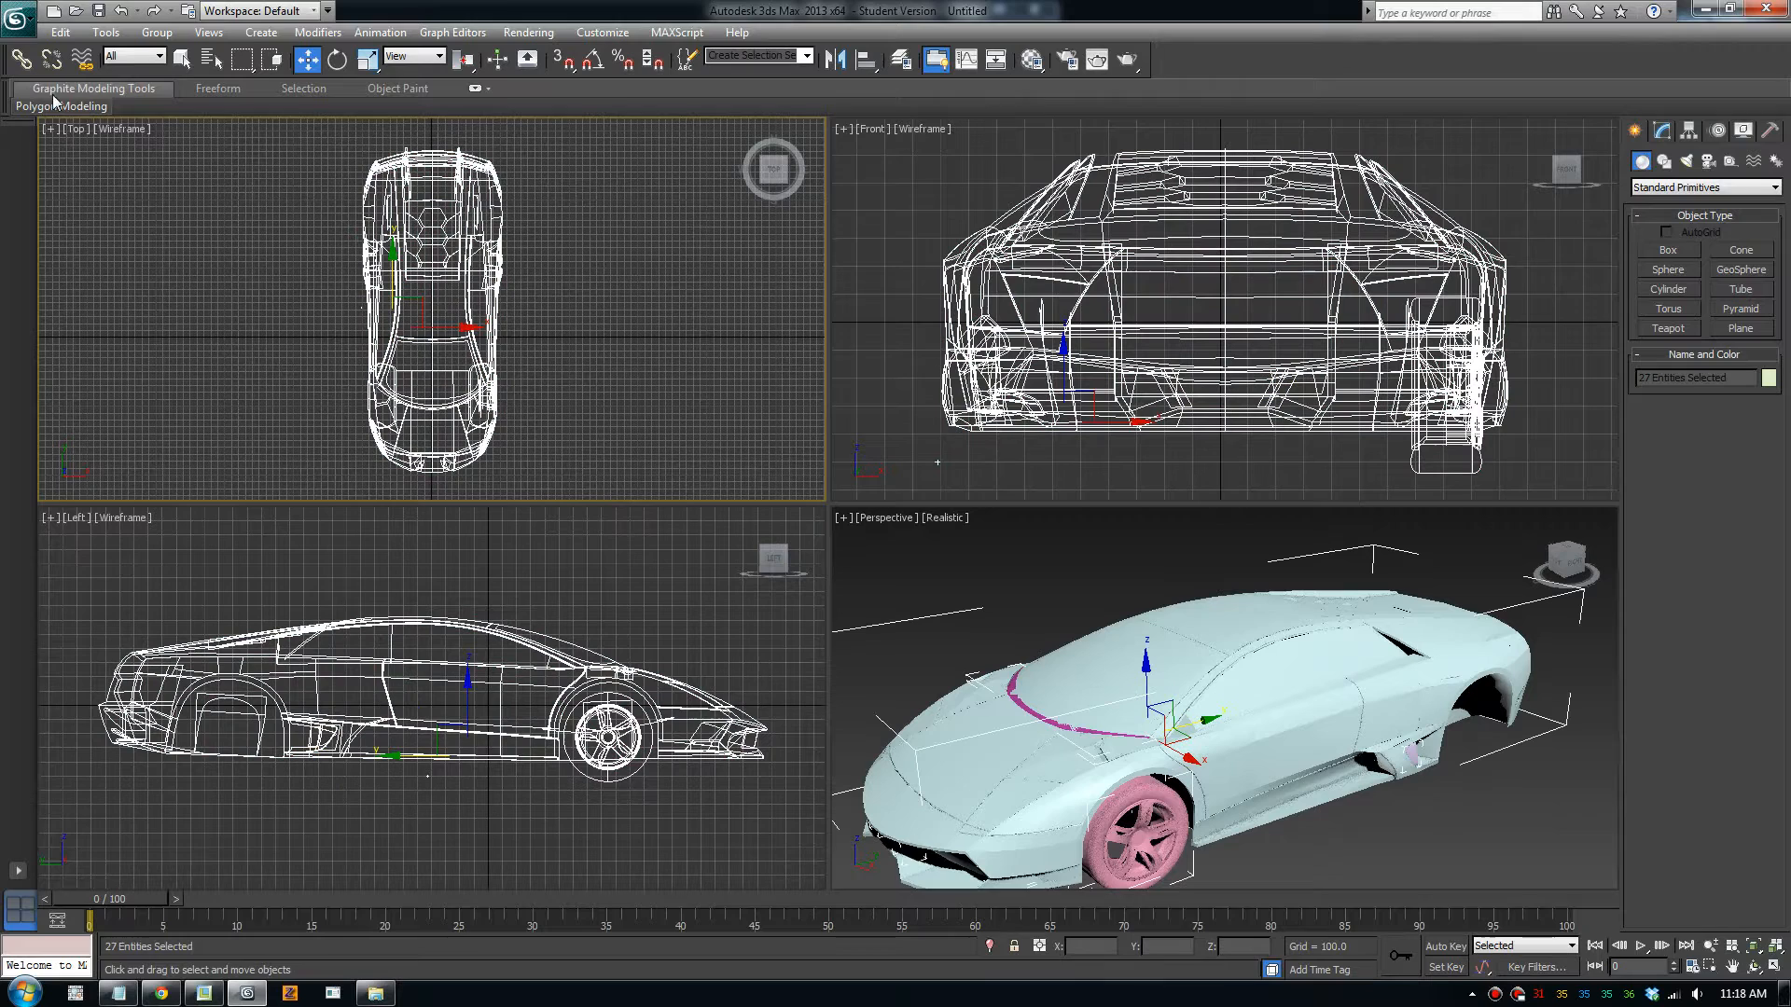
pyautogui.moveTo(50, 61)
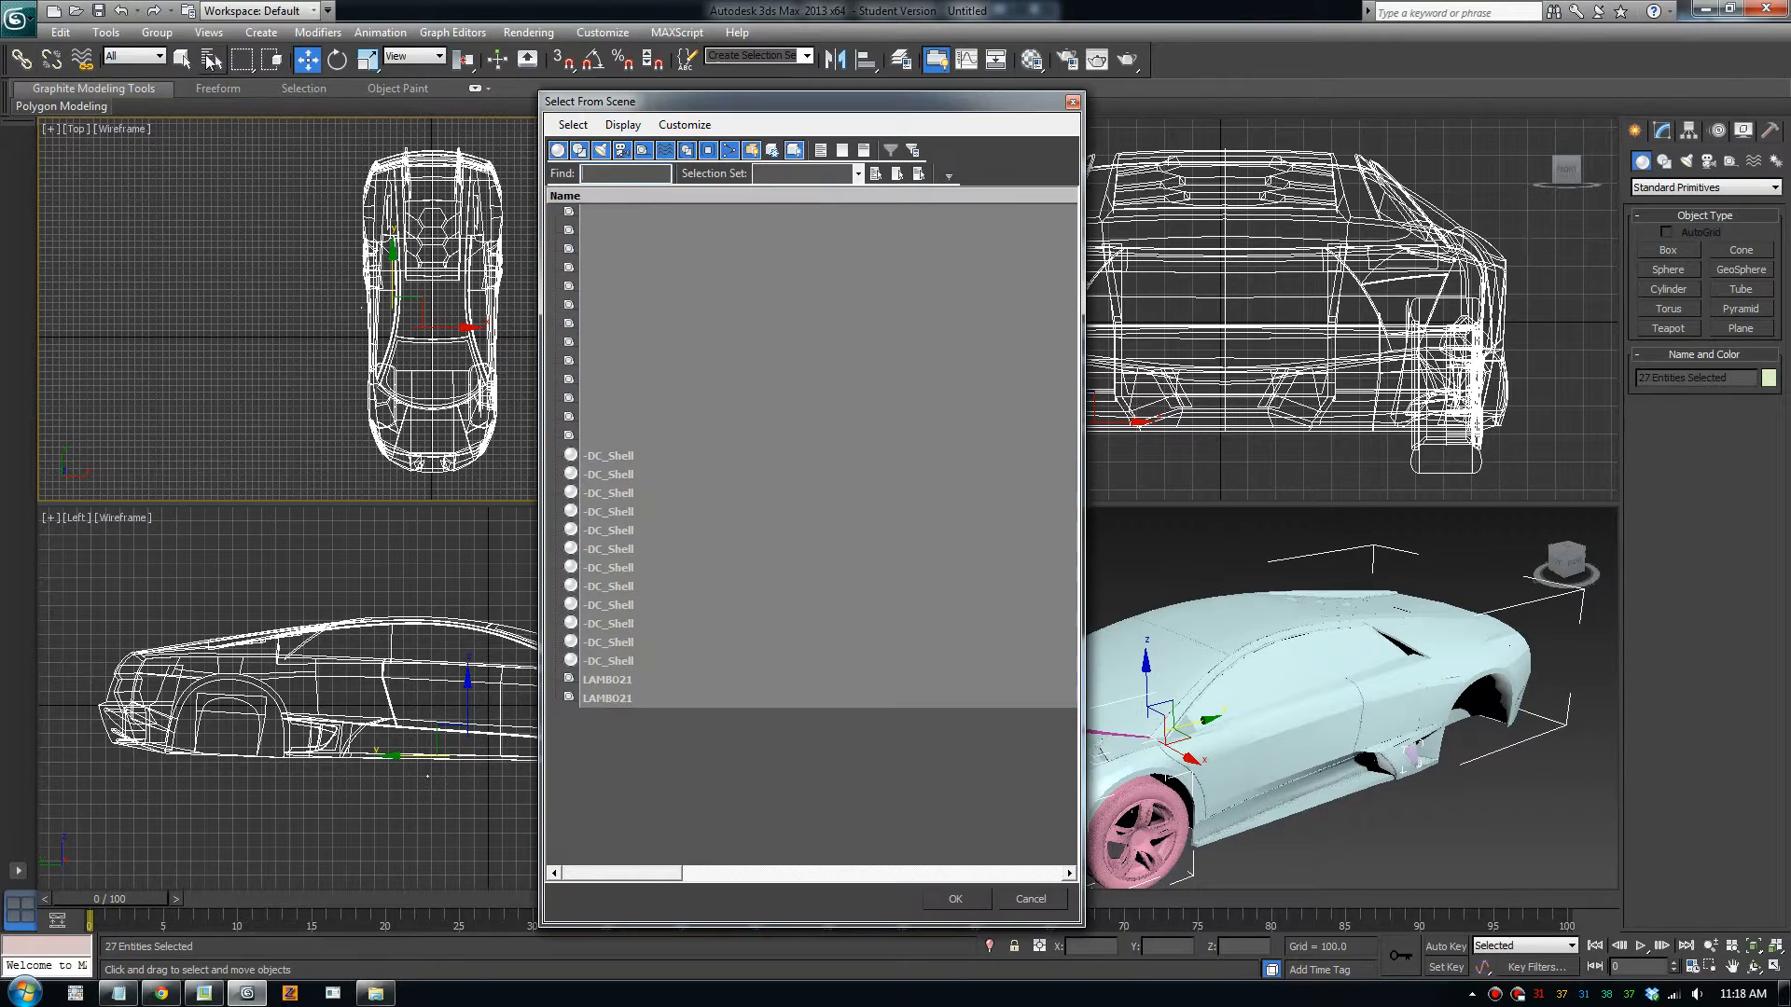
# Pick the dummy and LAMBO21 entries in the flat list, leaving nothing selected afterwards
pyautogui.click(609, 457)
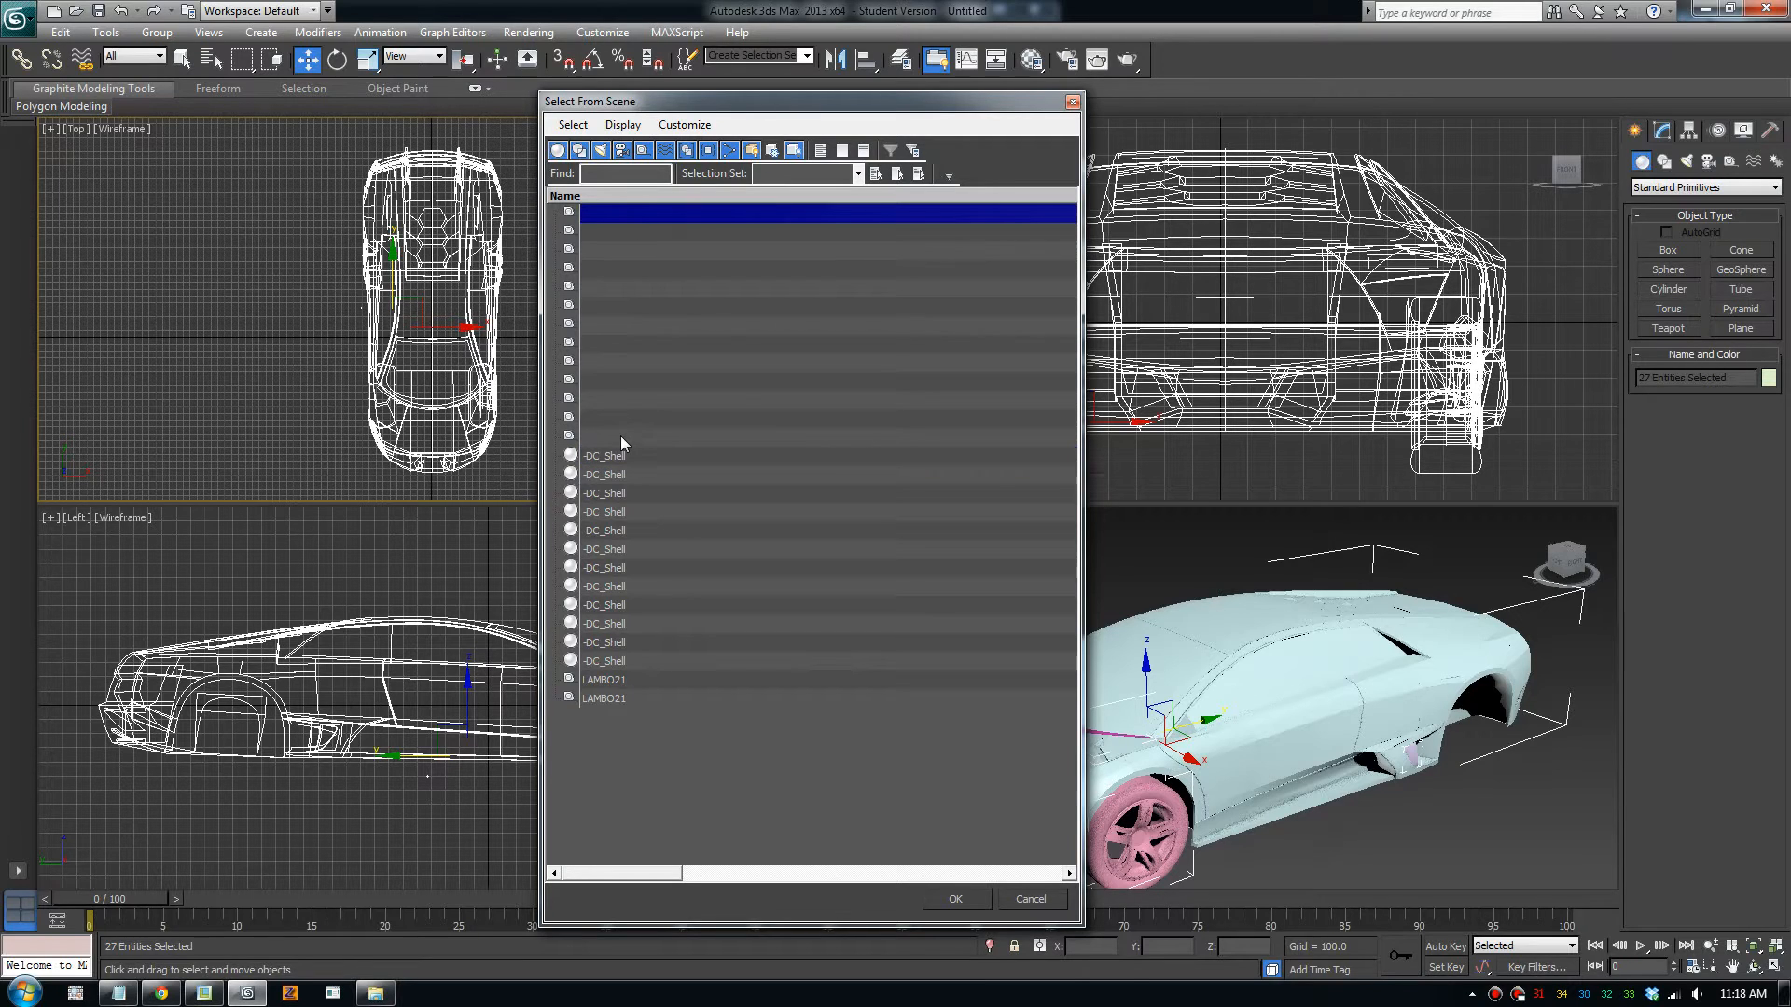
pyautogui.moveTo(617, 444)
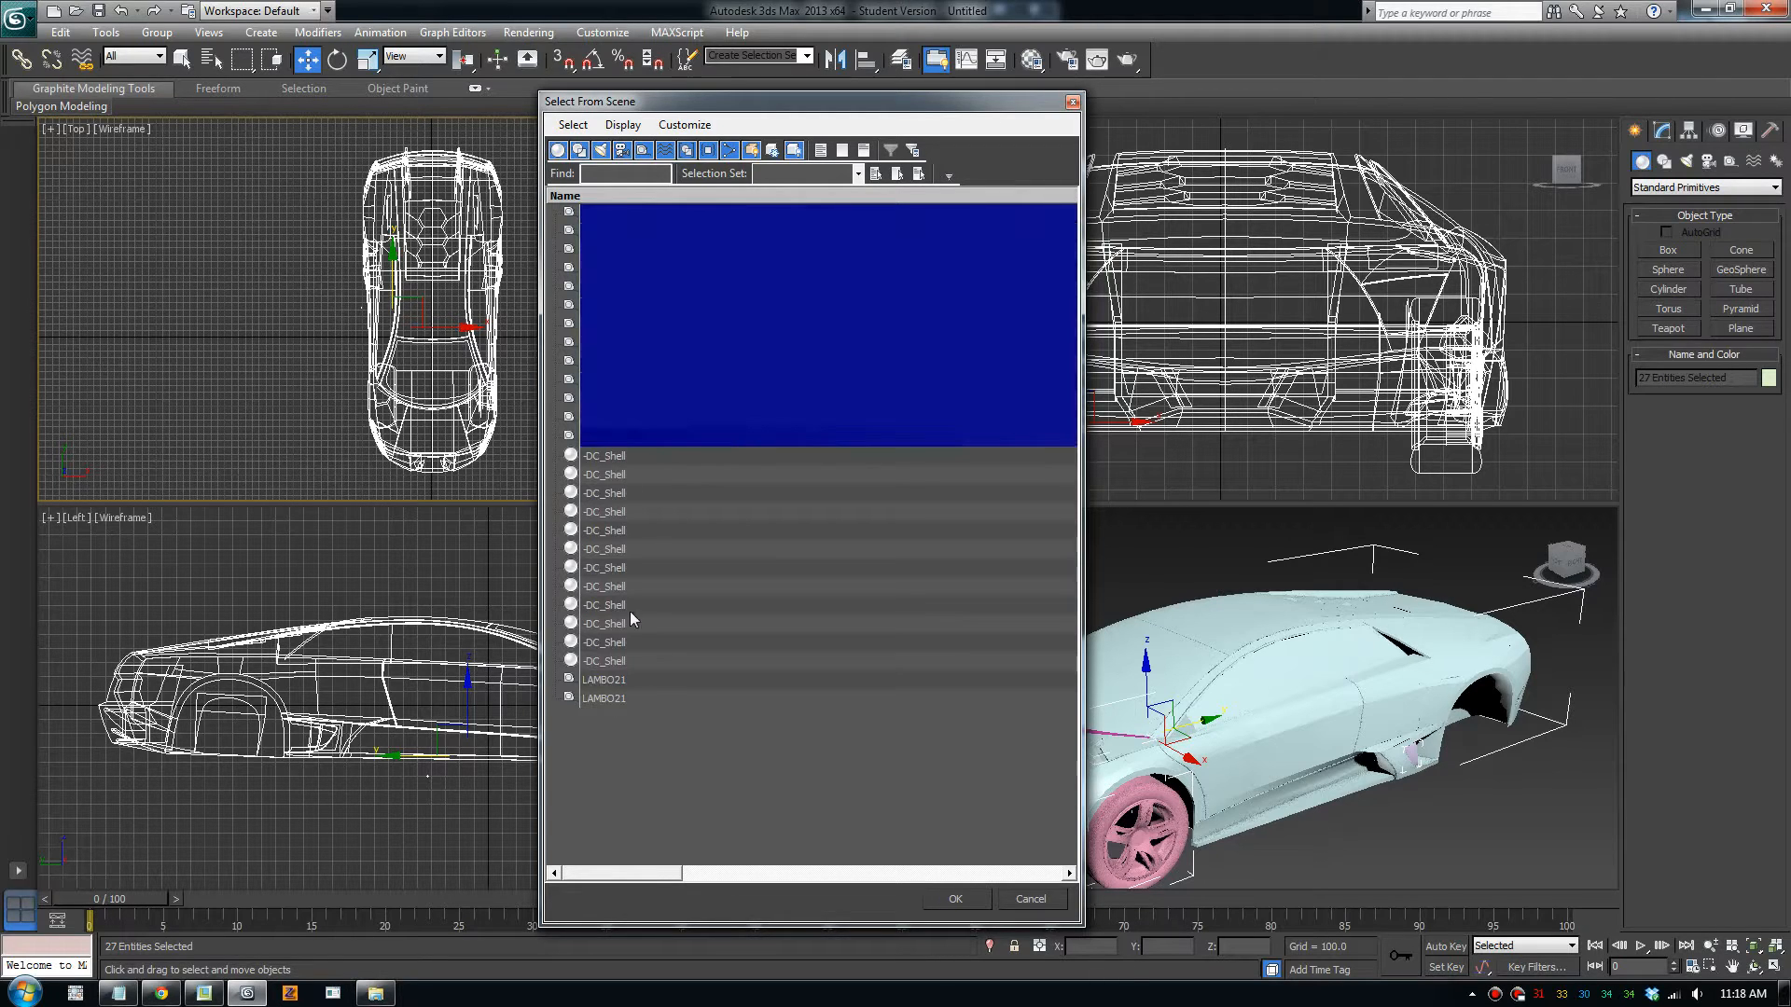
pyautogui.click(605, 680)
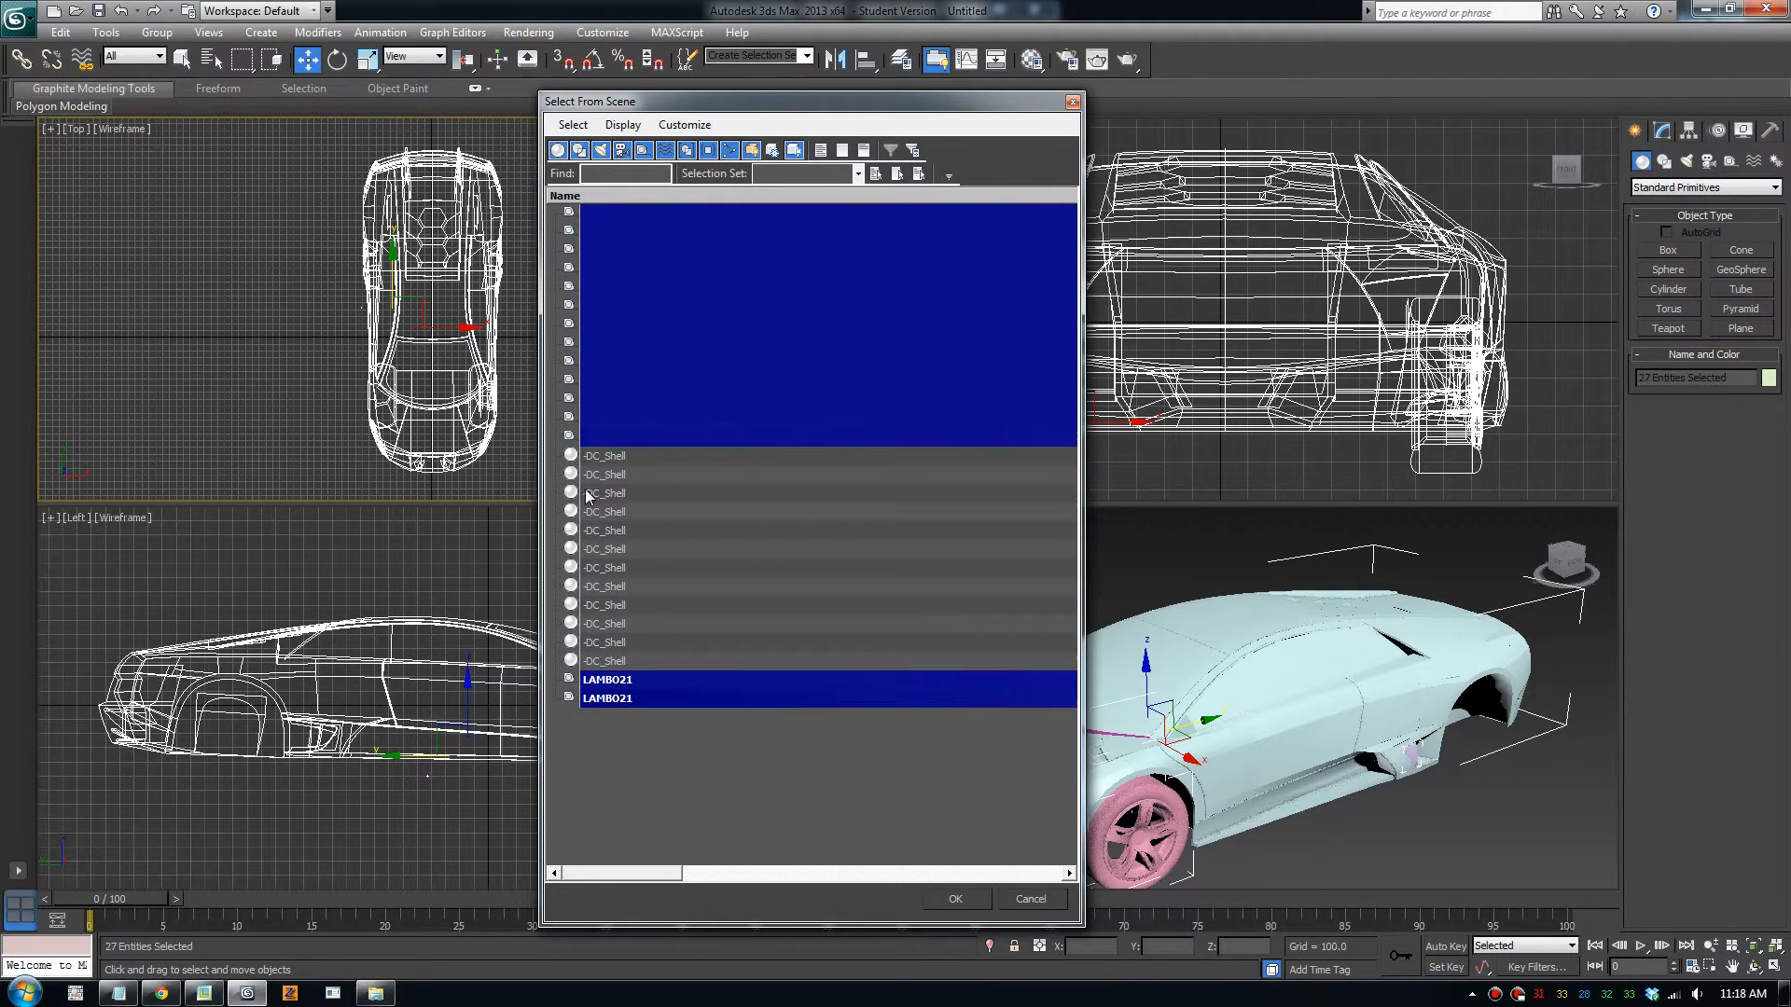
pyautogui.moveTo(568, 347)
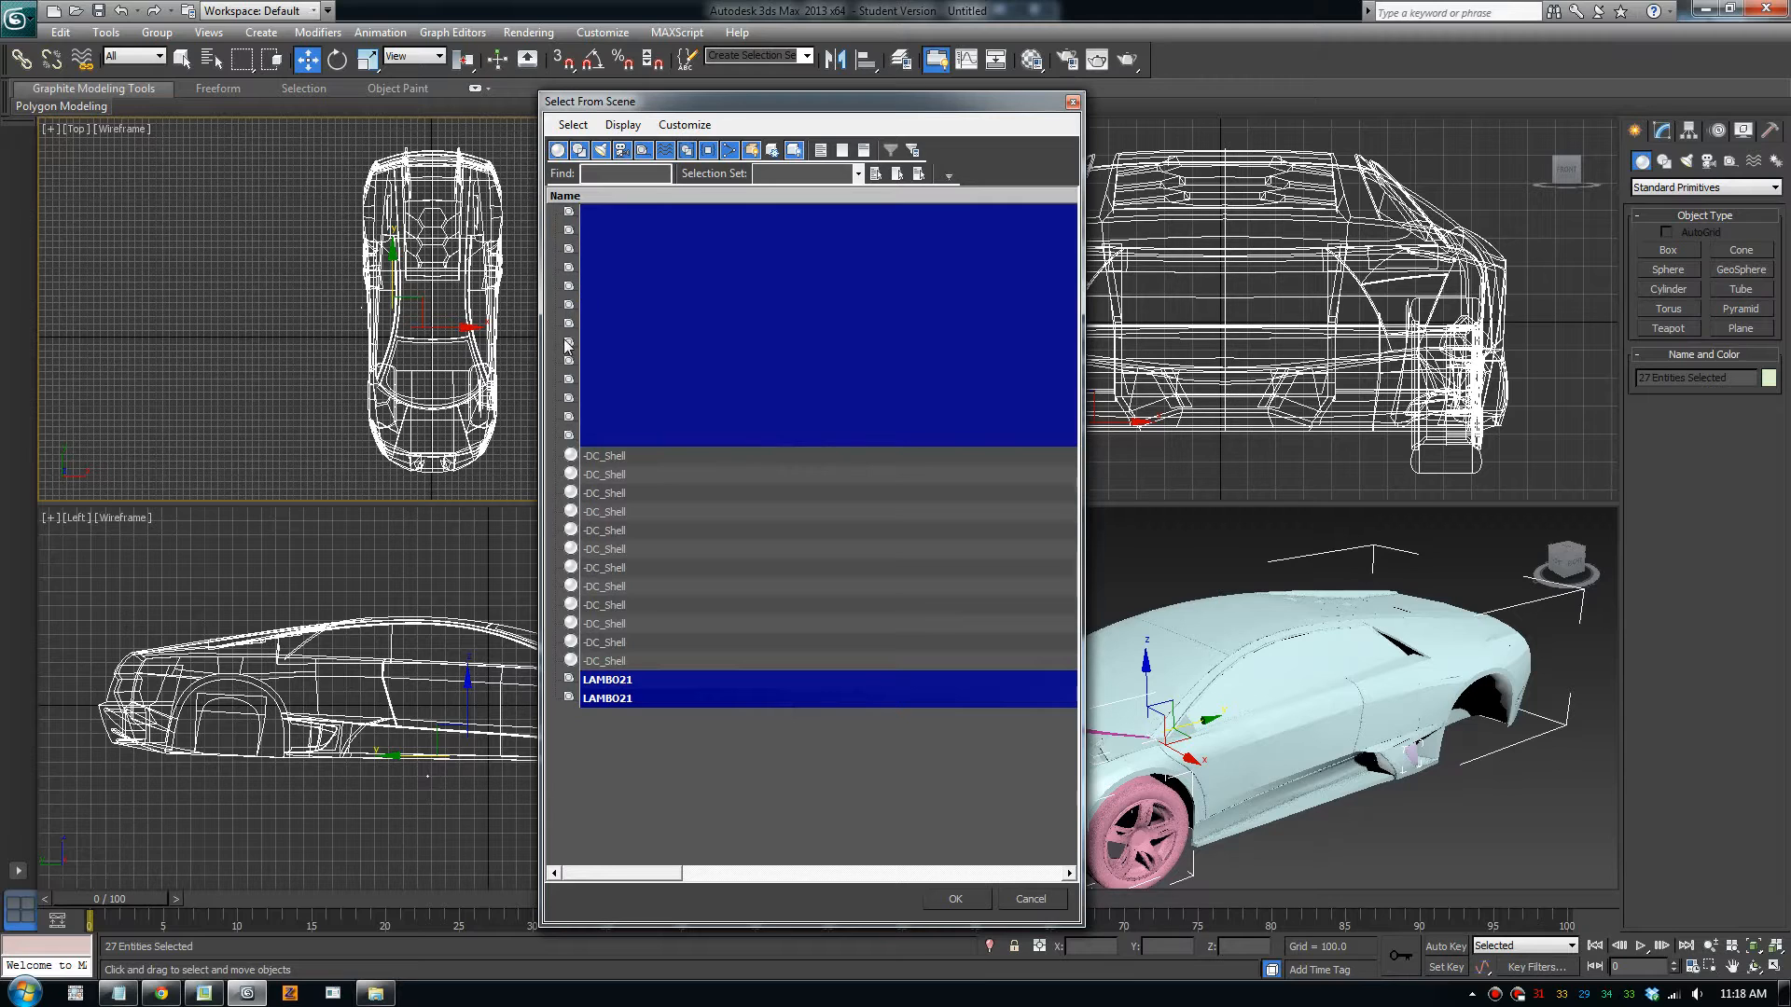
pyautogui.click(956, 899)
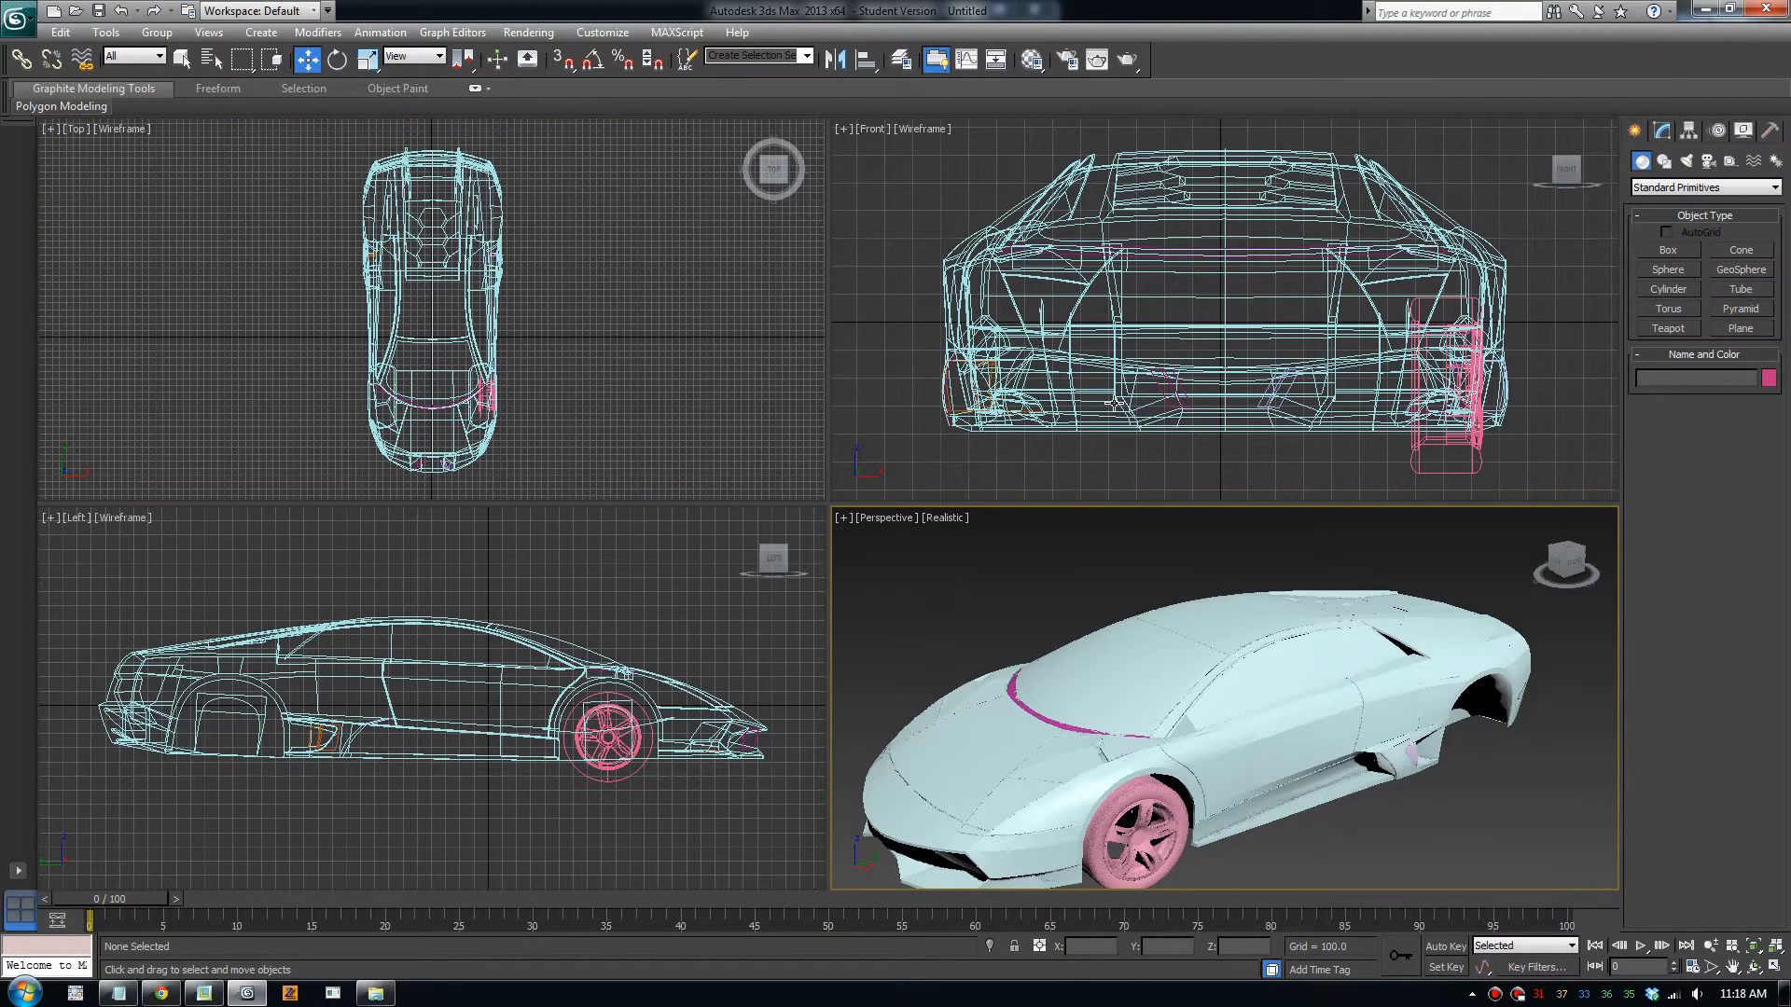
# Export the scene as 3DS, overwriting the existing file and preserving MAX texture coordinates
pyautogui.click(19, 11)
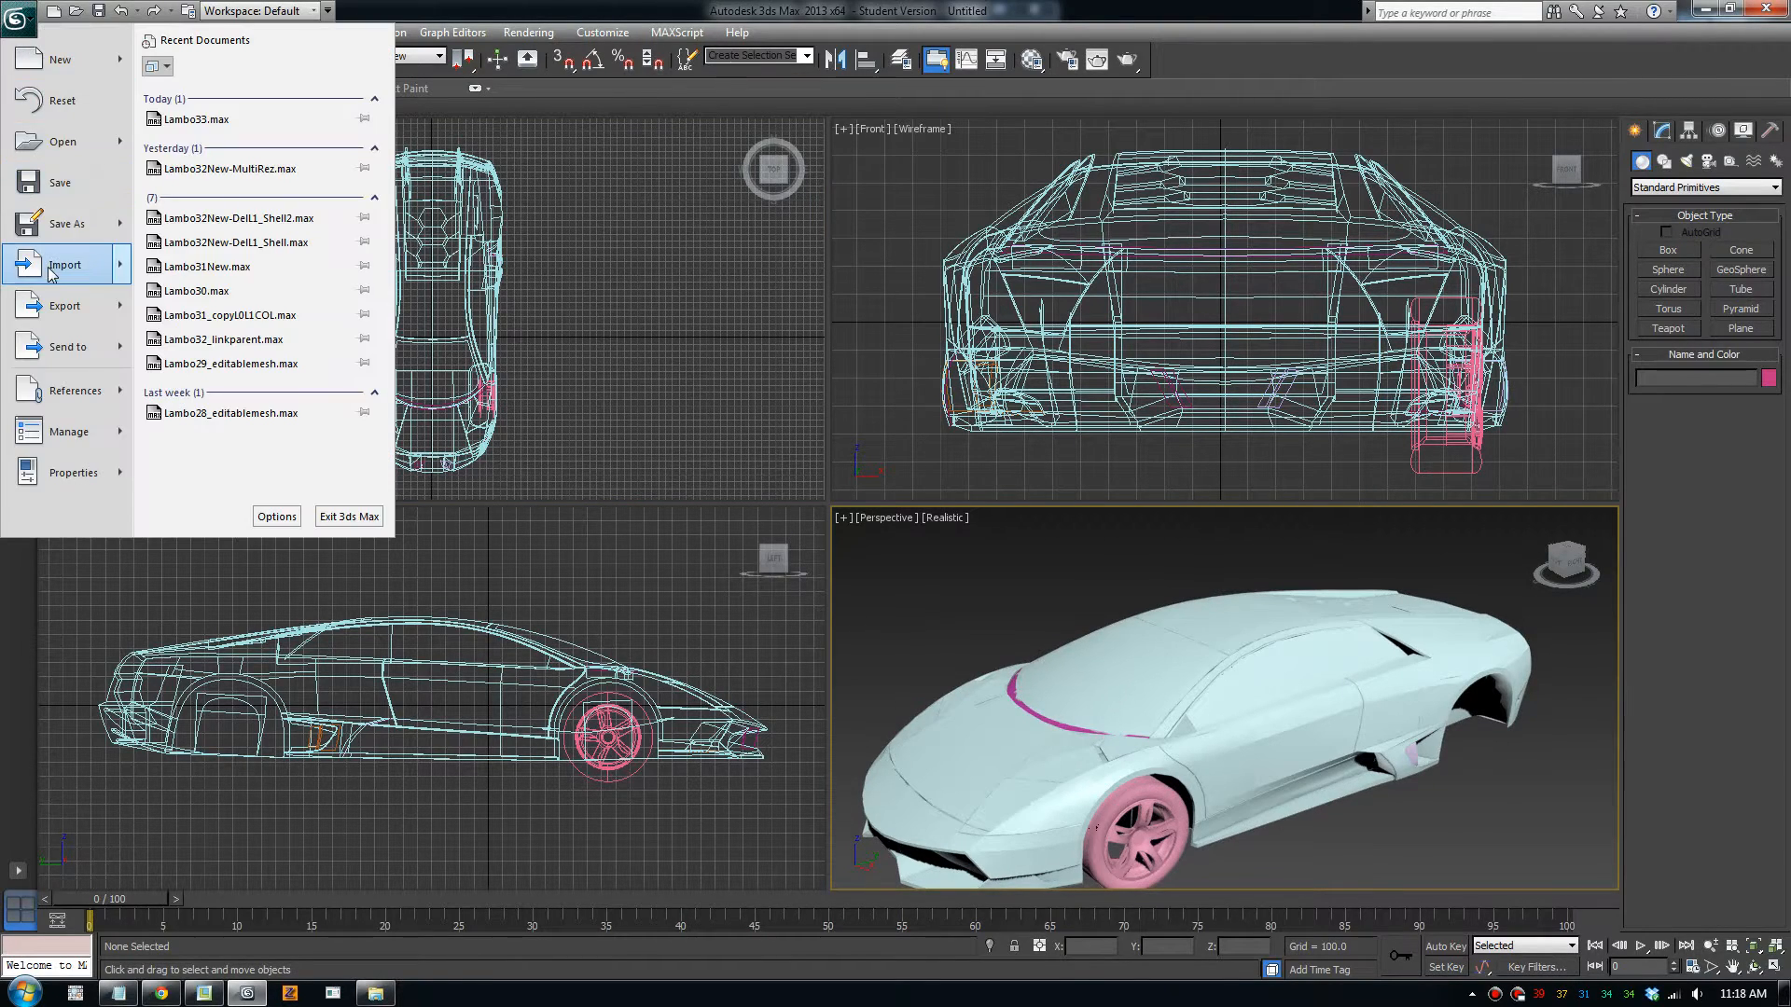
pyautogui.click(66, 305)
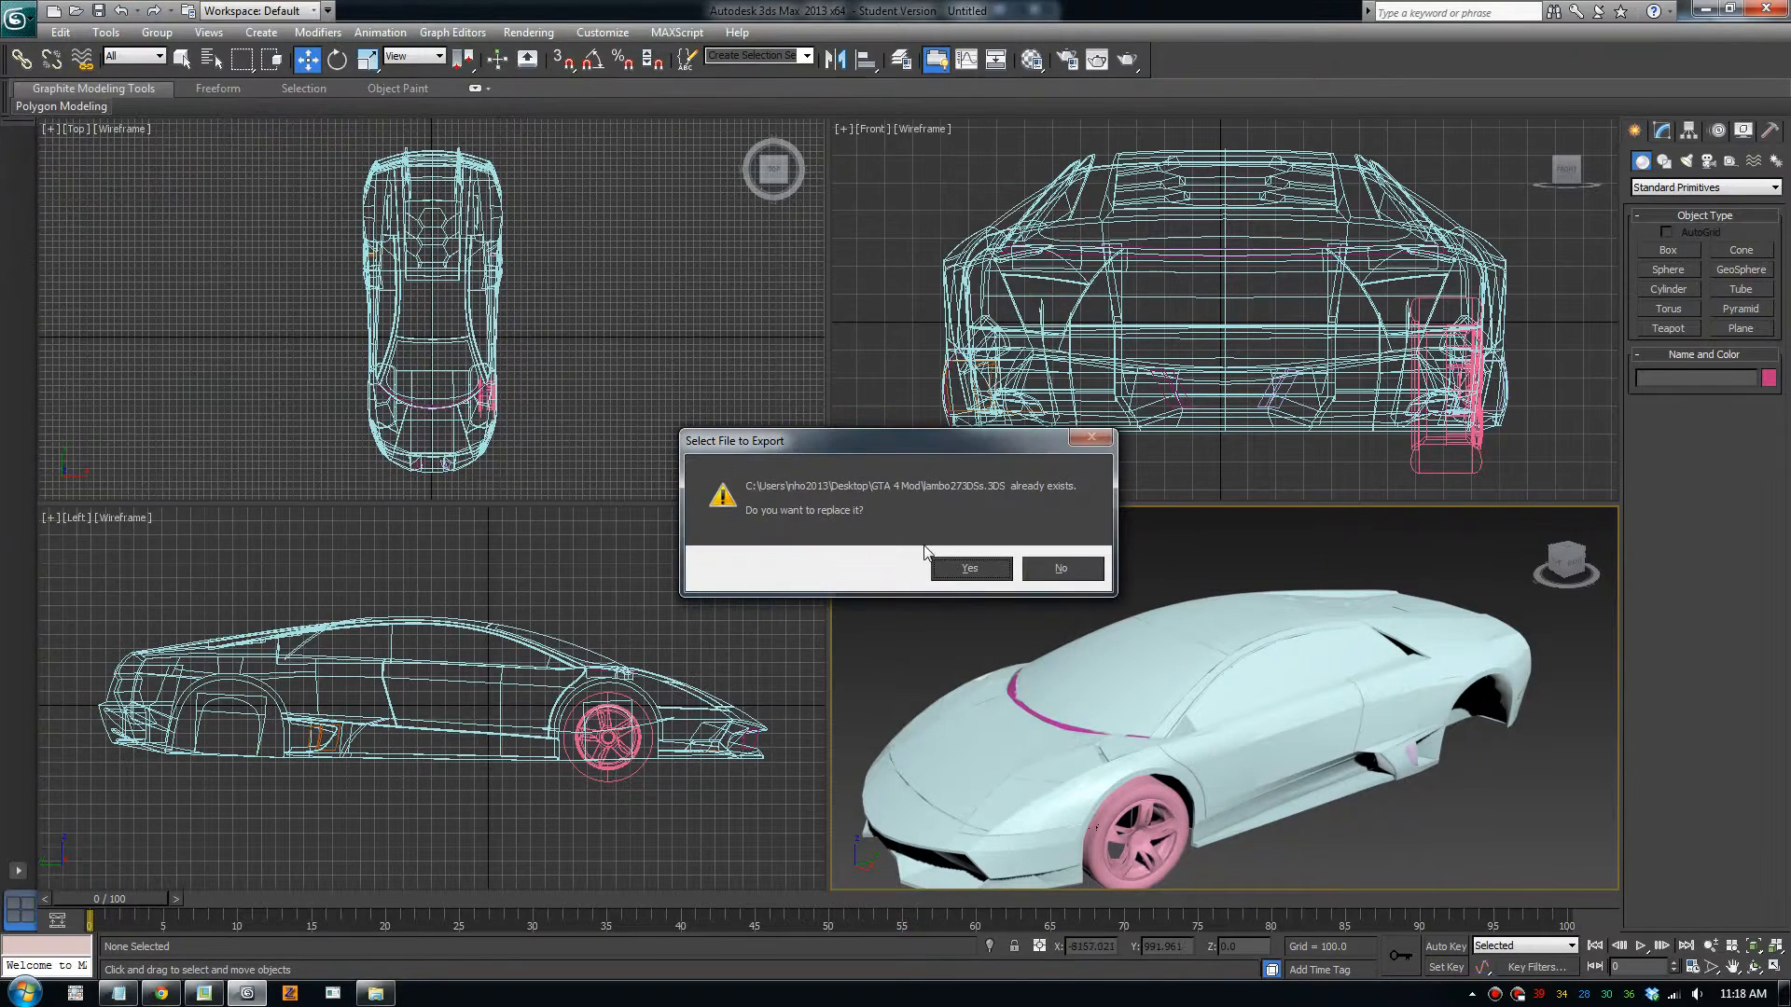
pyautogui.click(967, 568)
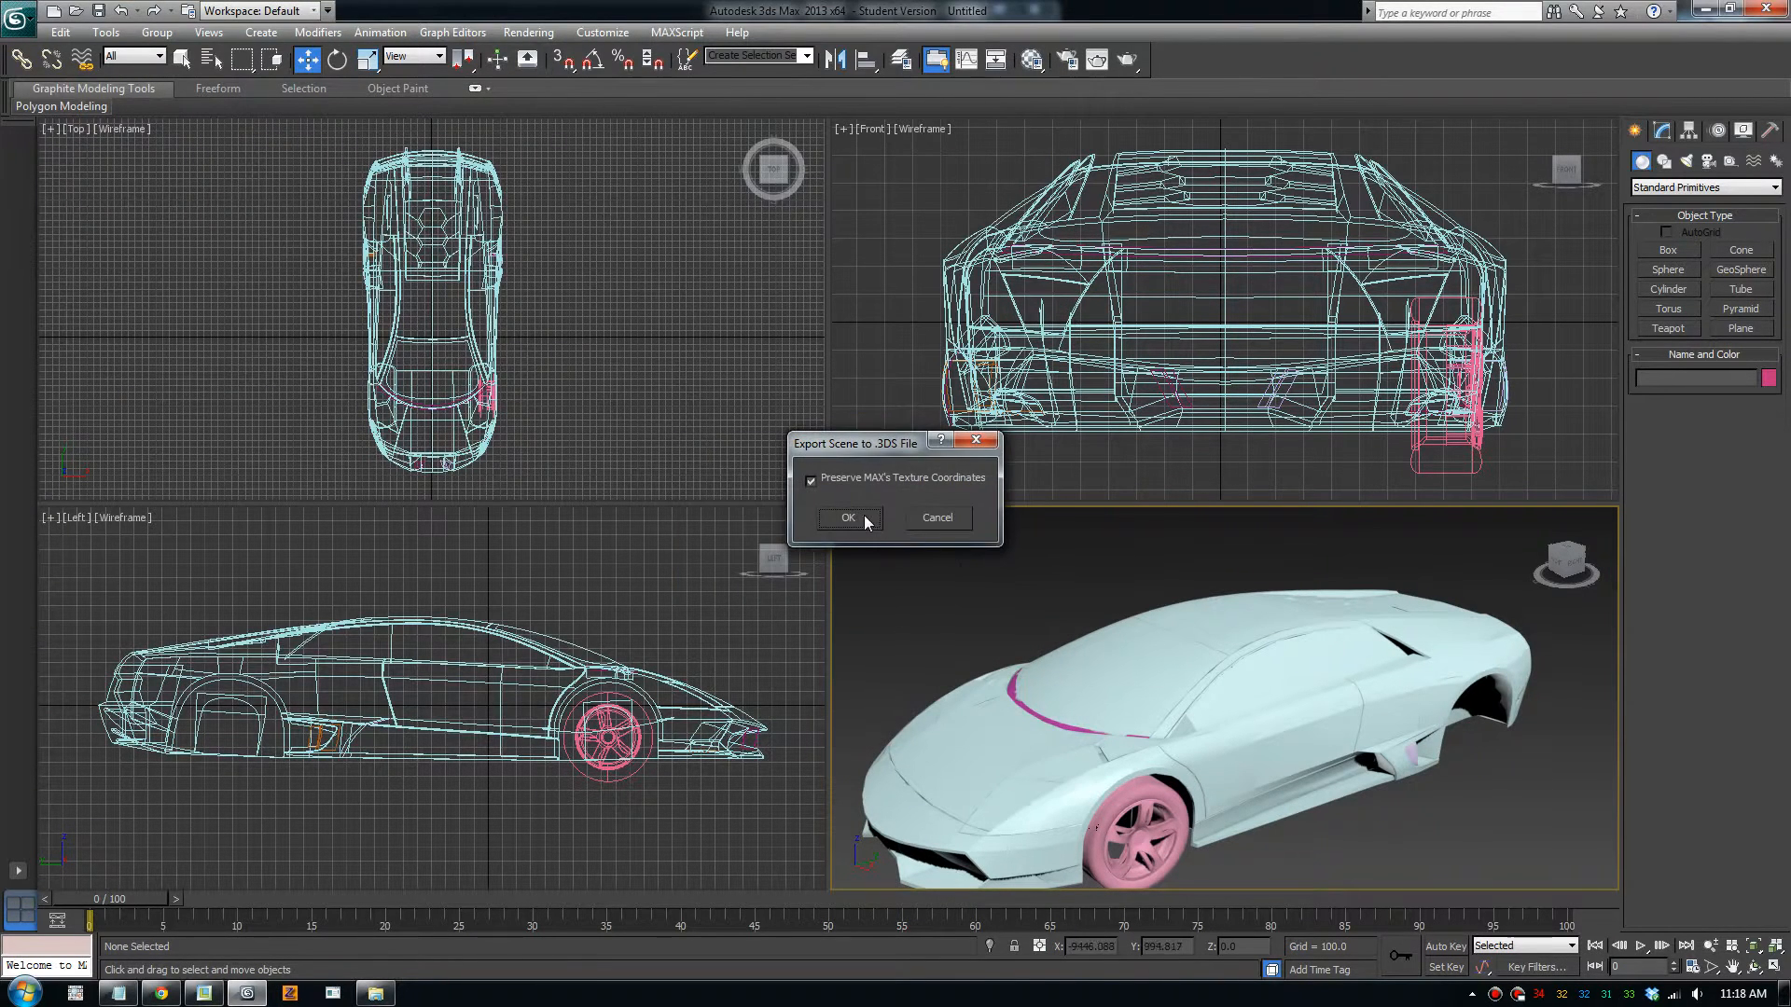
pyautogui.click(848, 517)
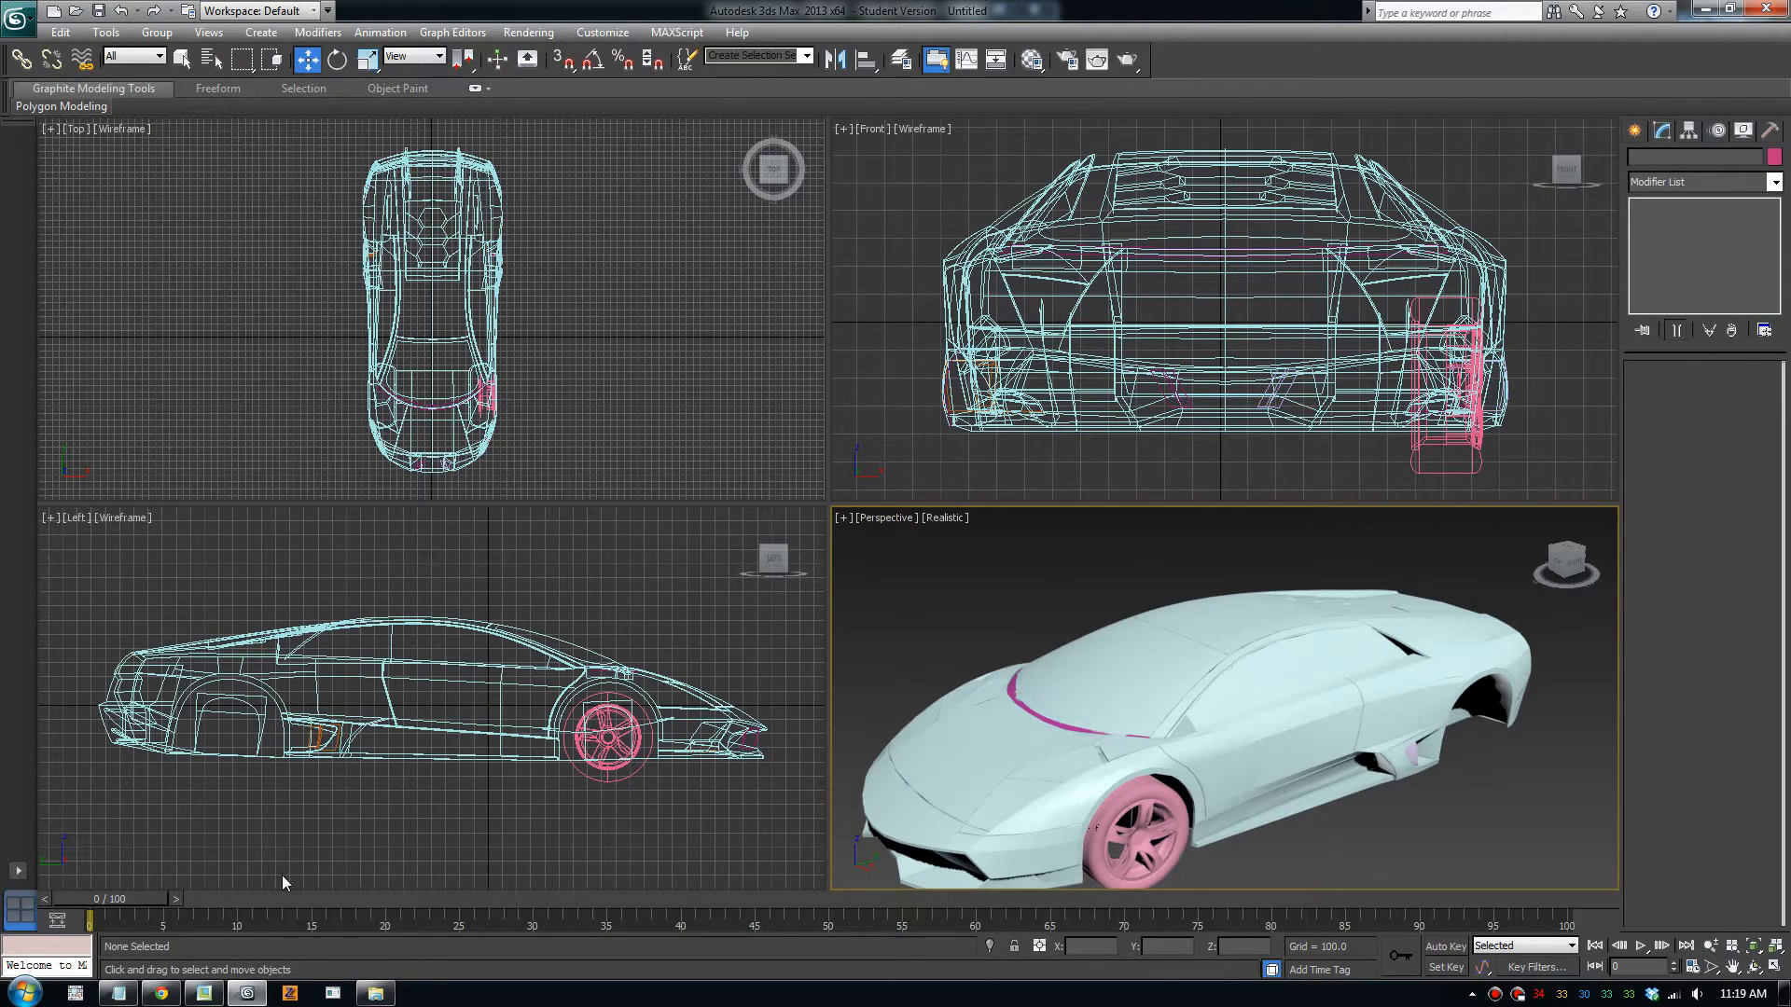
pyautogui.click(159, 992)
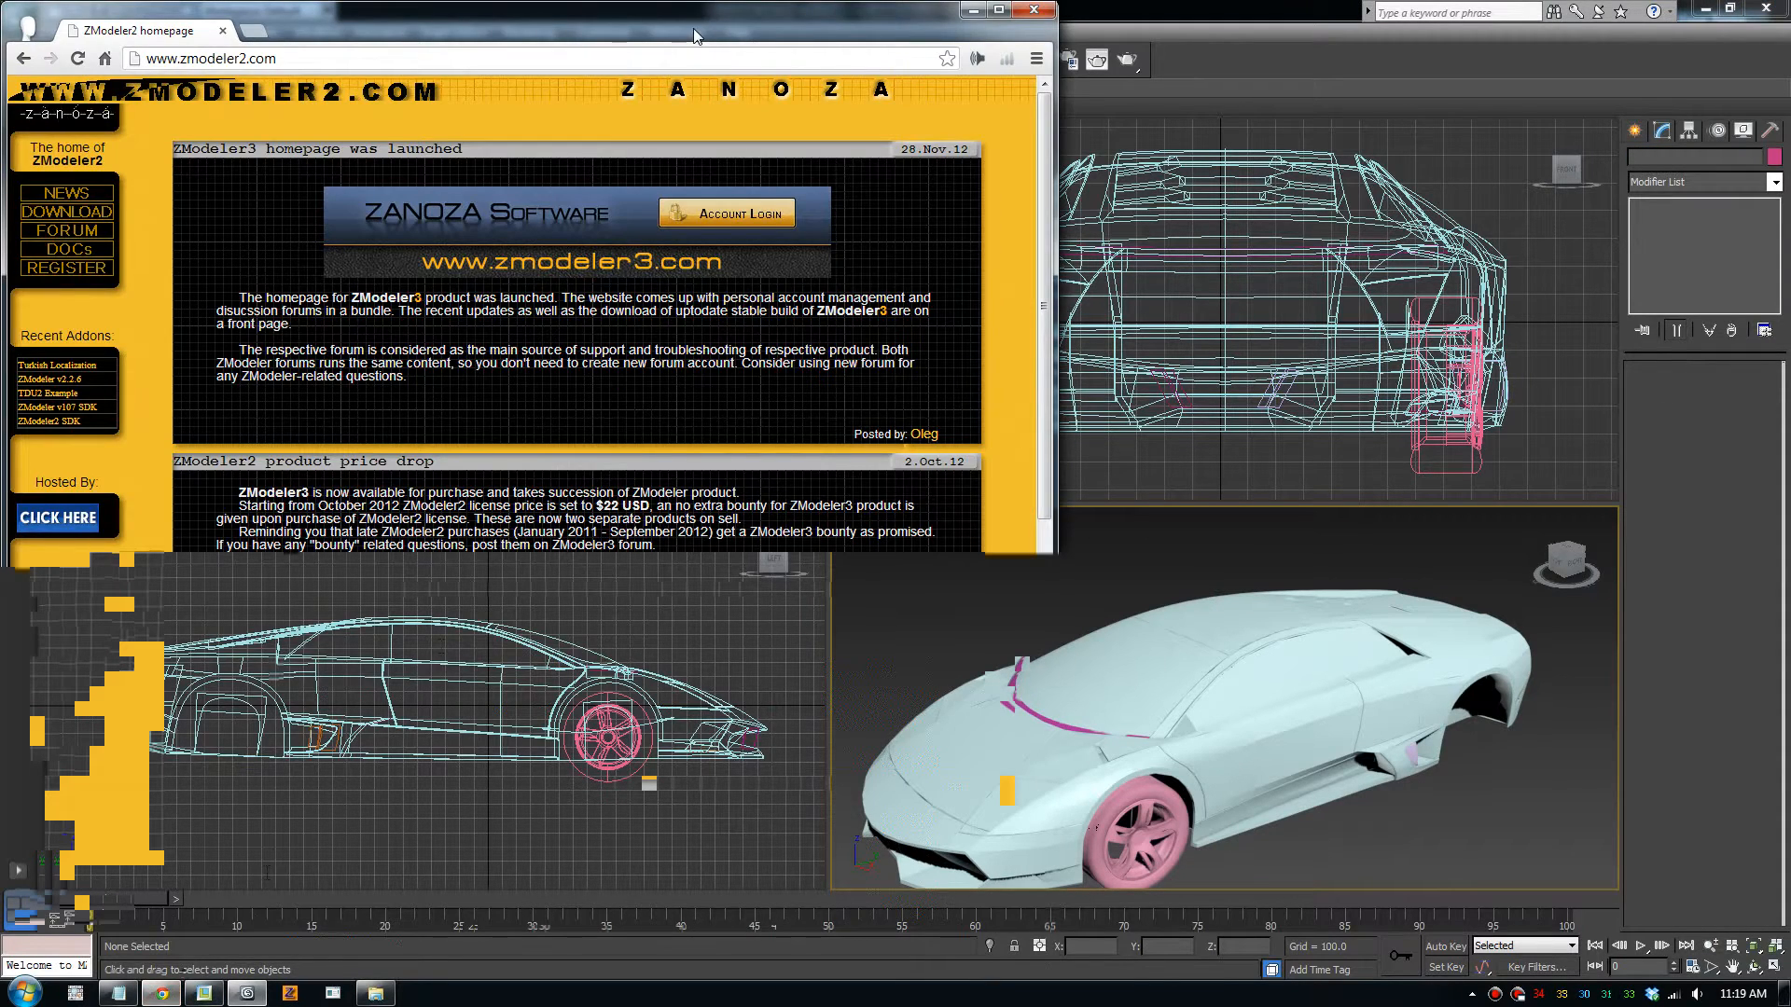
# Browse to the zmodeler2.com downloads page and review the GTA4 Examples pack's vehshare note
pyautogui.click(996, 10)
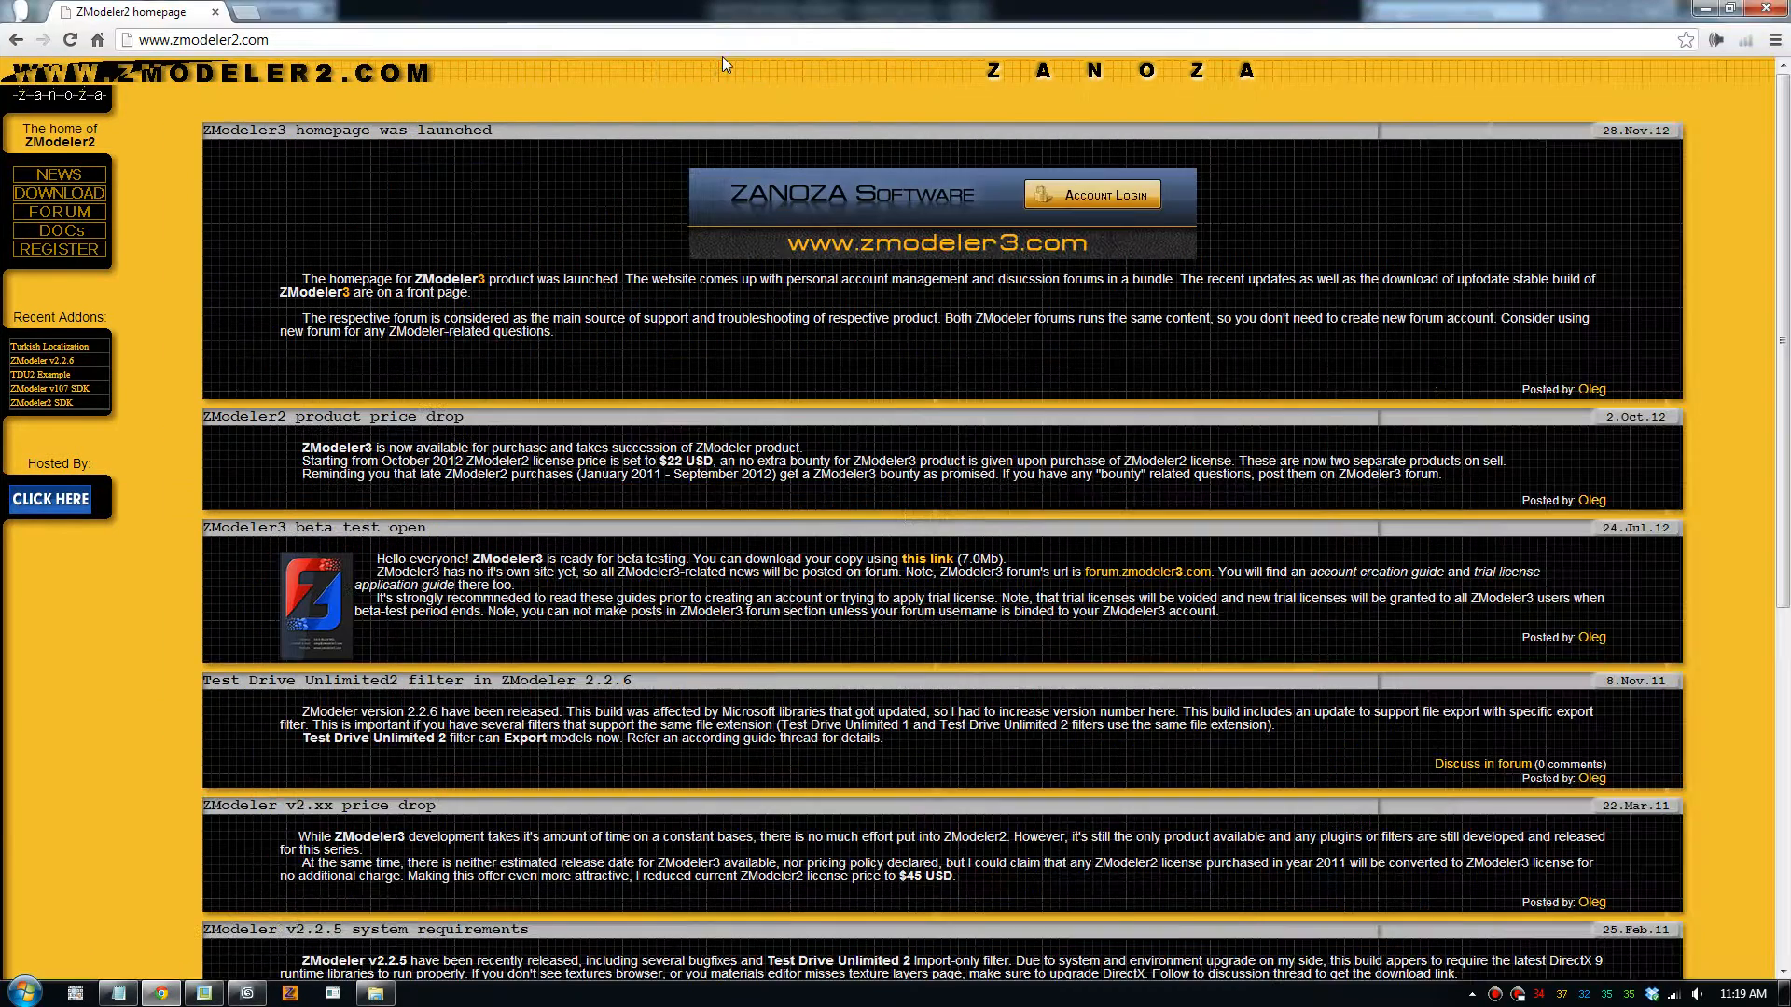
pyautogui.moveTo(611, 229)
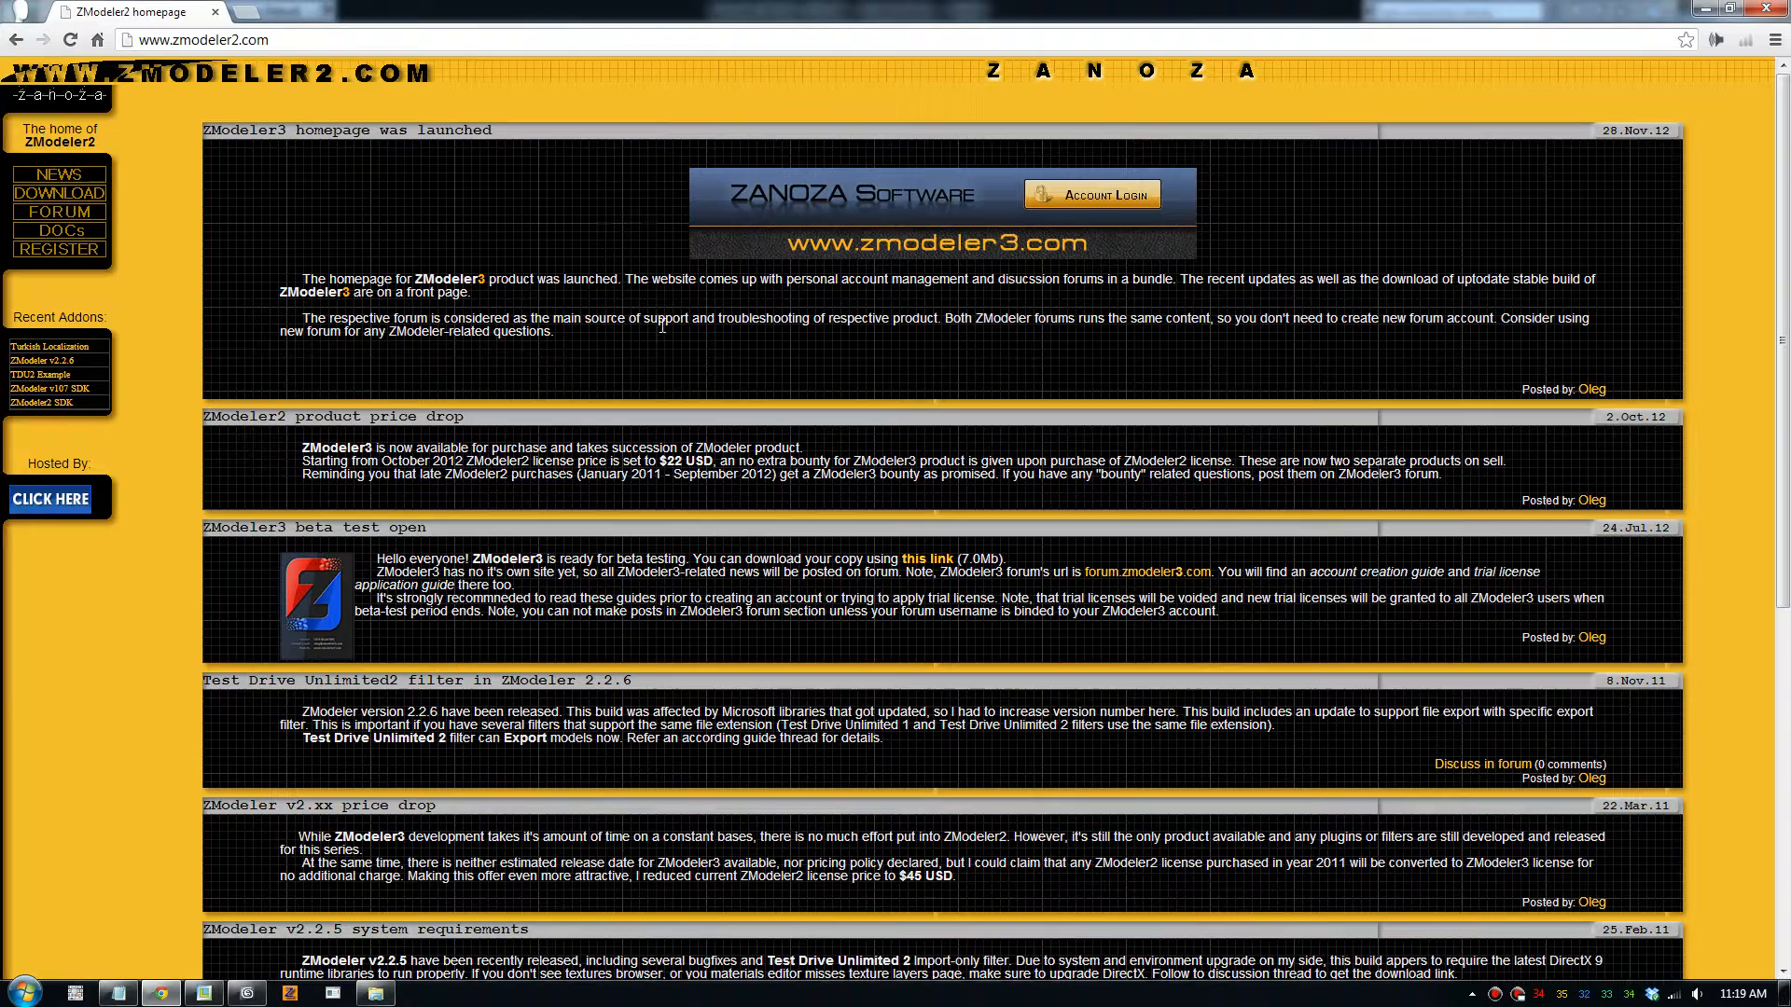
pyautogui.moveTo(58, 232)
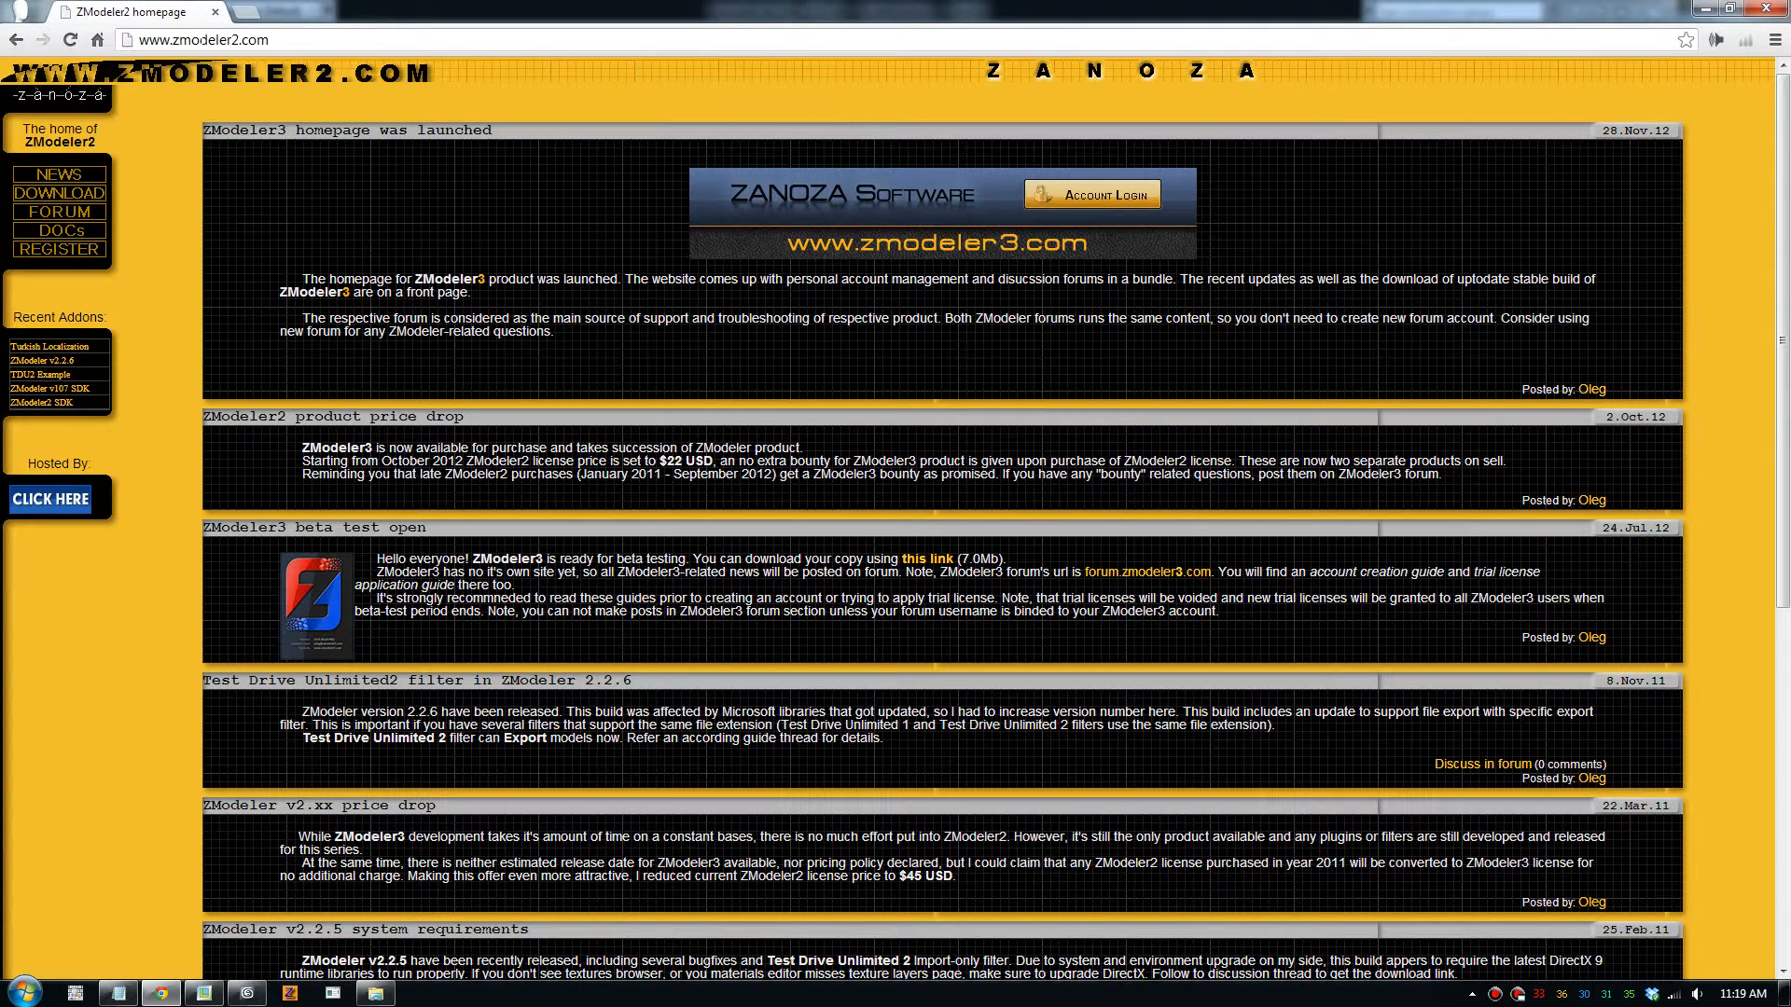
pyautogui.doubleClick(208, 39)
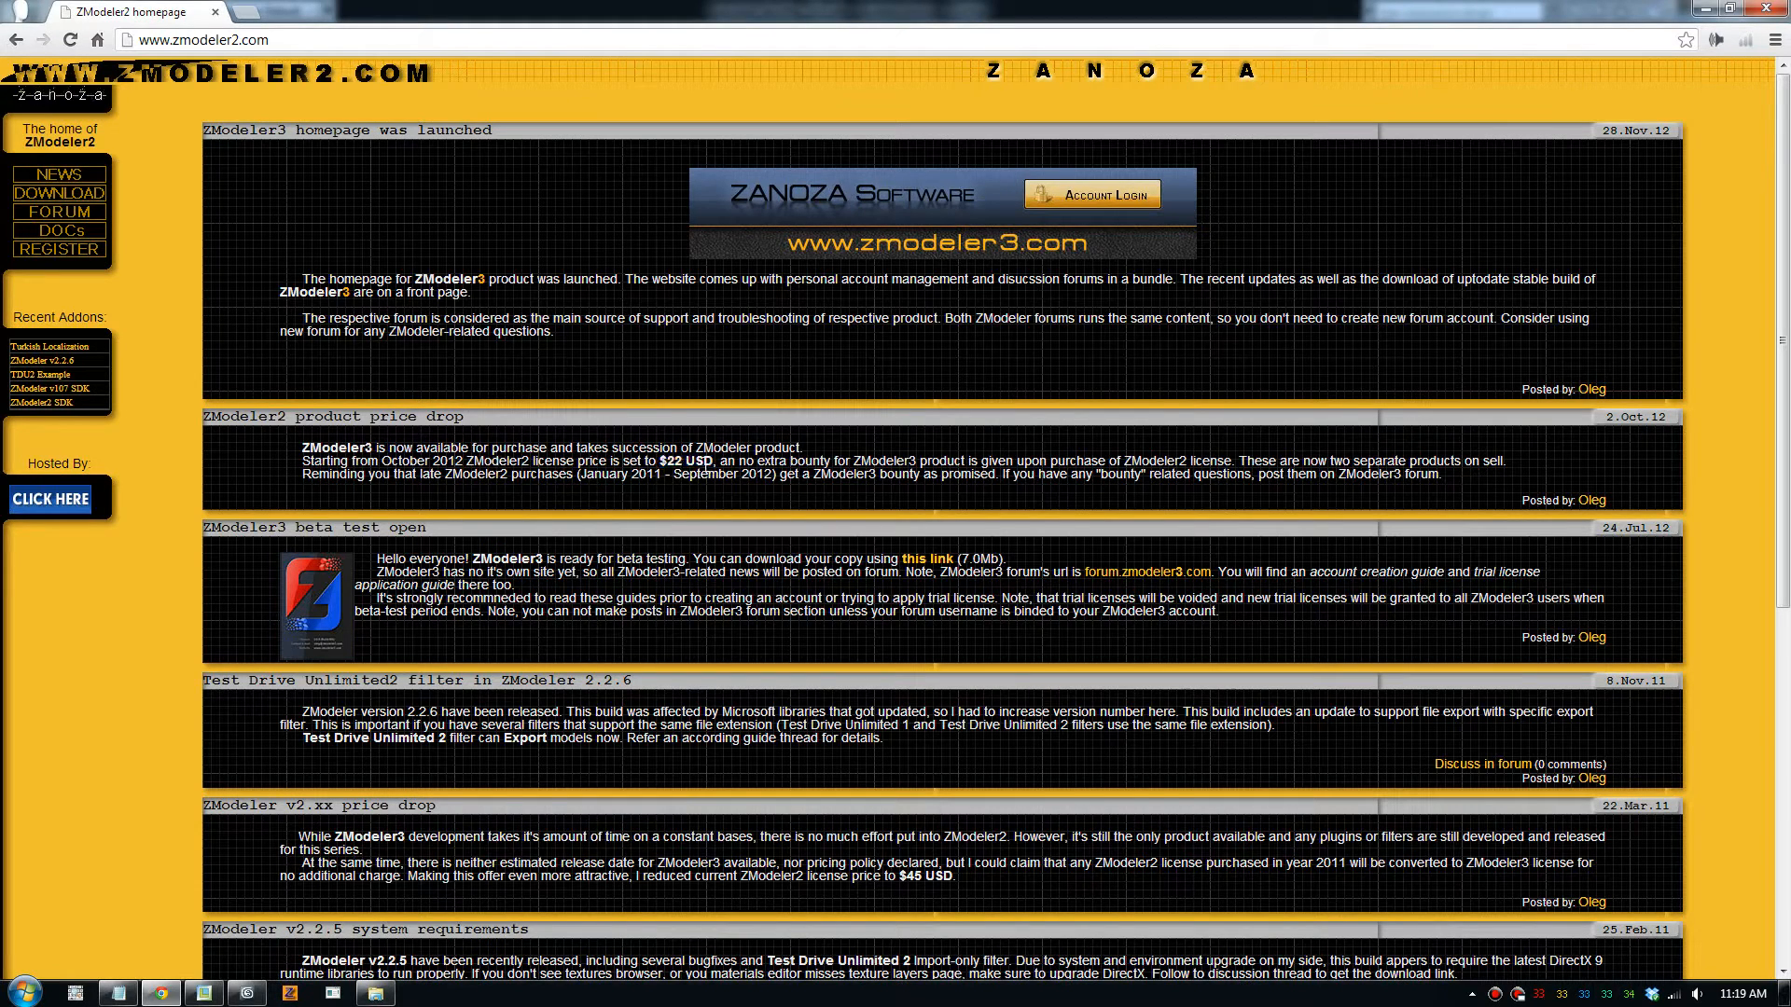
pyautogui.moveTo(523, 489)
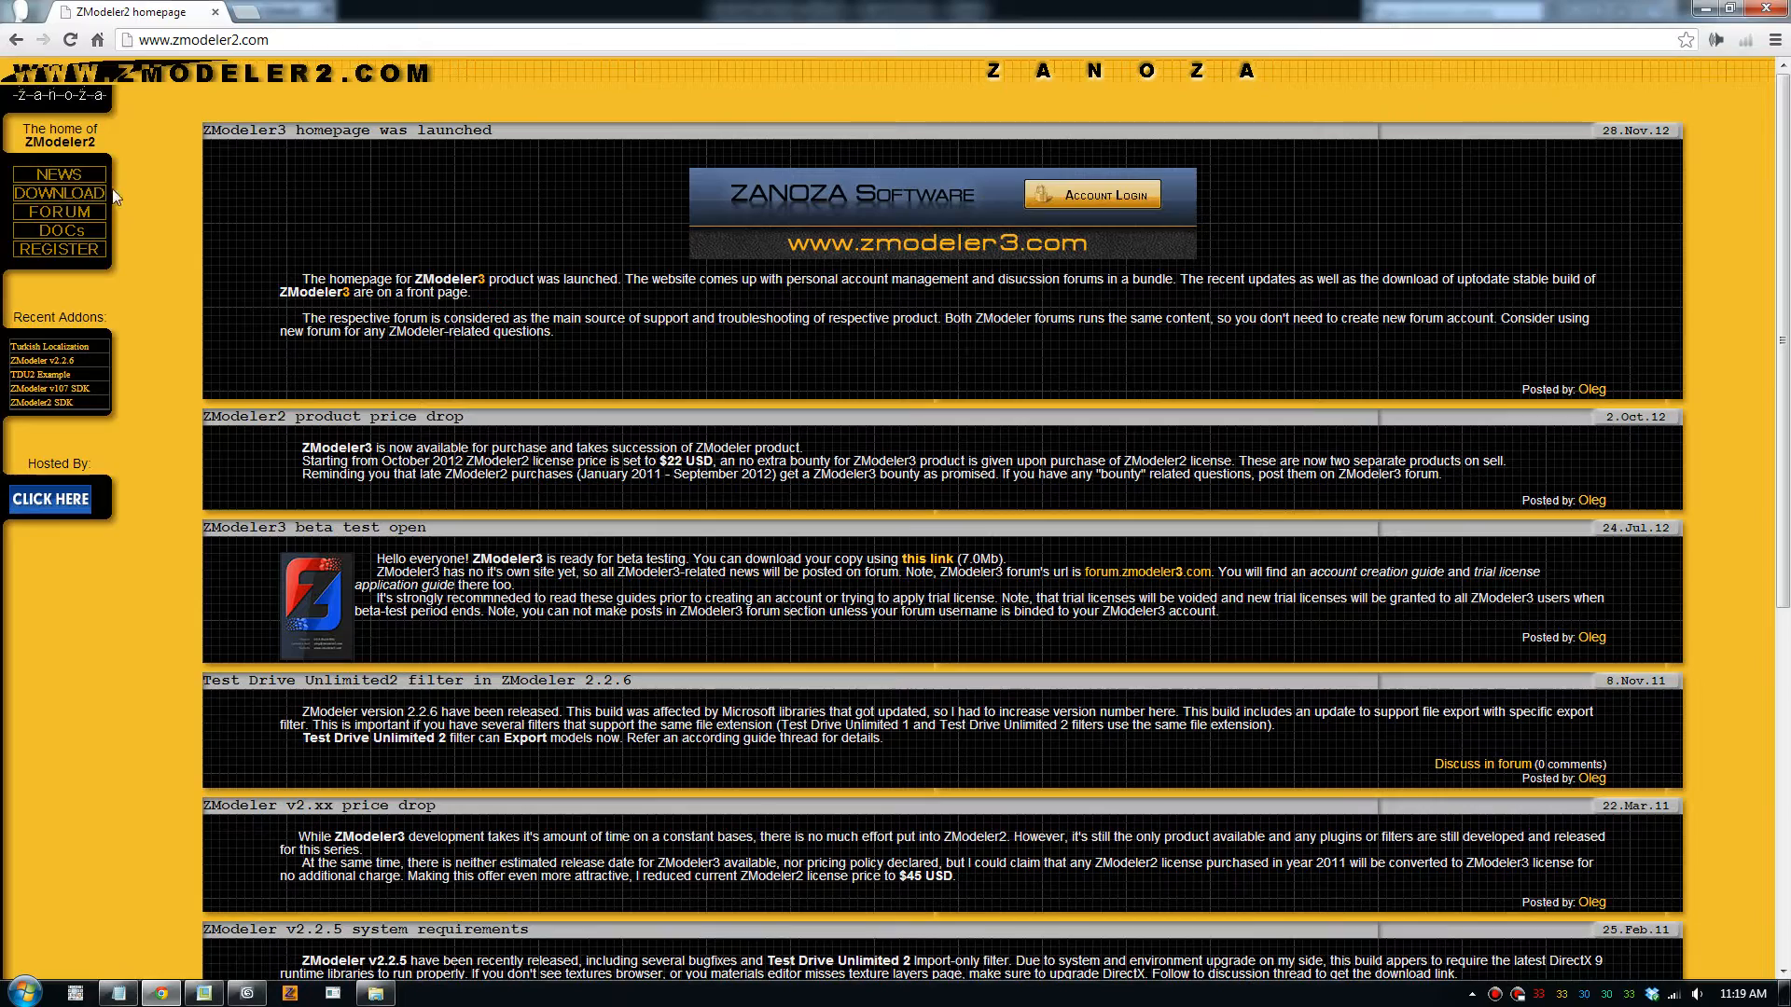
pyautogui.moveTo(57, 194)
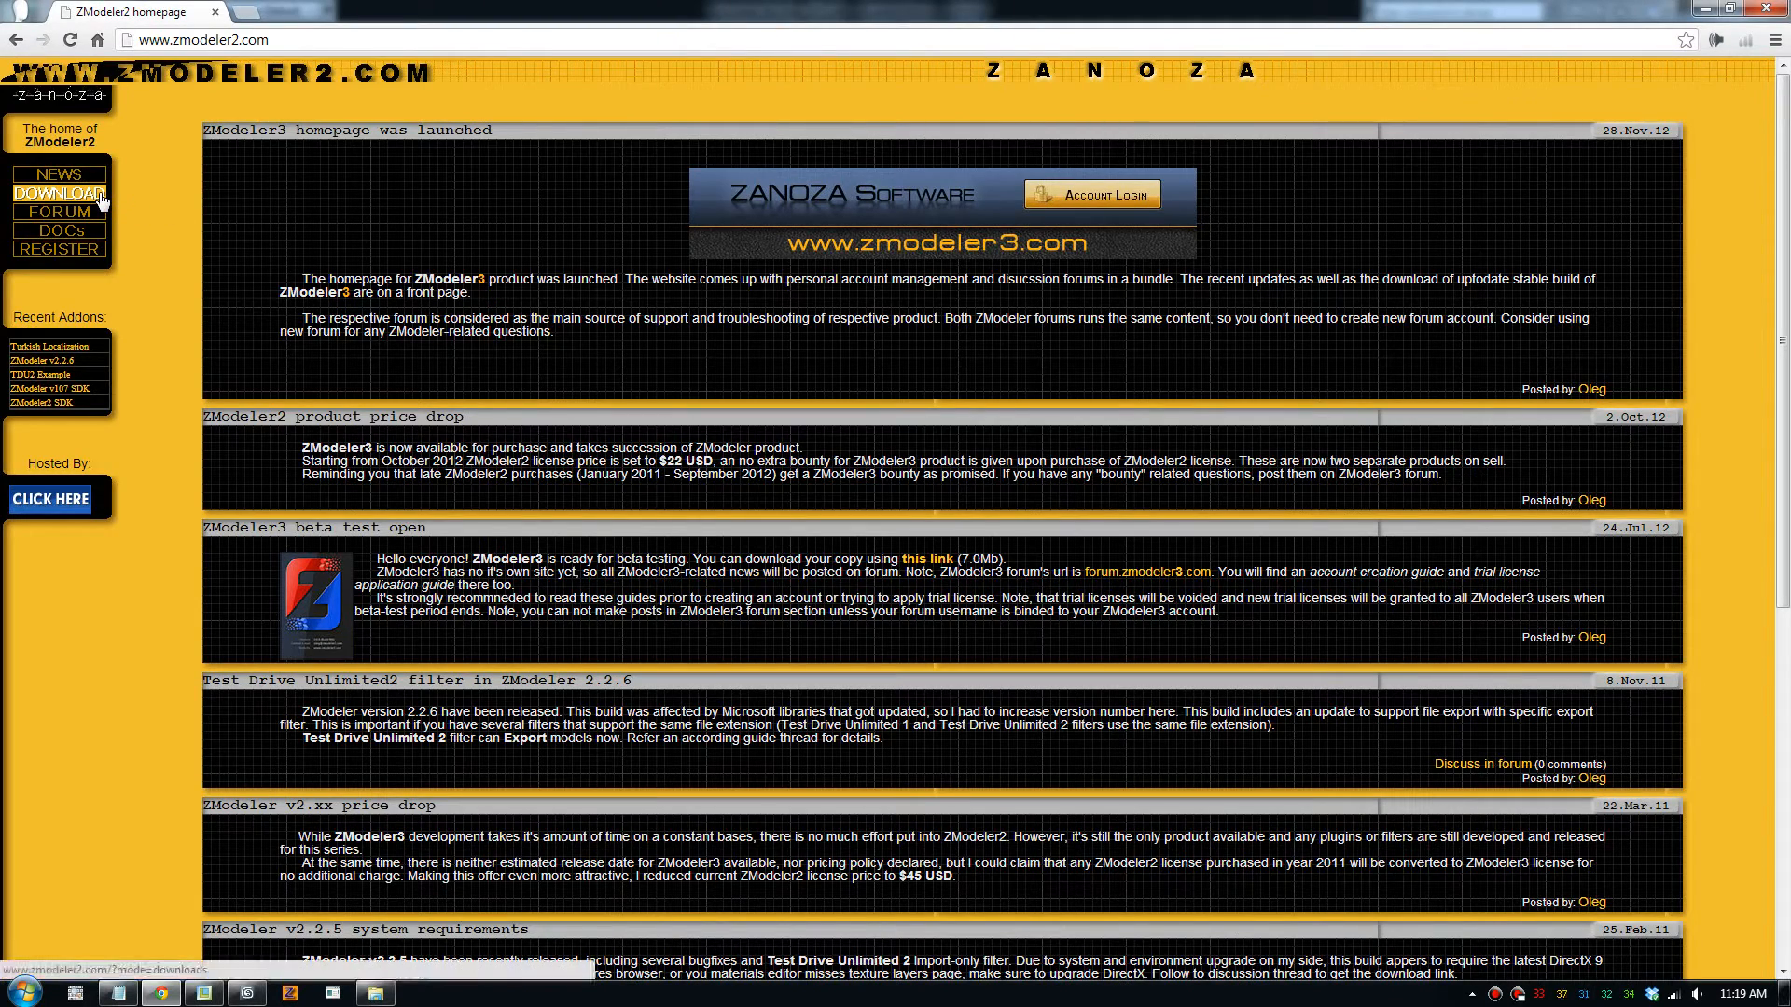
pyautogui.click(58, 192)
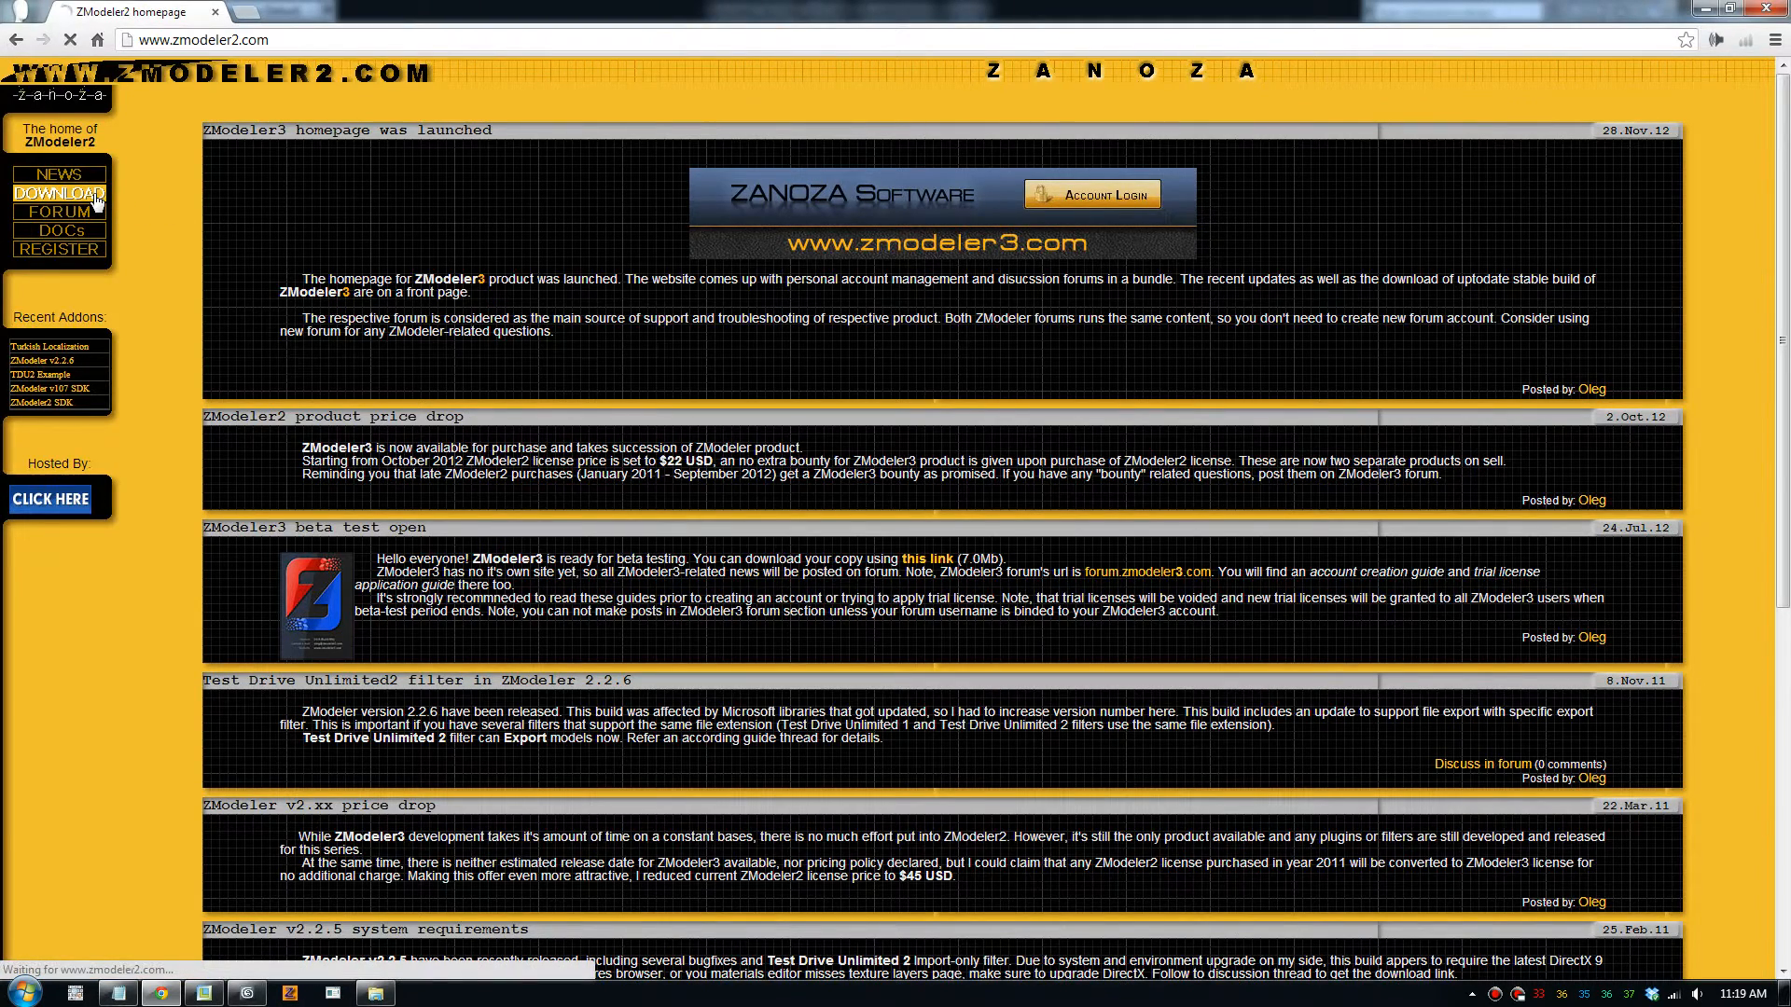
pyautogui.click(58, 193)
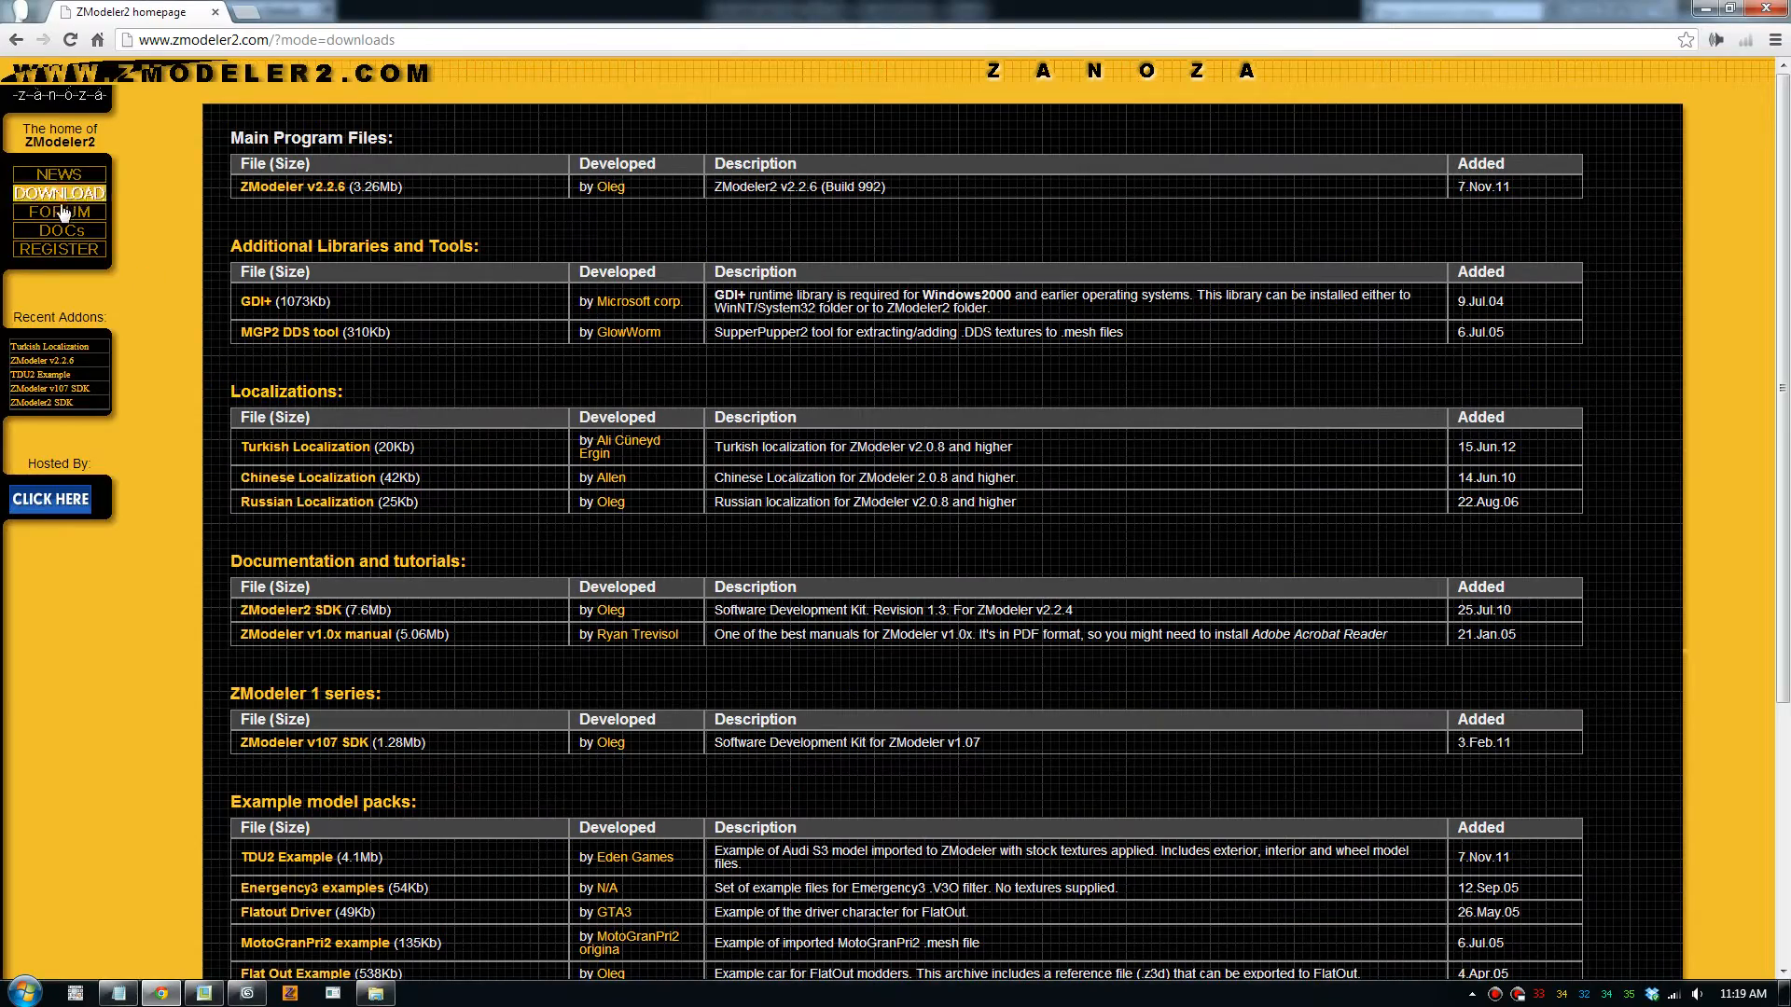
pyautogui.scroll(-3)
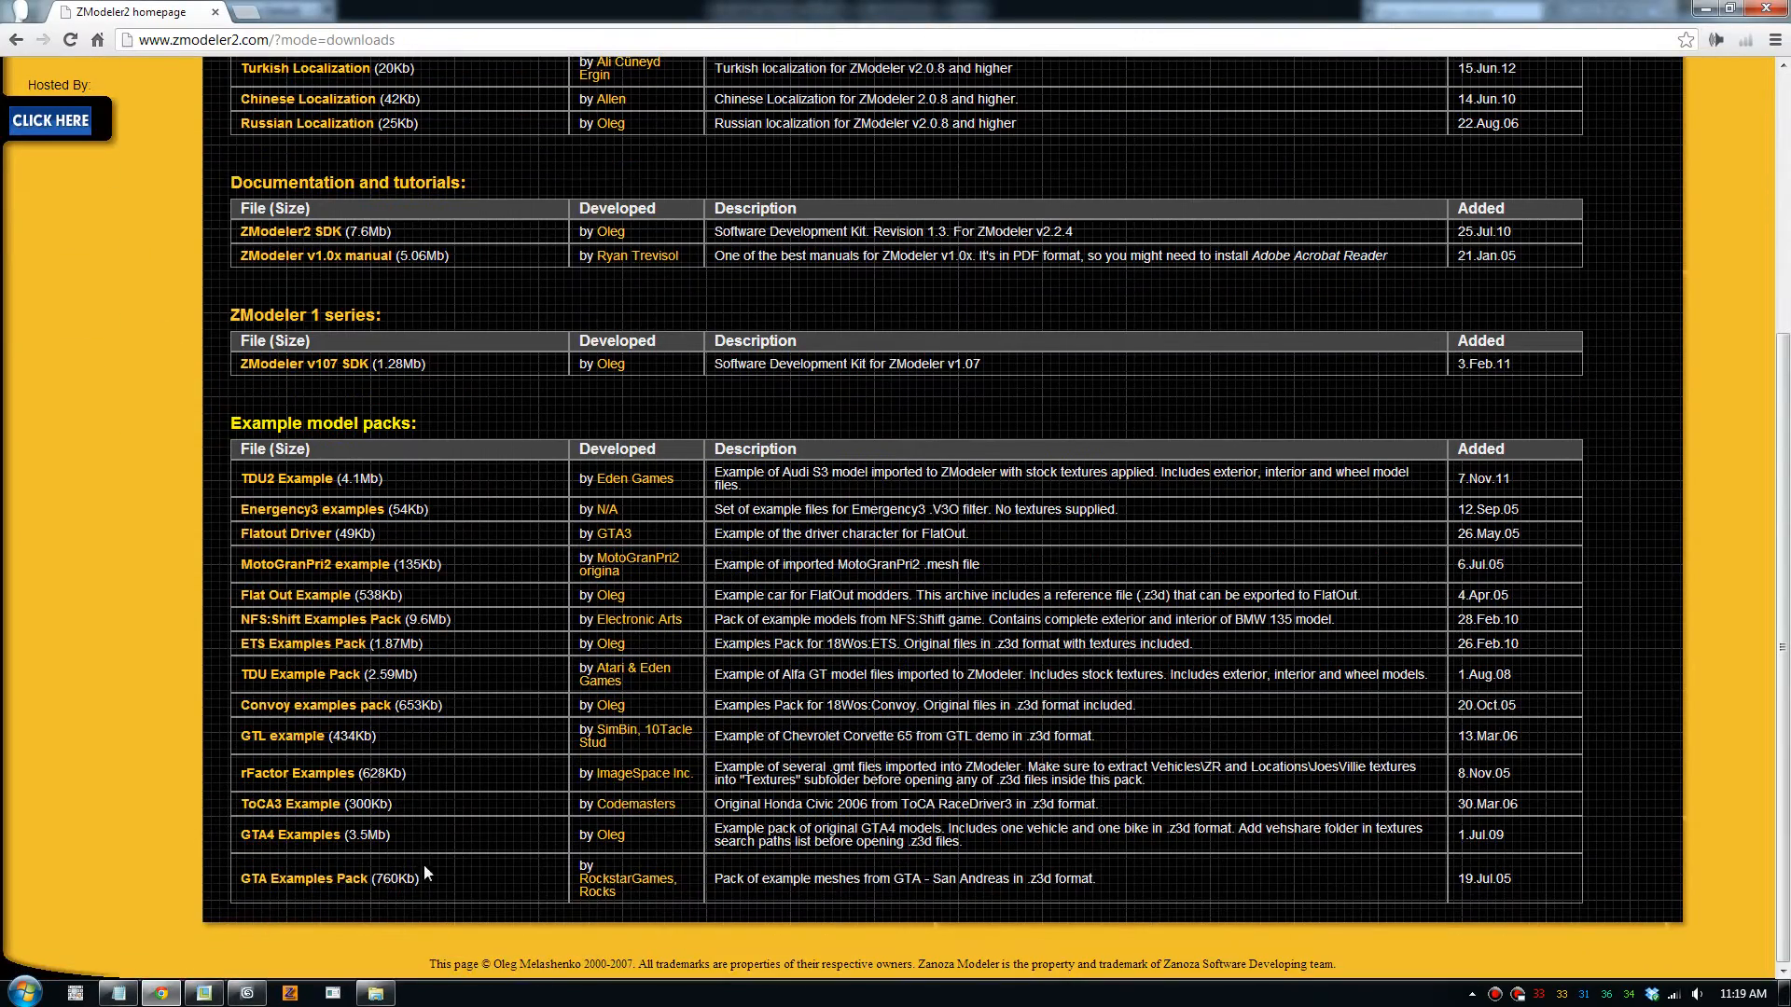
pyautogui.moveTo(372, 853)
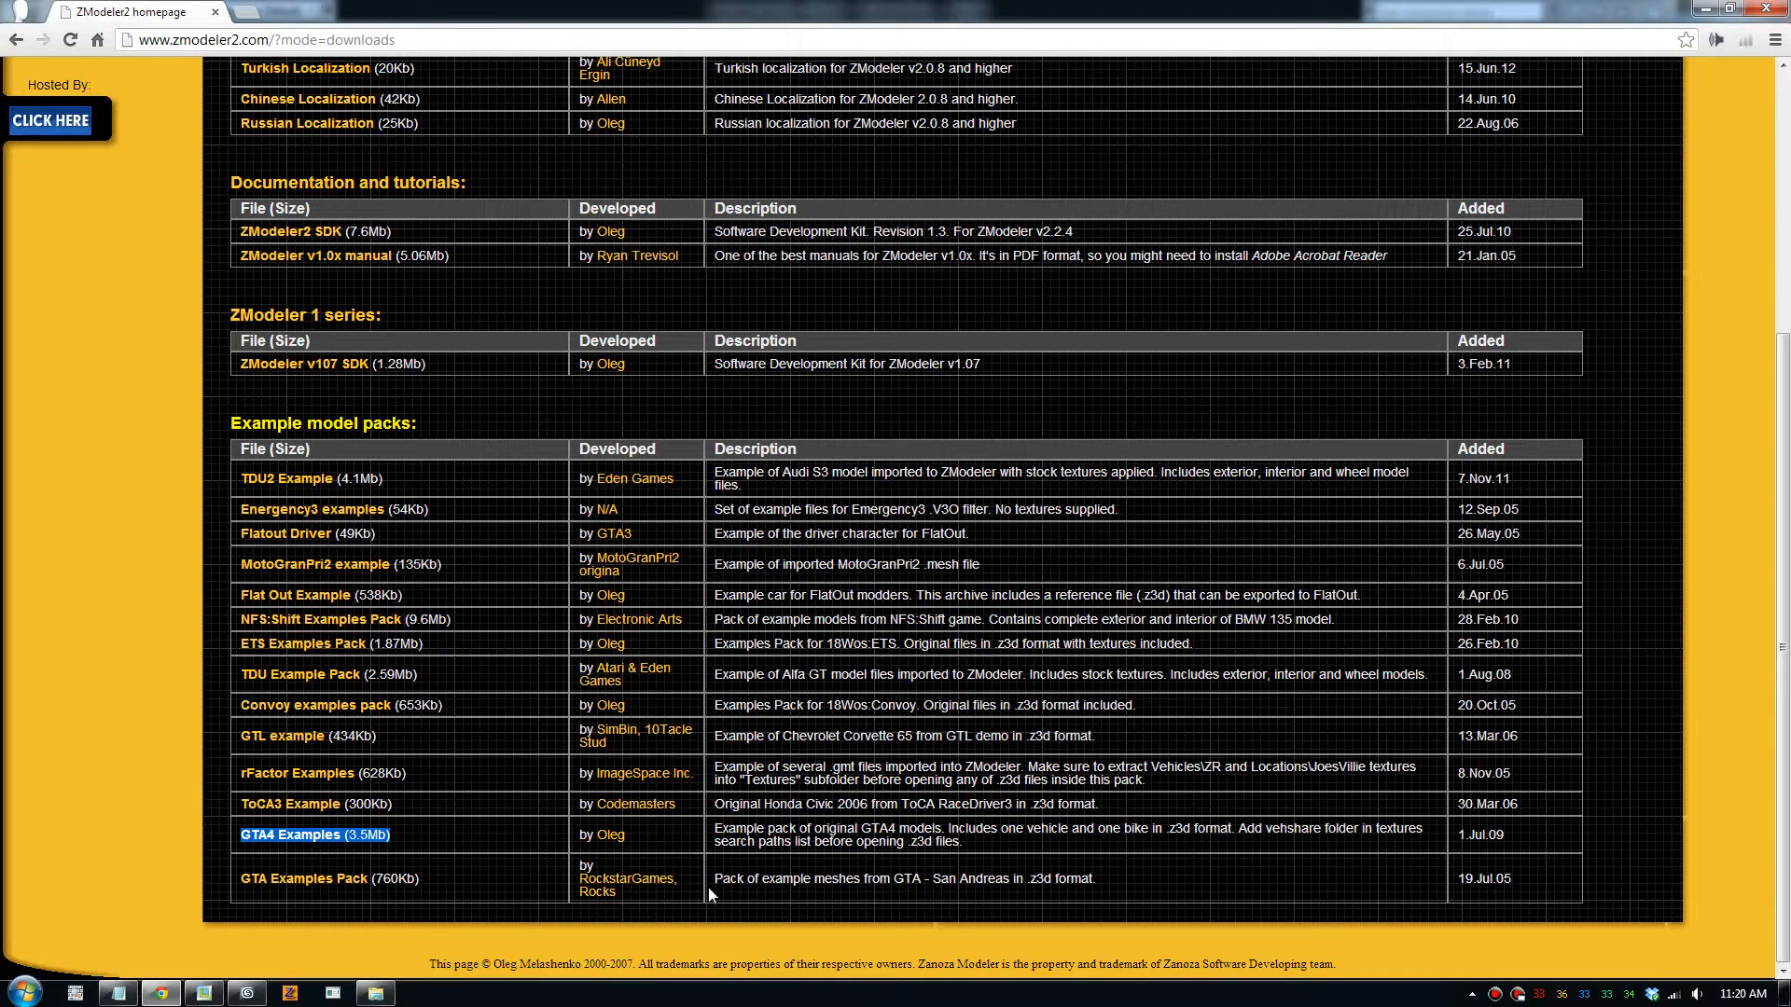
pyautogui.moveTo(637, 846)
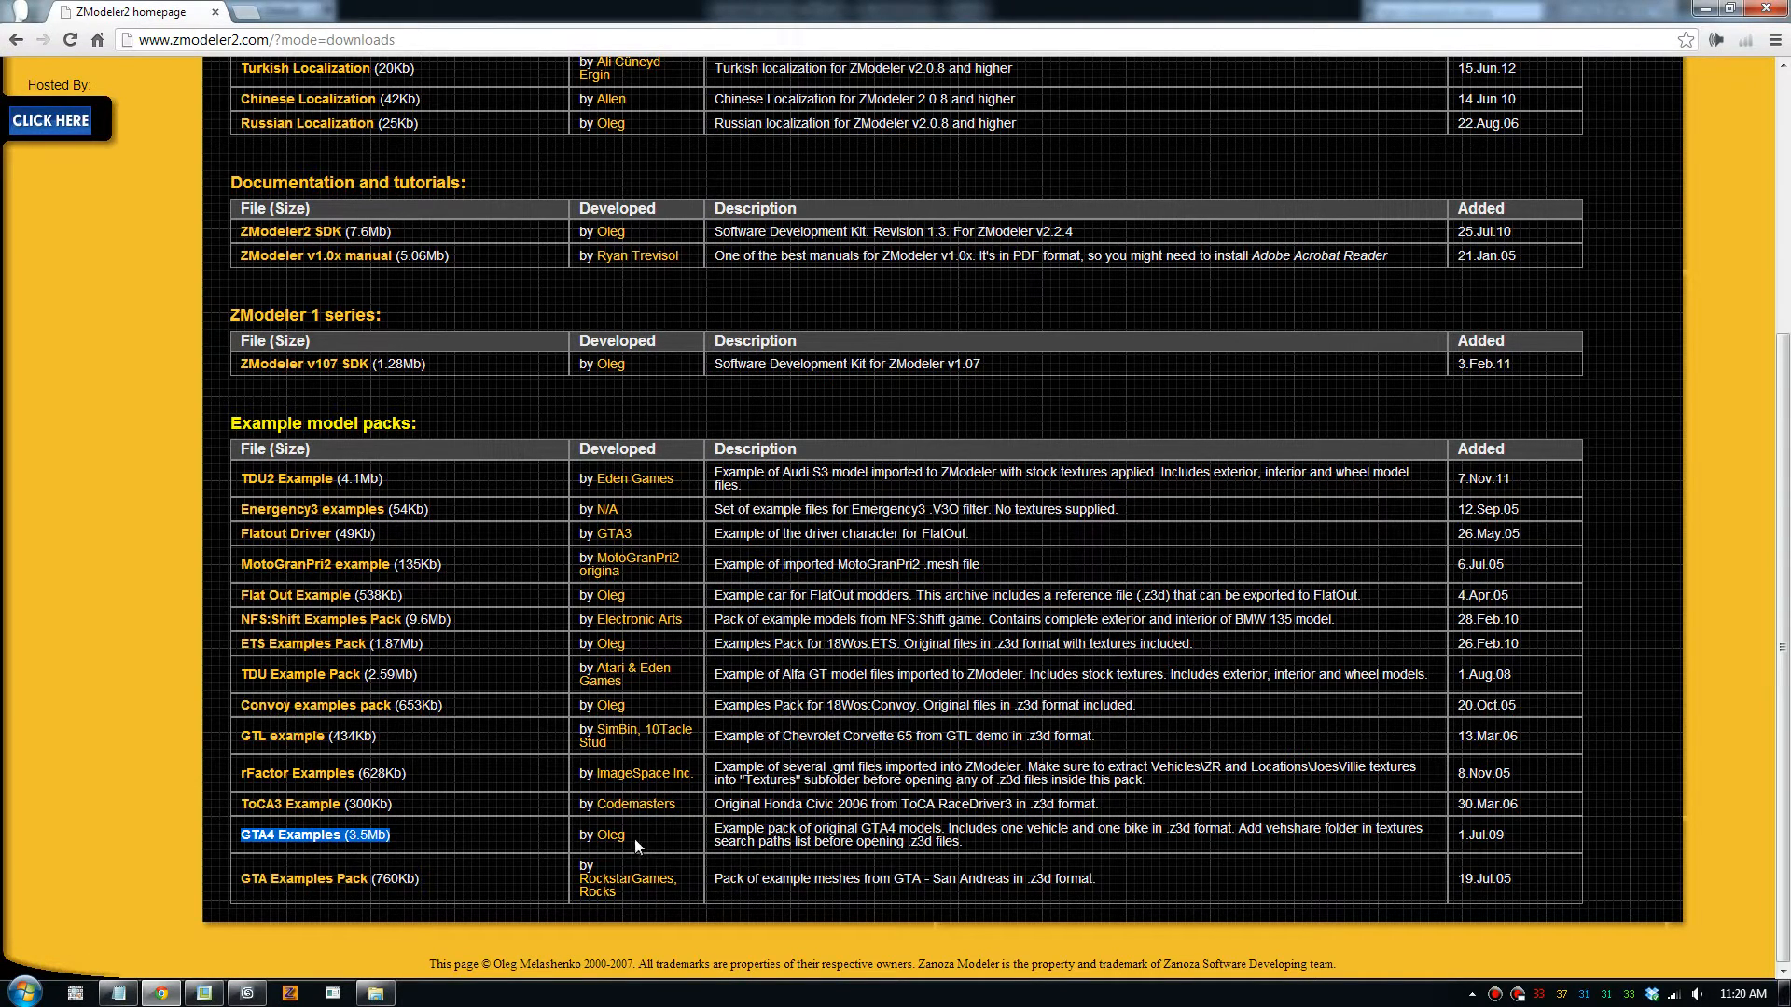
pyautogui.moveTo(610, 835)
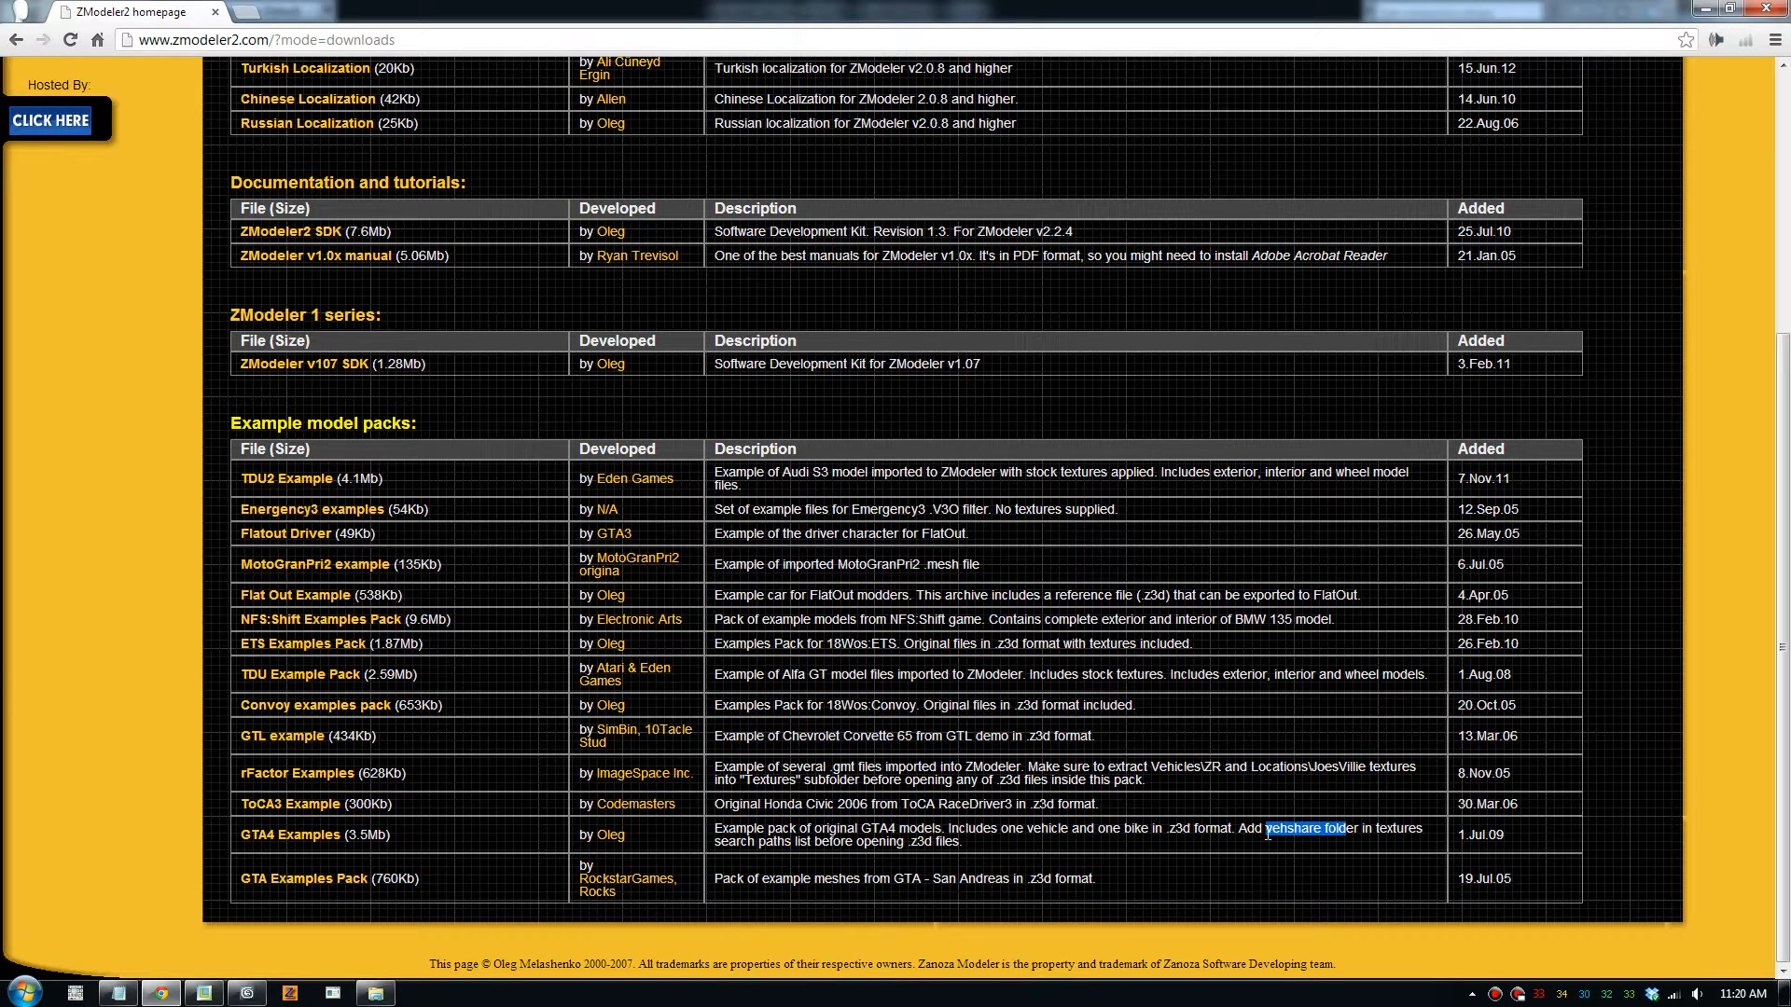
pyautogui.moveTo(1266, 829); pyautogui.dragTo(960, 841)
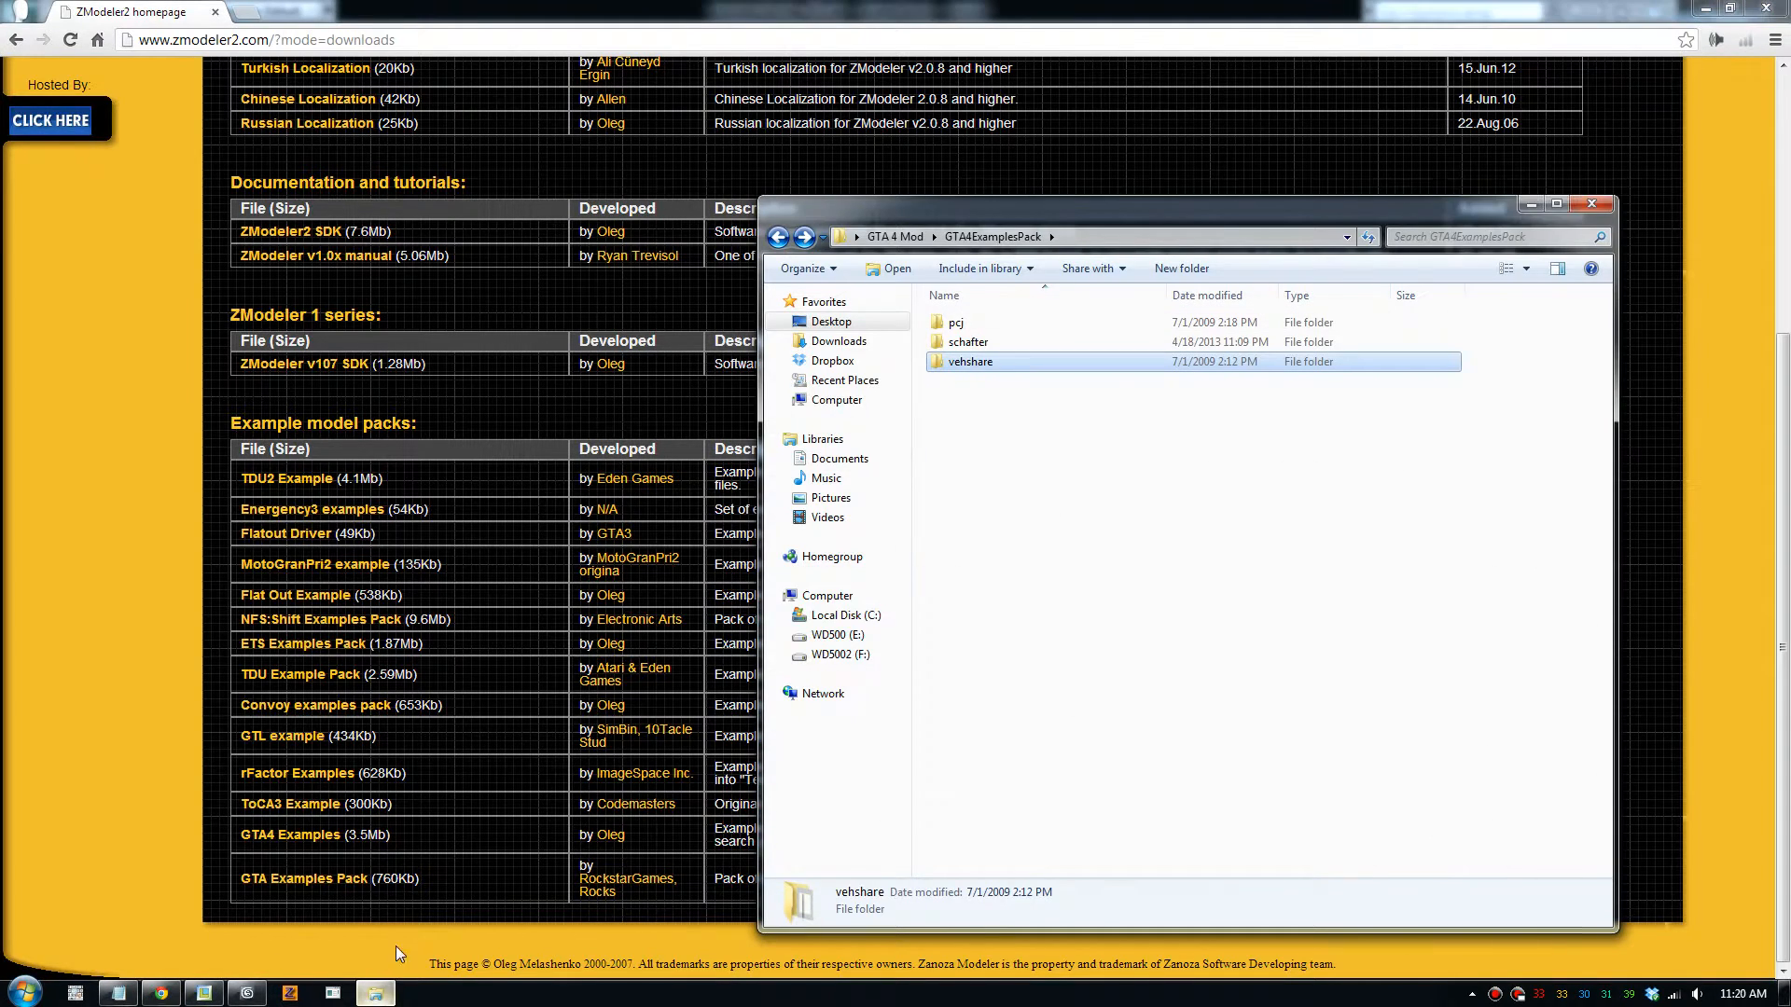
# Navigate into GTA4ExamplesPack and its vehshare texture folder
pyautogui.click(779, 236)
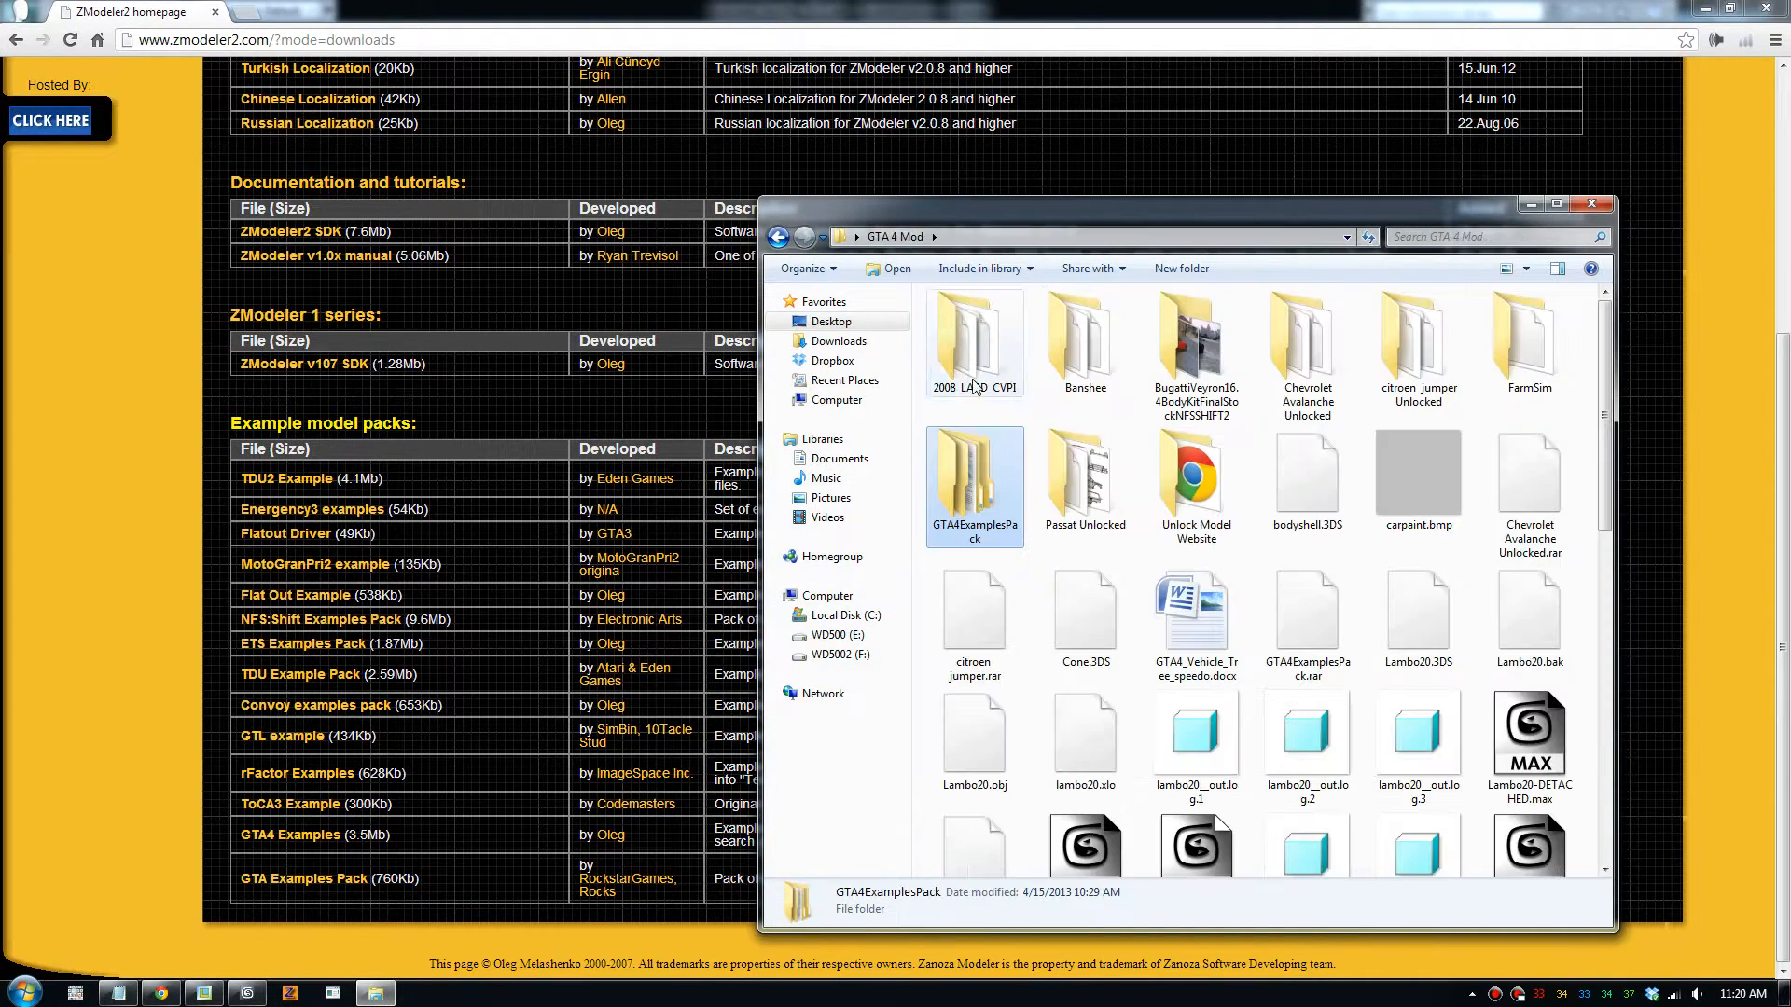
pyautogui.doubleClick(973, 479)
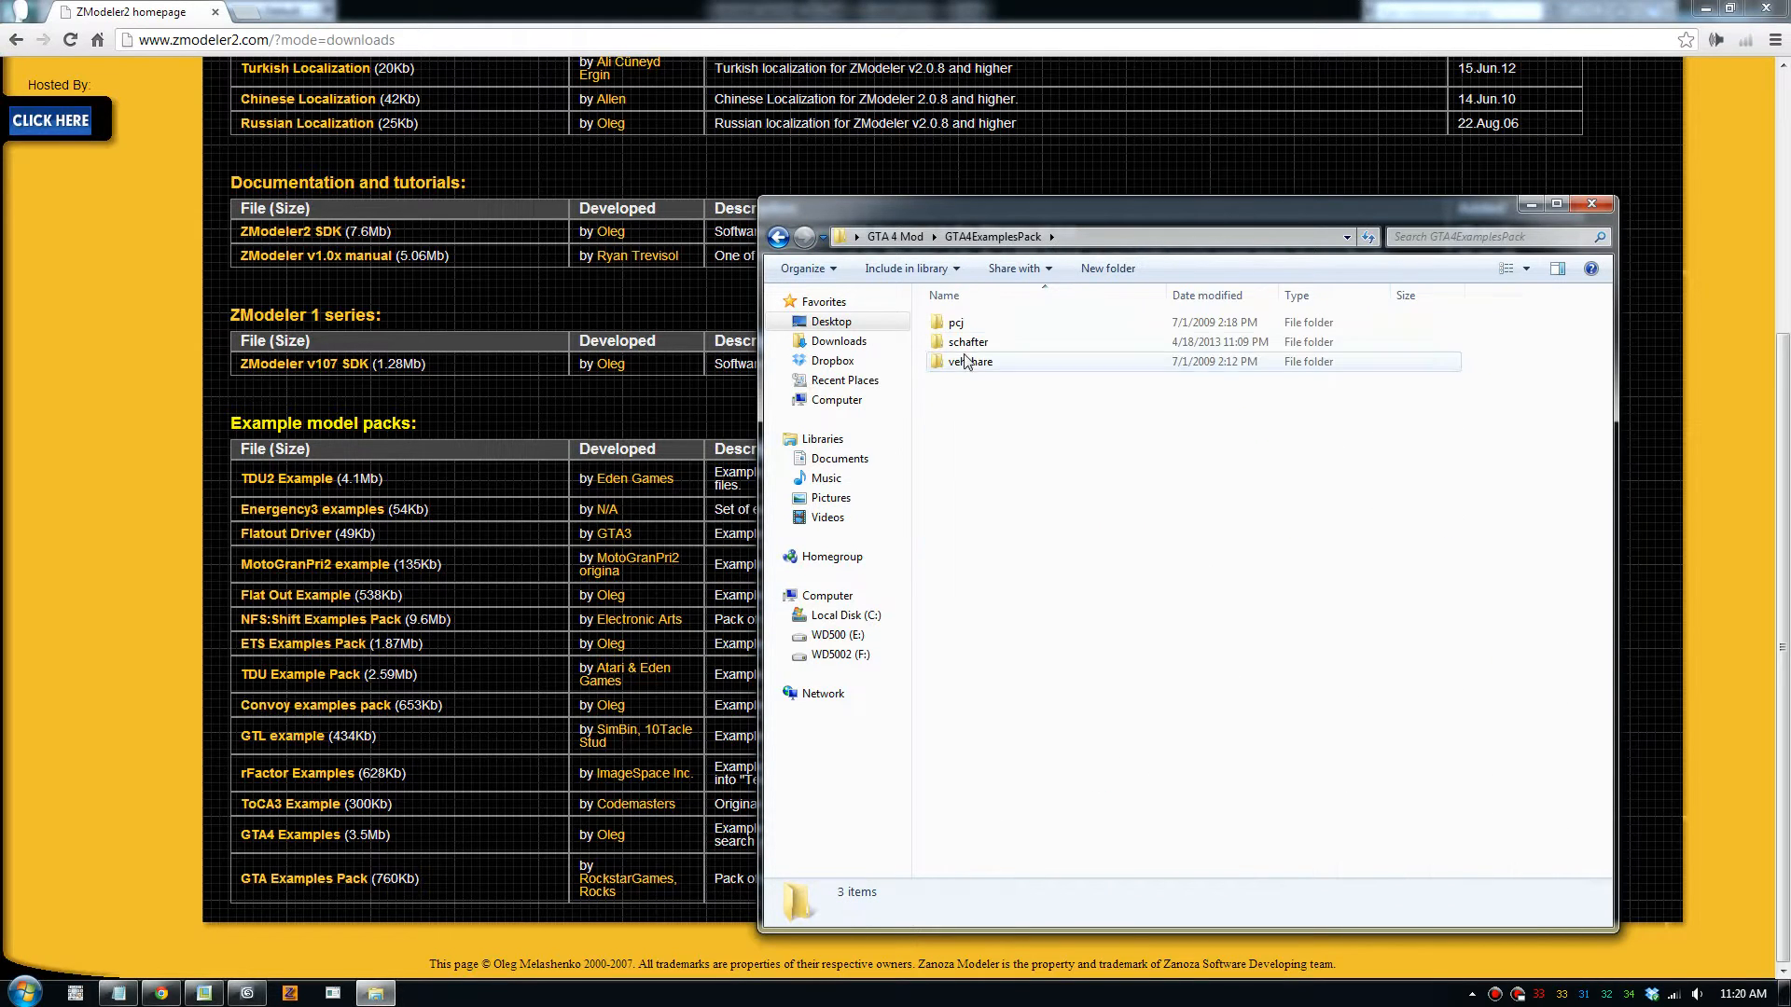
pyautogui.doubleClick(971, 361)
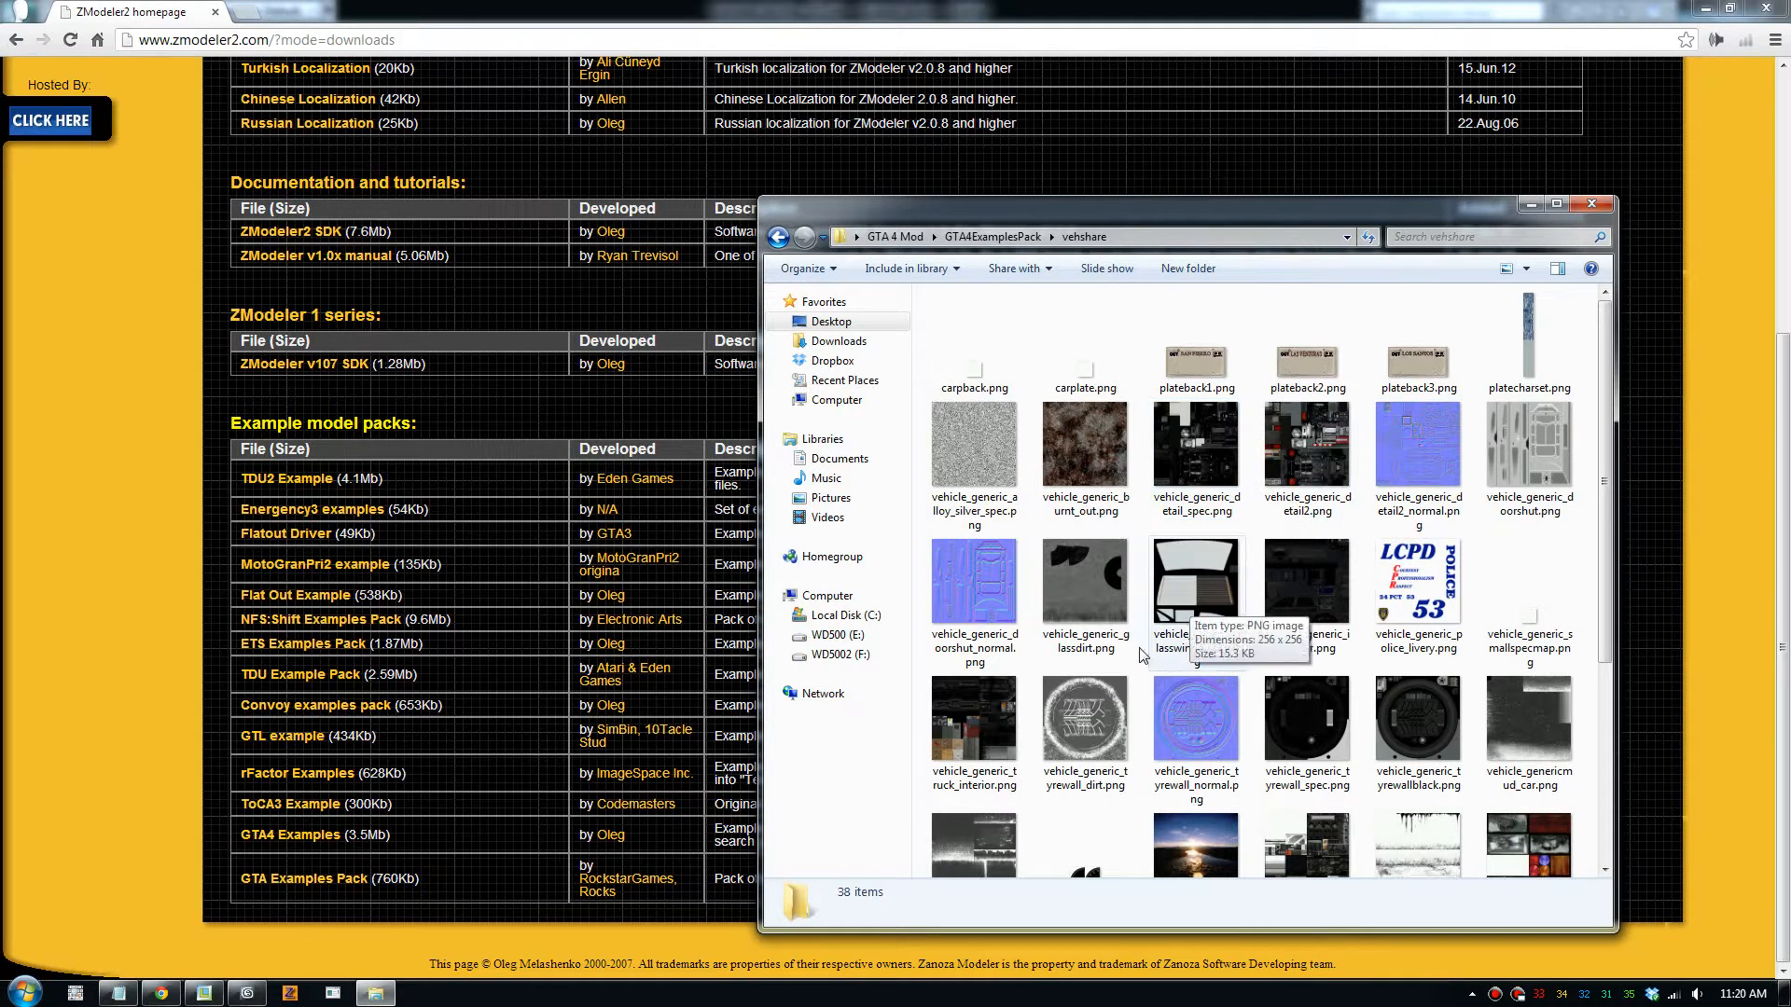
# Inspect the detail spec, environment map and carplate.png textures among the 38 PNGs
pyautogui.click(1196, 446)
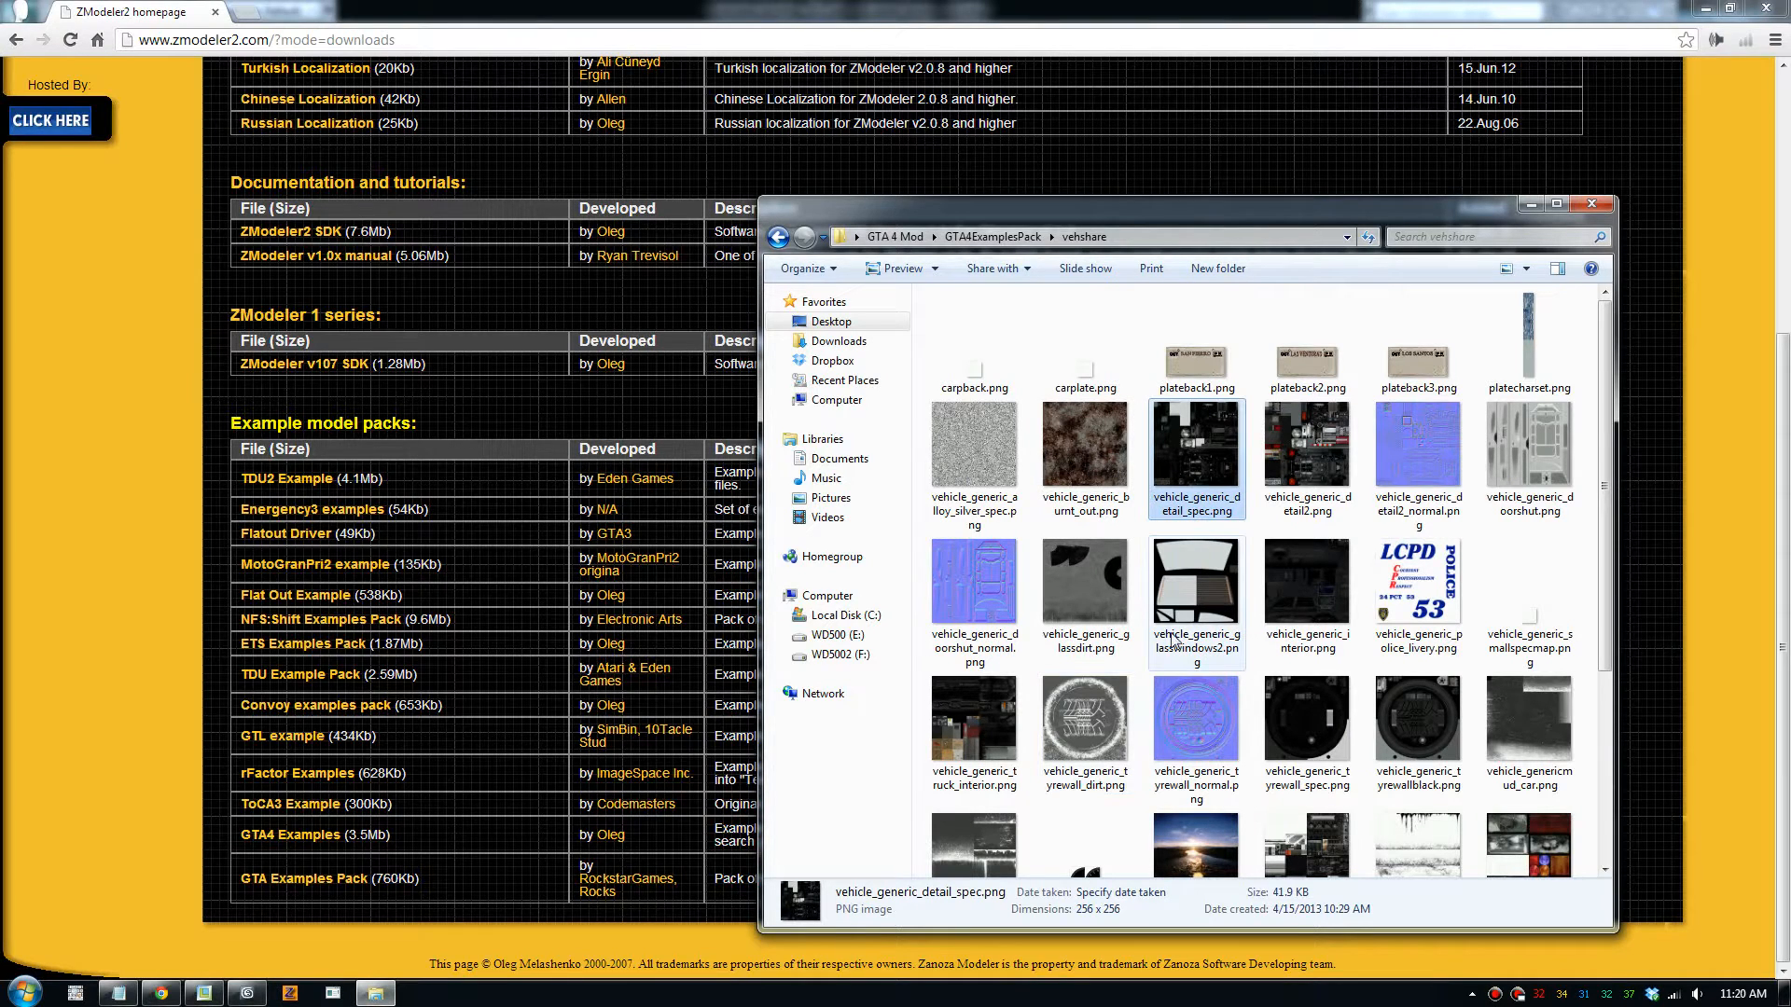
pyautogui.scroll(-3)
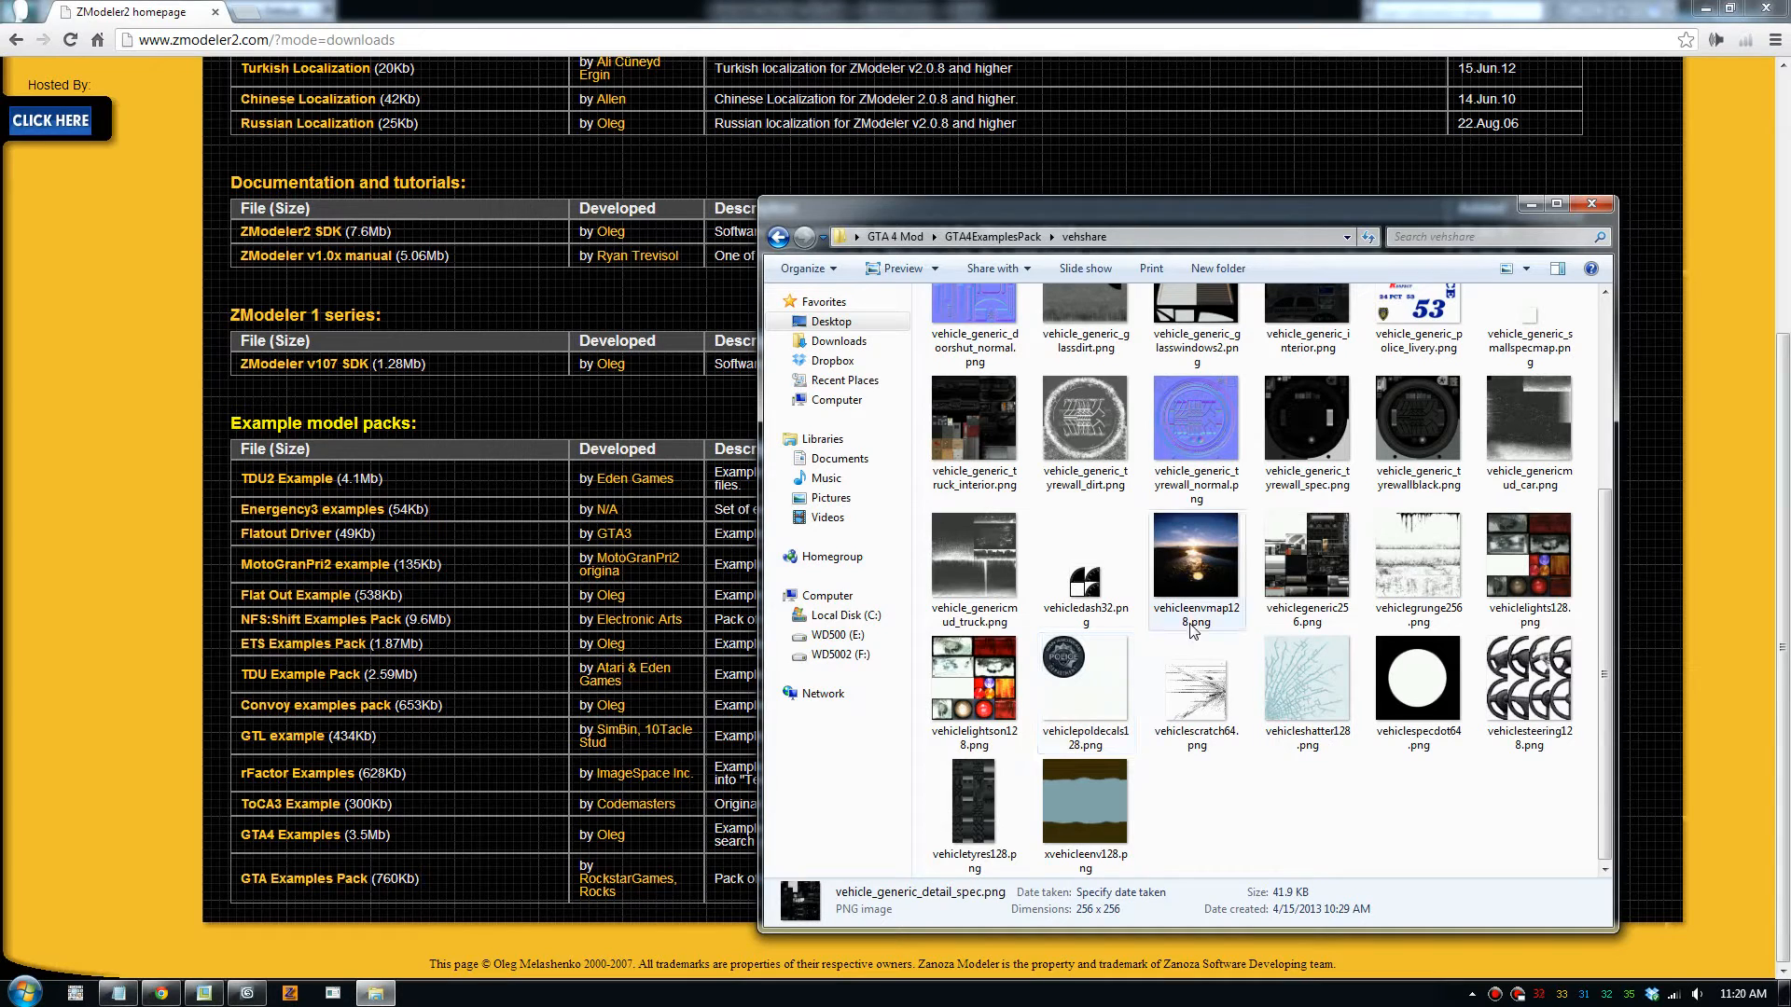
pyautogui.click(1195, 558)
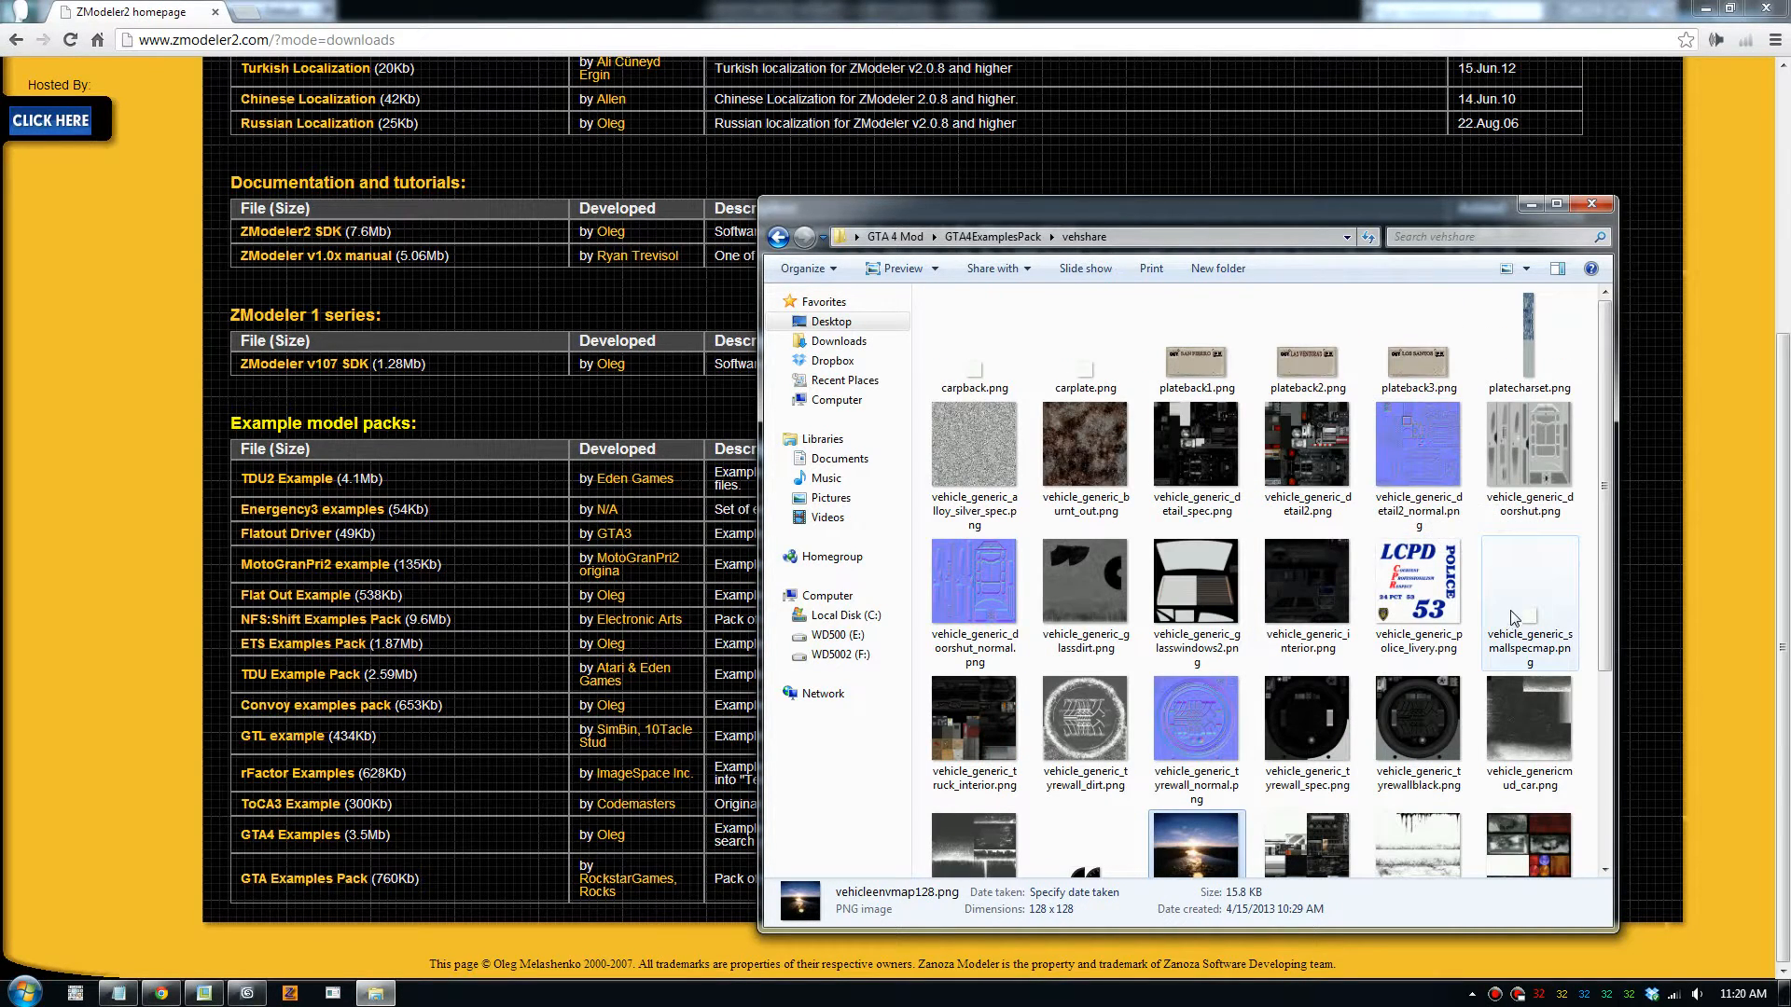
pyautogui.click(1083, 342)
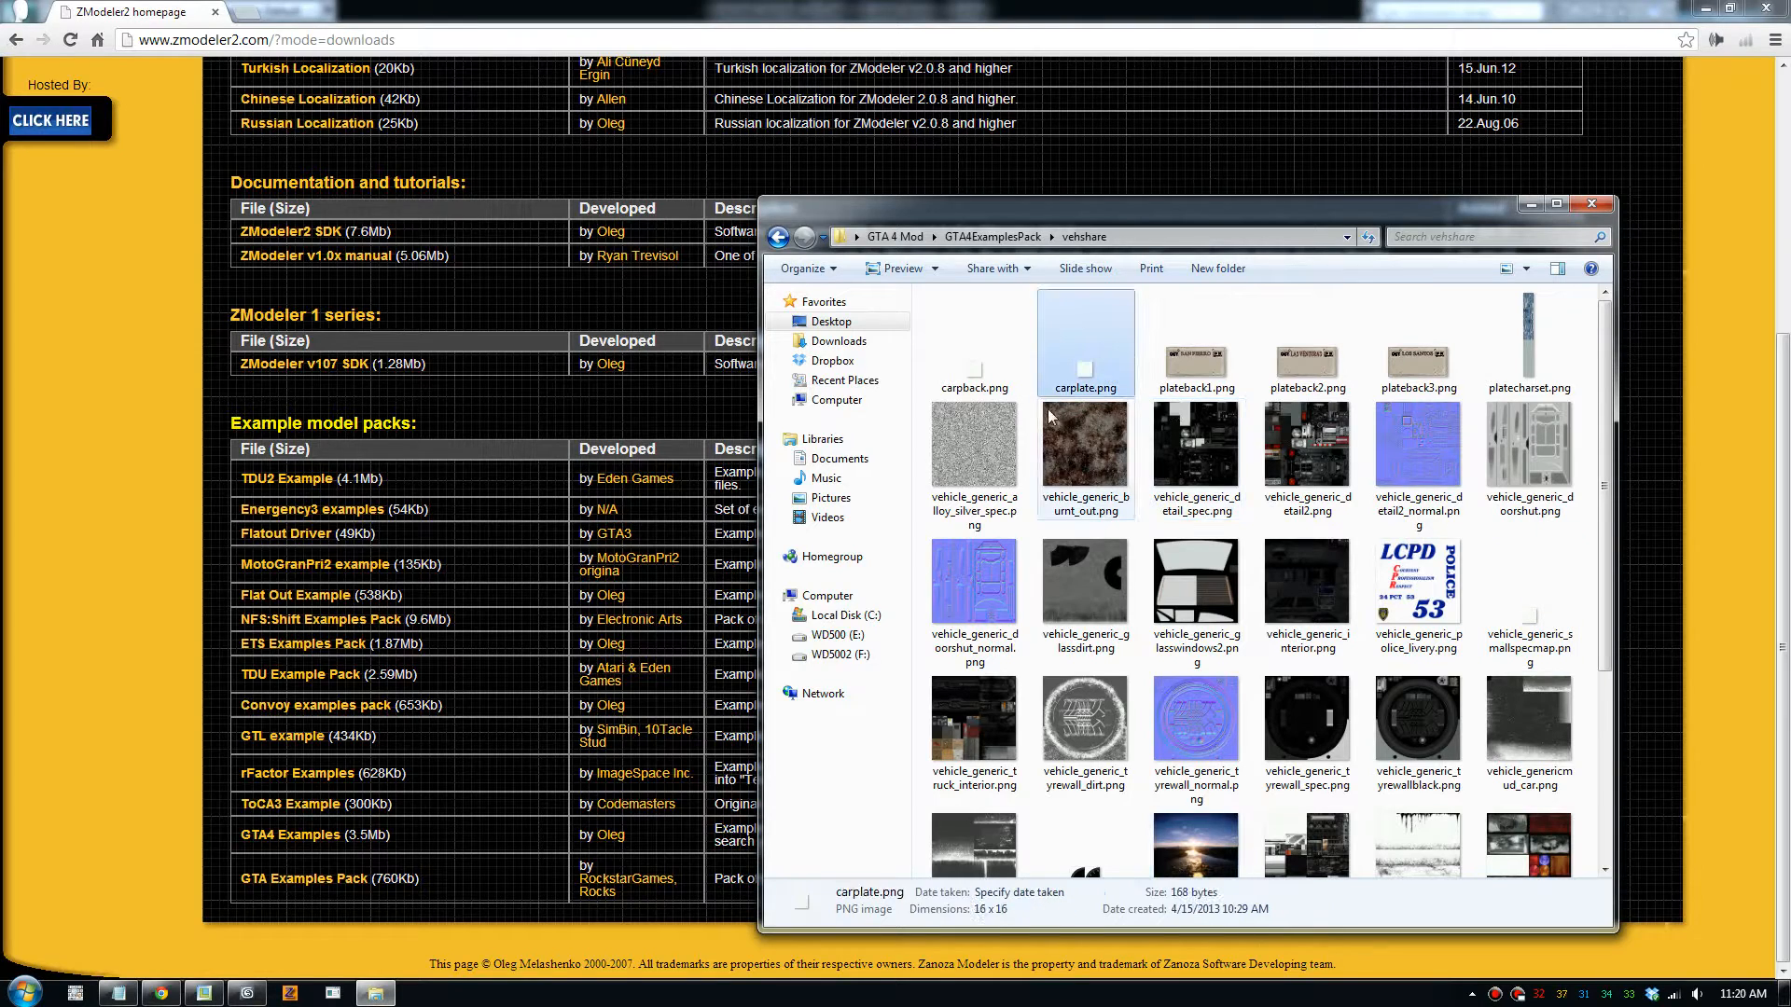
pyautogui.moveTo(973, 463)
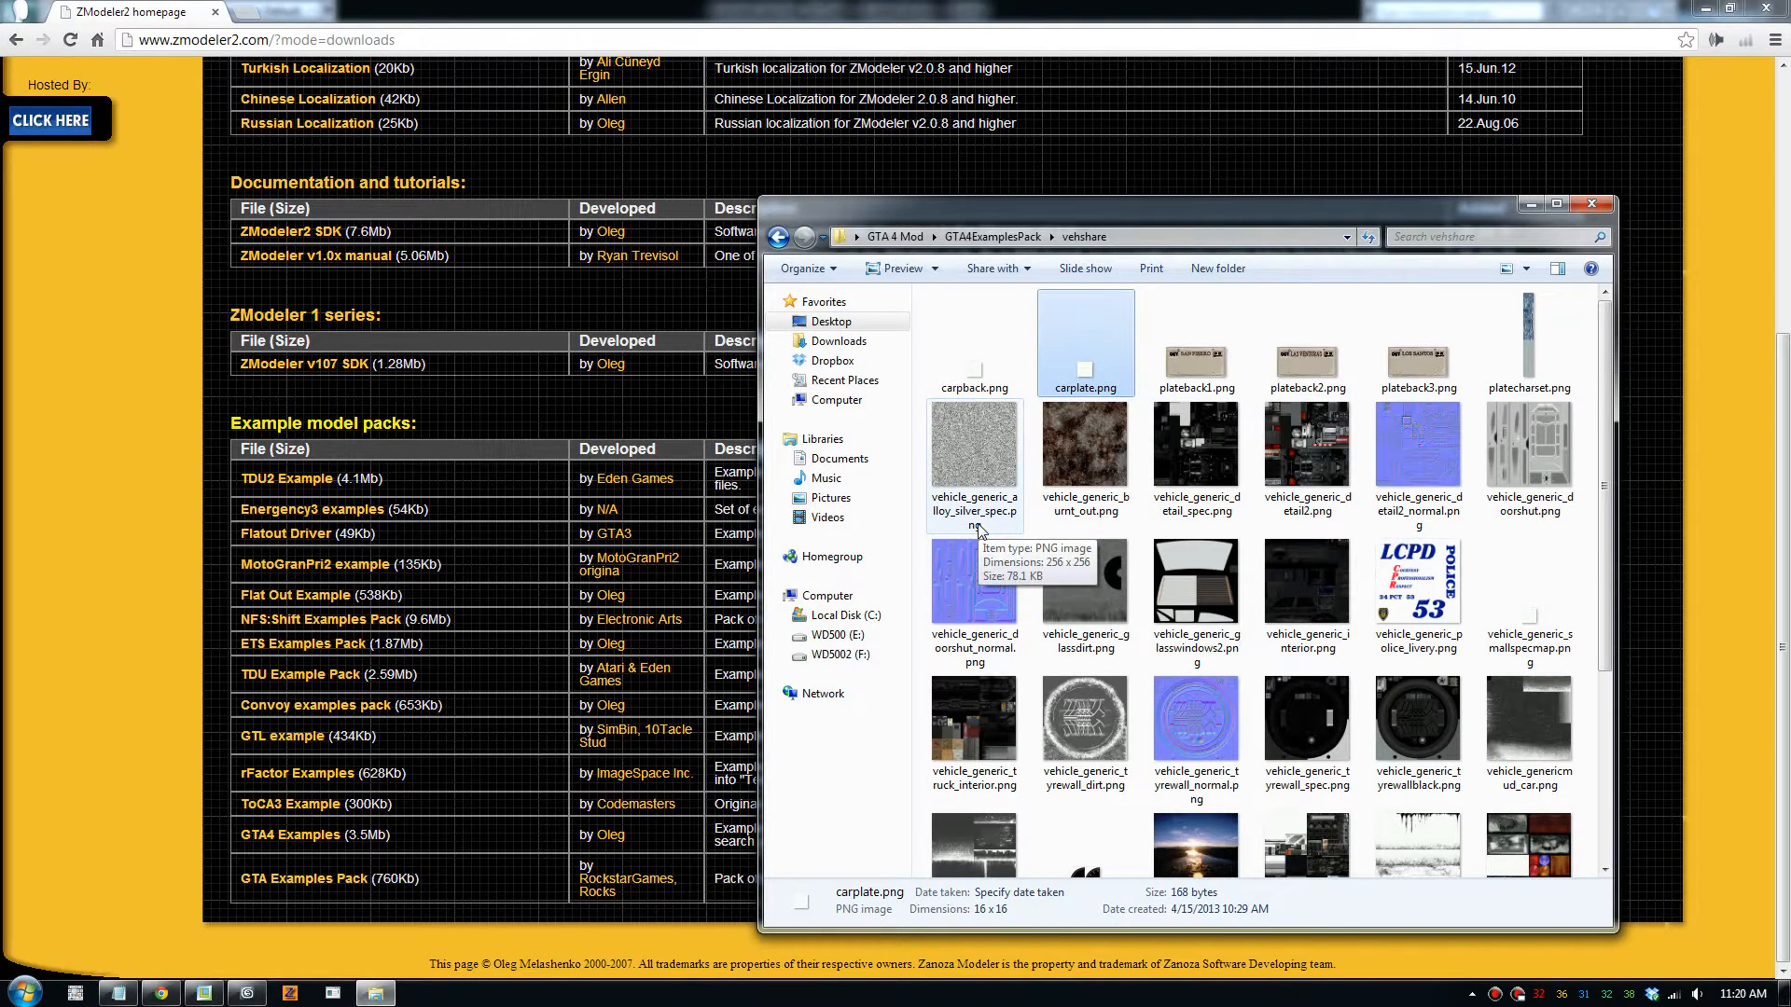
pyautogui.scroll(-3)
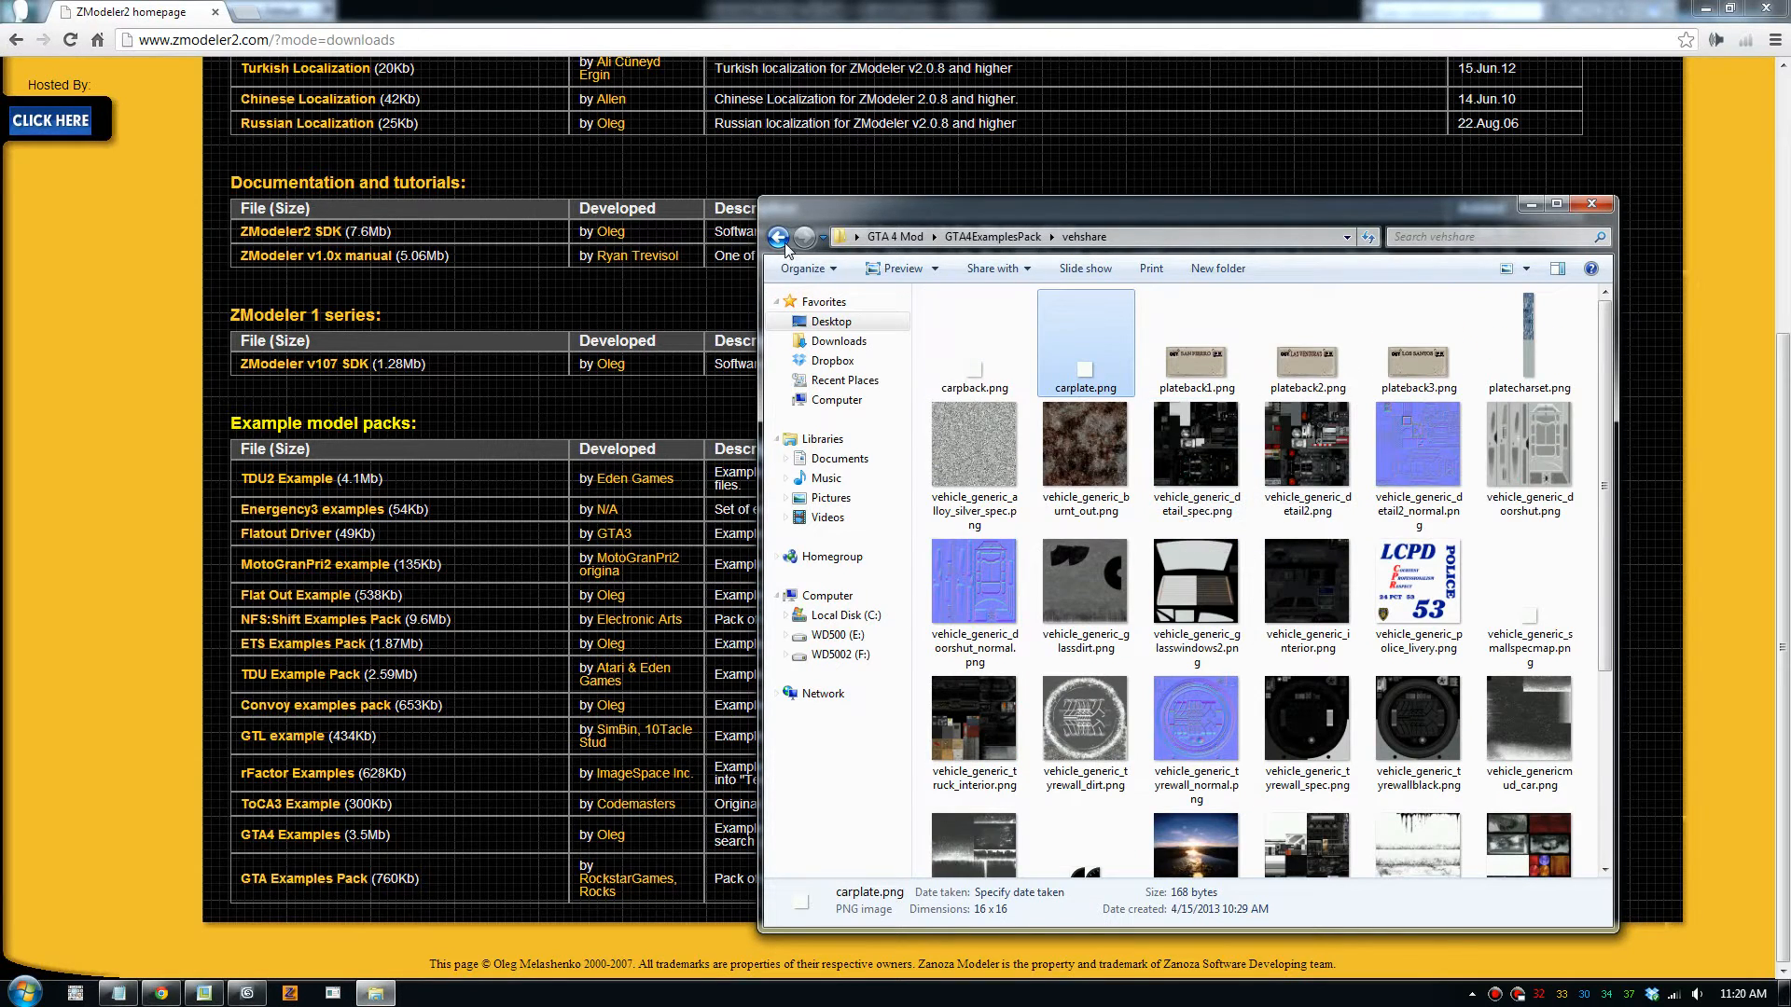
# Load schafter.z3d from the schafter folder into ZModeler2 and view the car
pyautogui.click(779, 236)
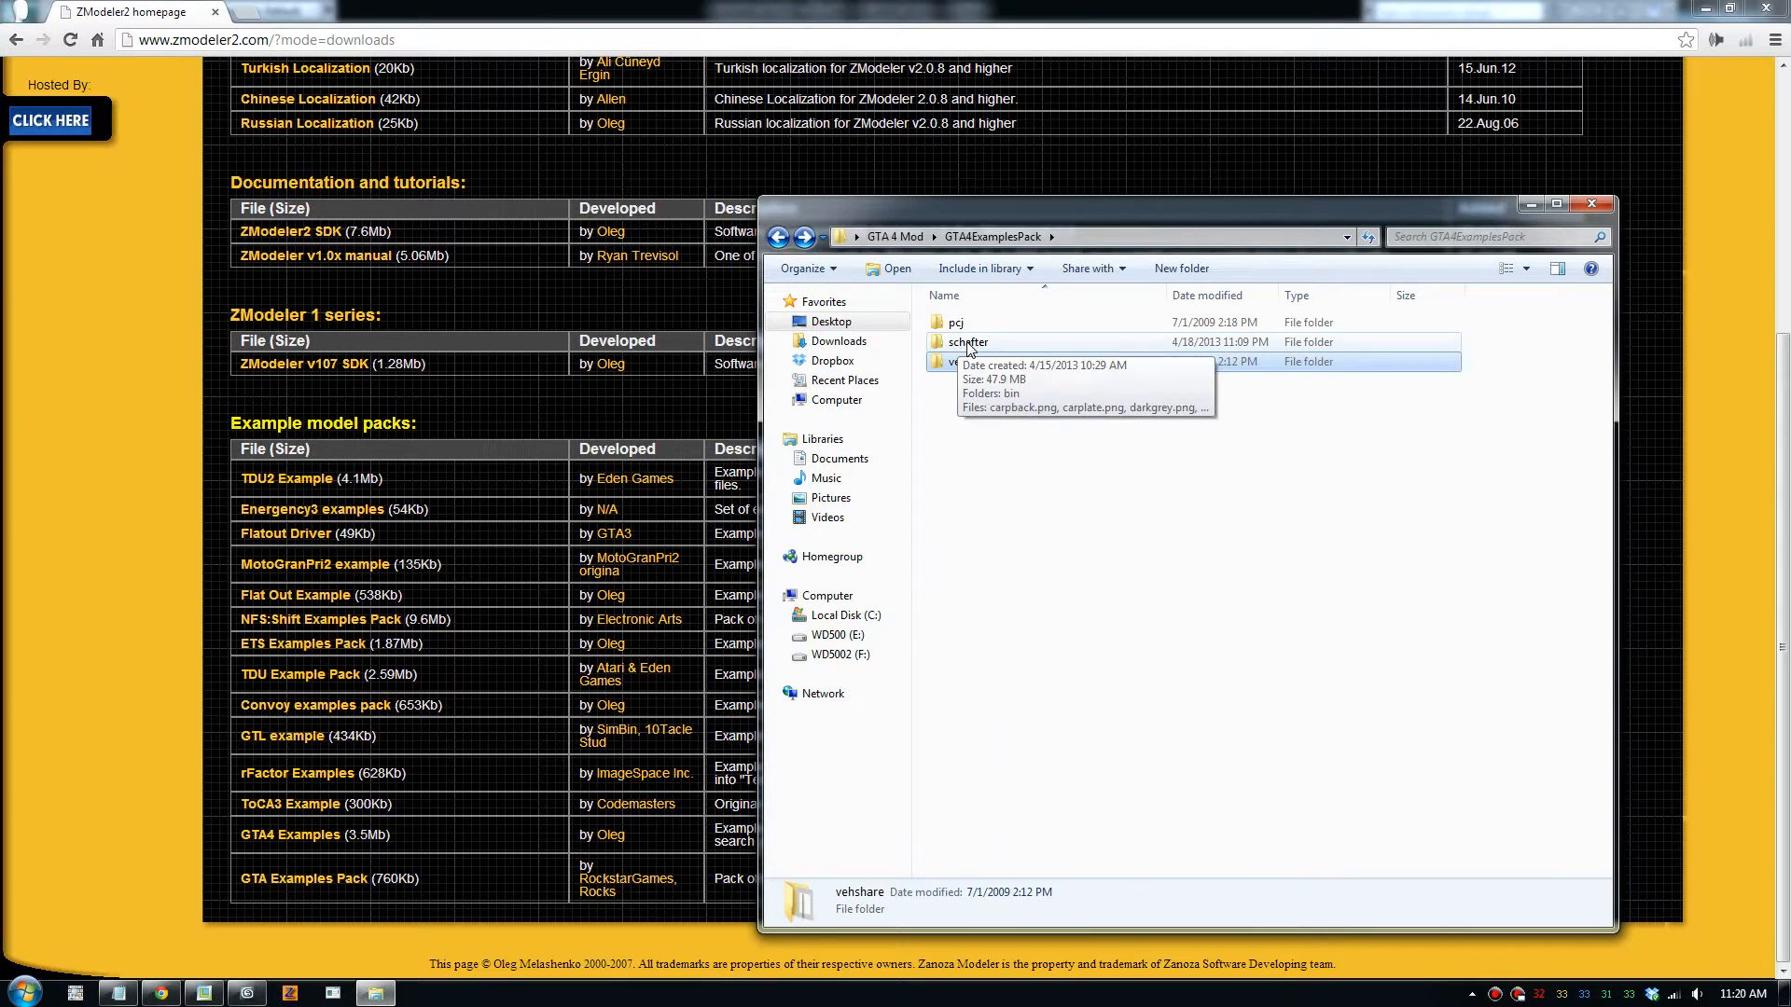
pyautogui.doubleClick(967, 342)
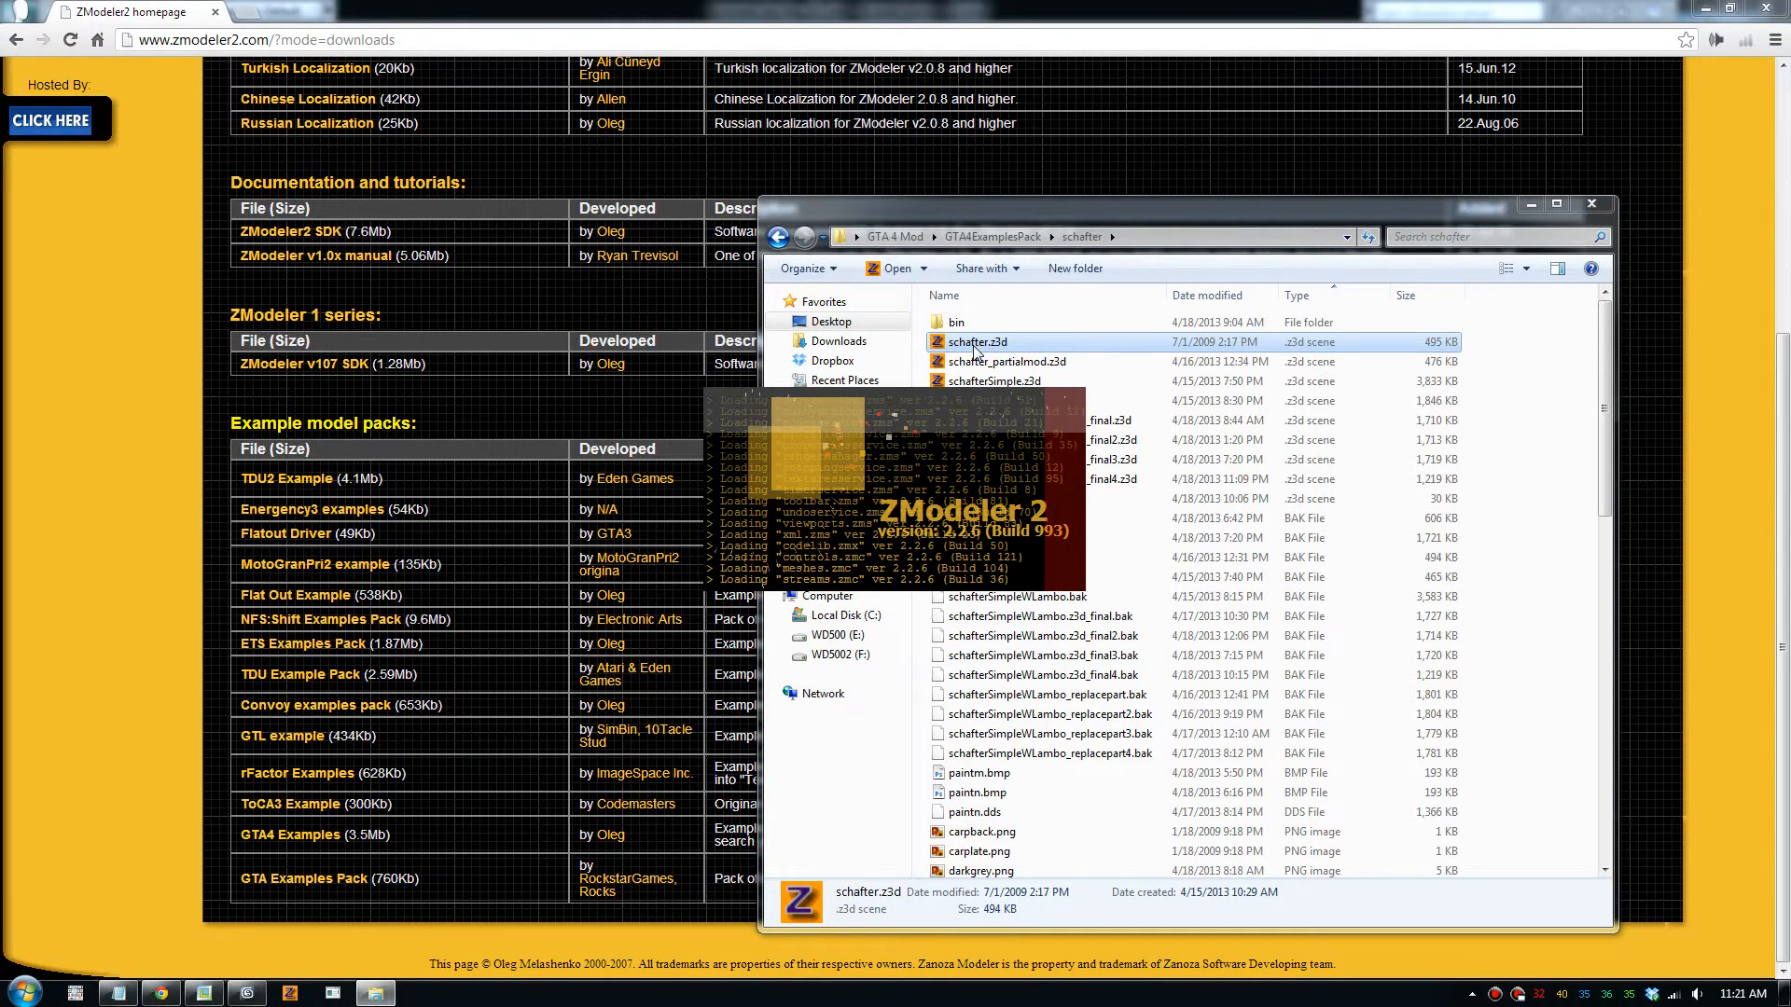
pyautogui.doubleClick(978, 341)
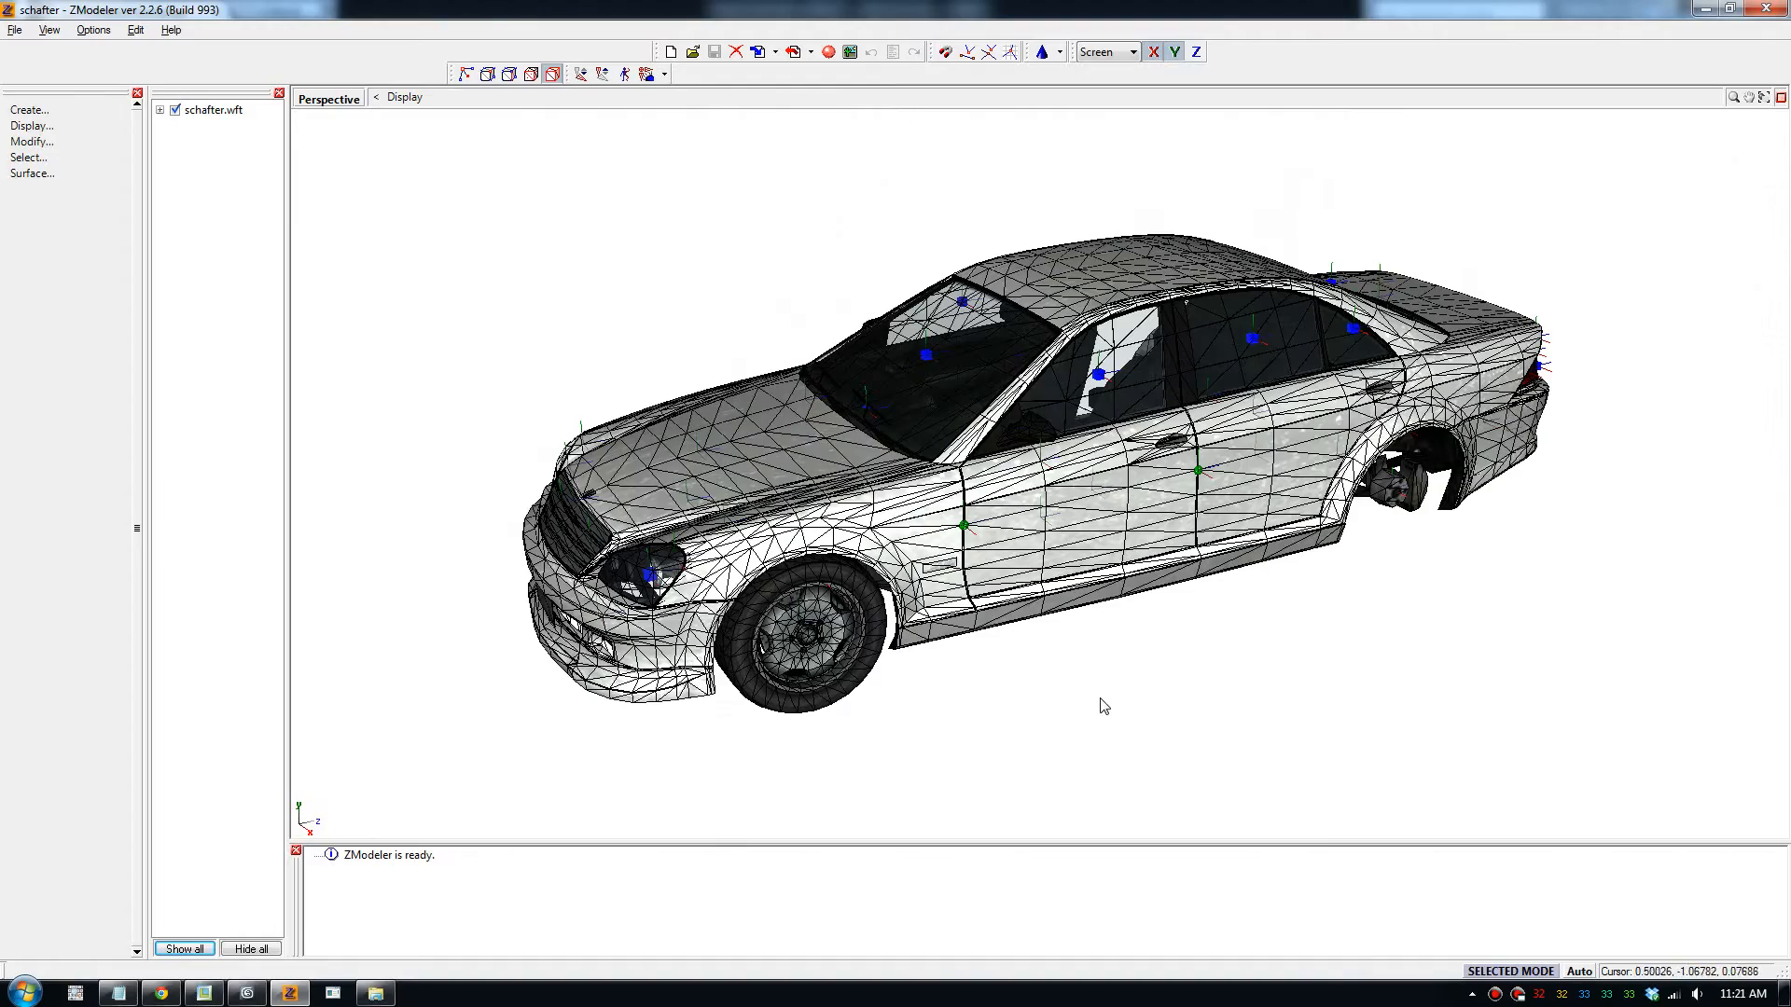
pyautogui.moveTo(1103, 707); pyautogui.dragTo(656, 392)
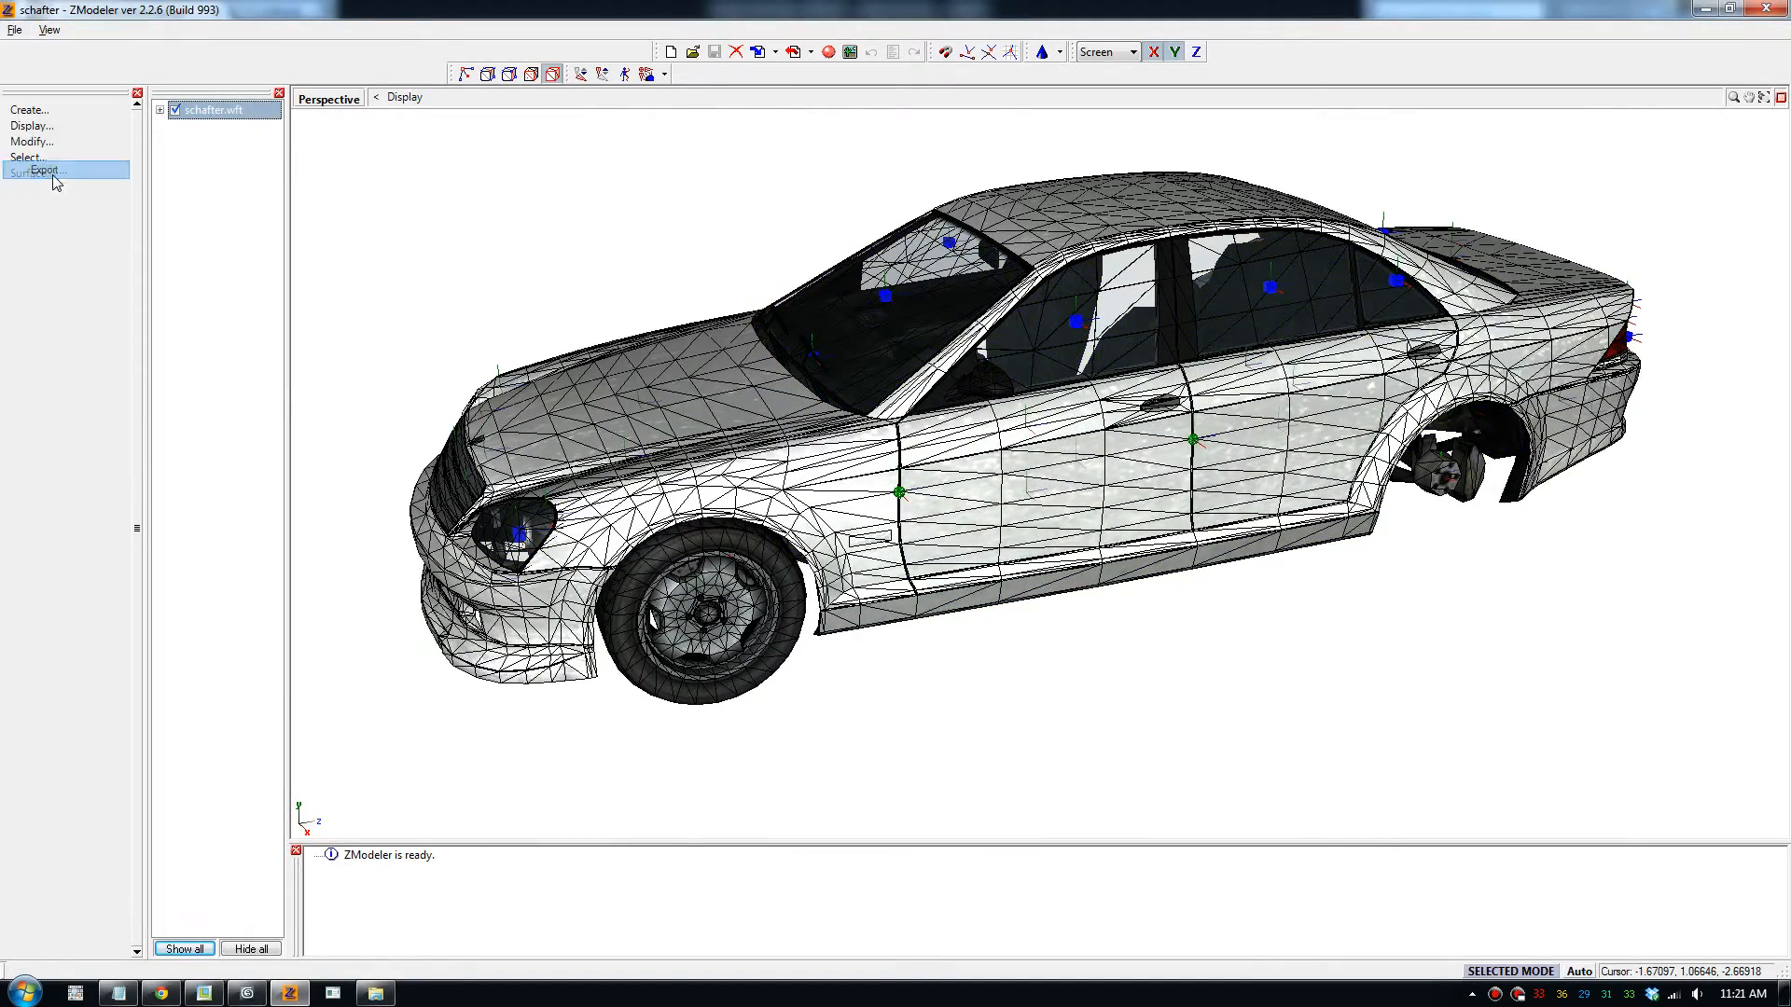
pyautogui.click(44, 170)
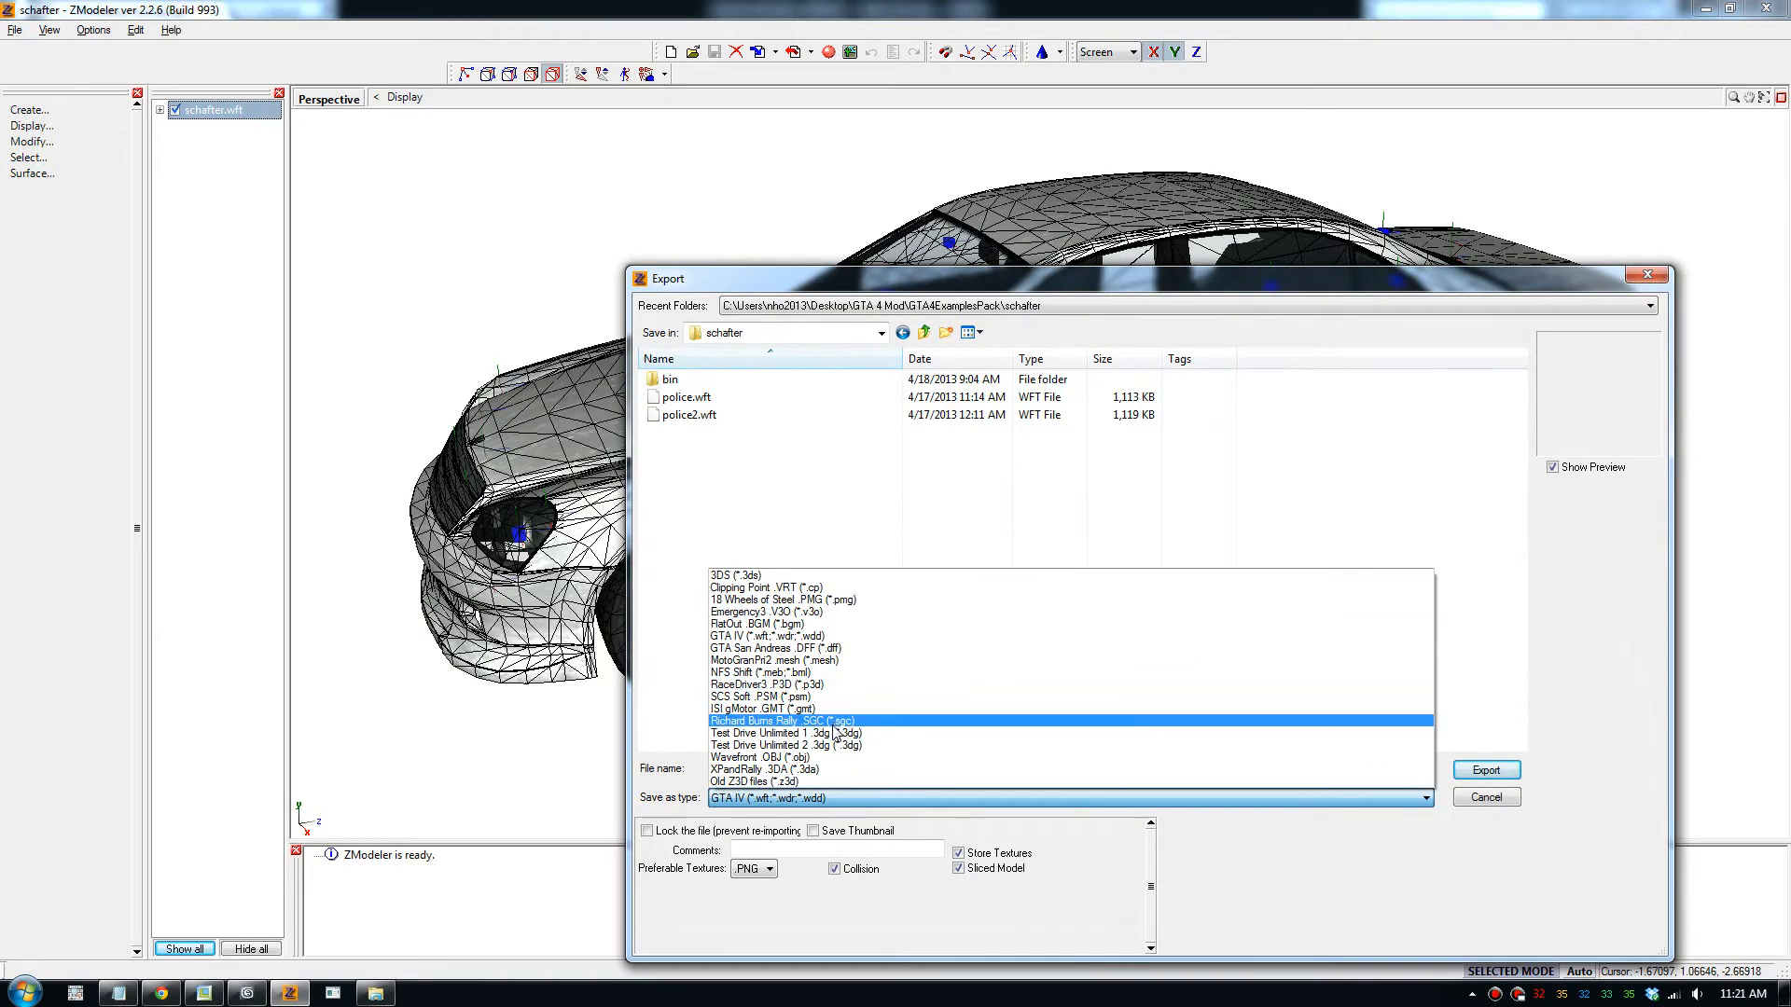
pyautogui.click(785, 744)
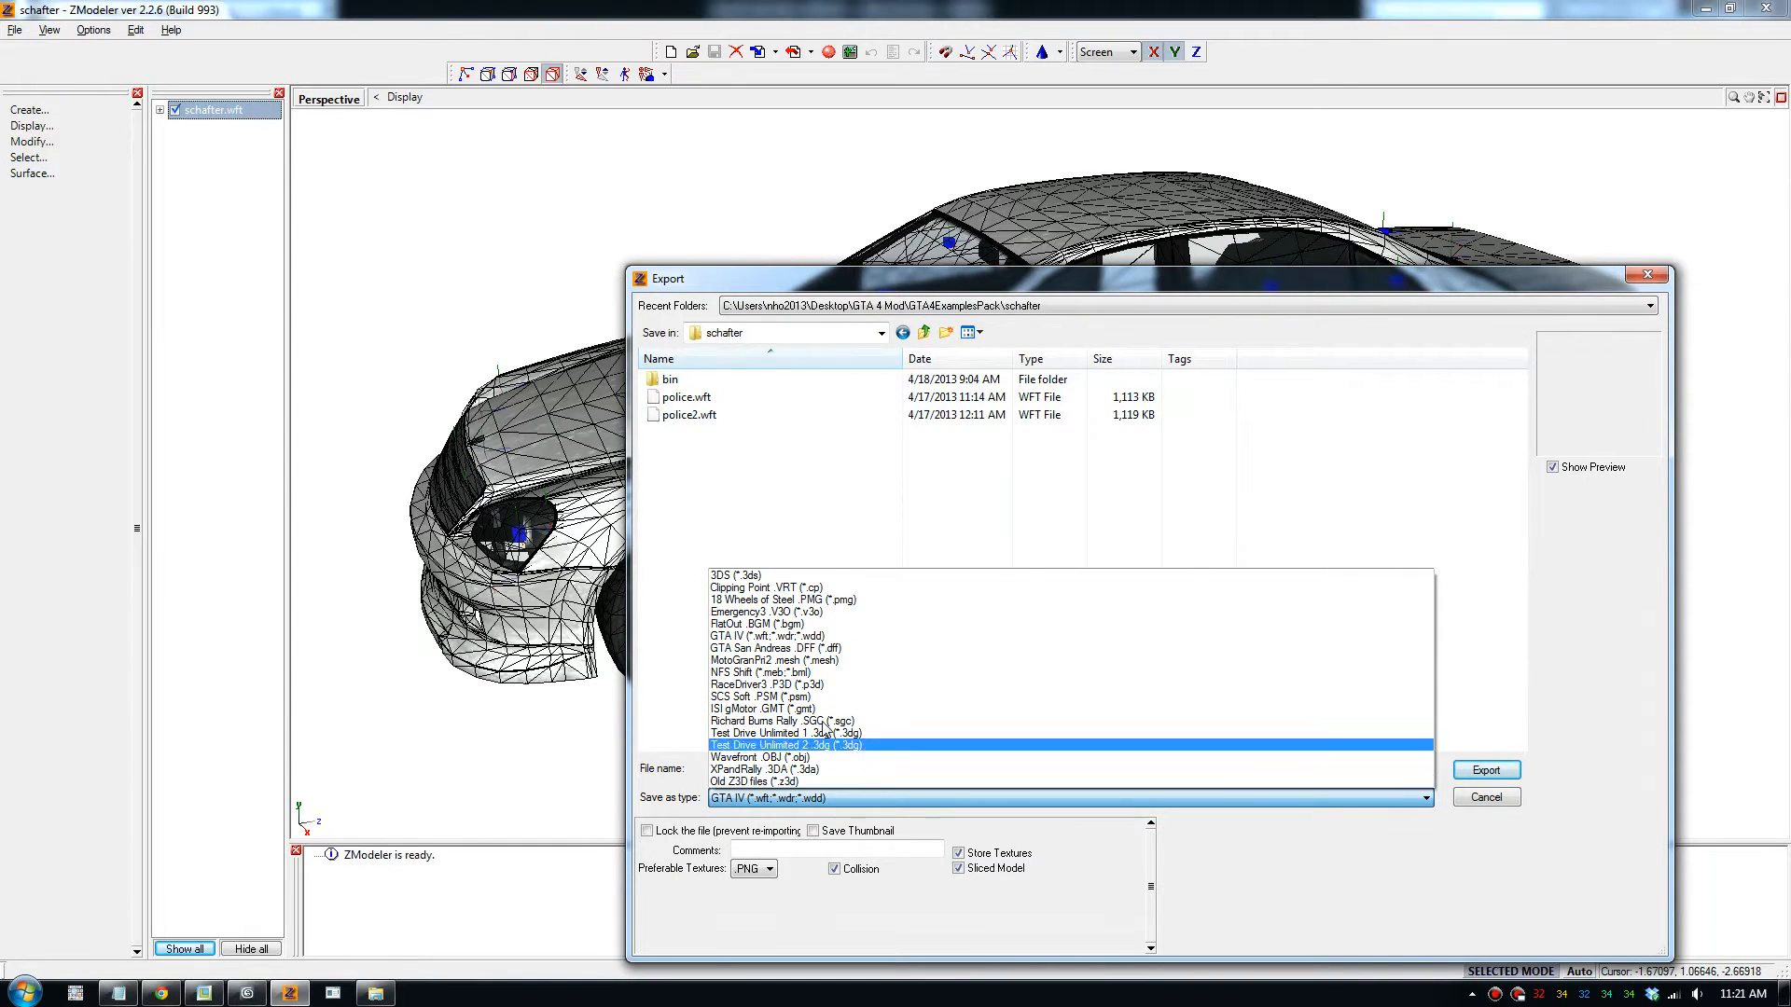
pyautogui.click(799, 636)
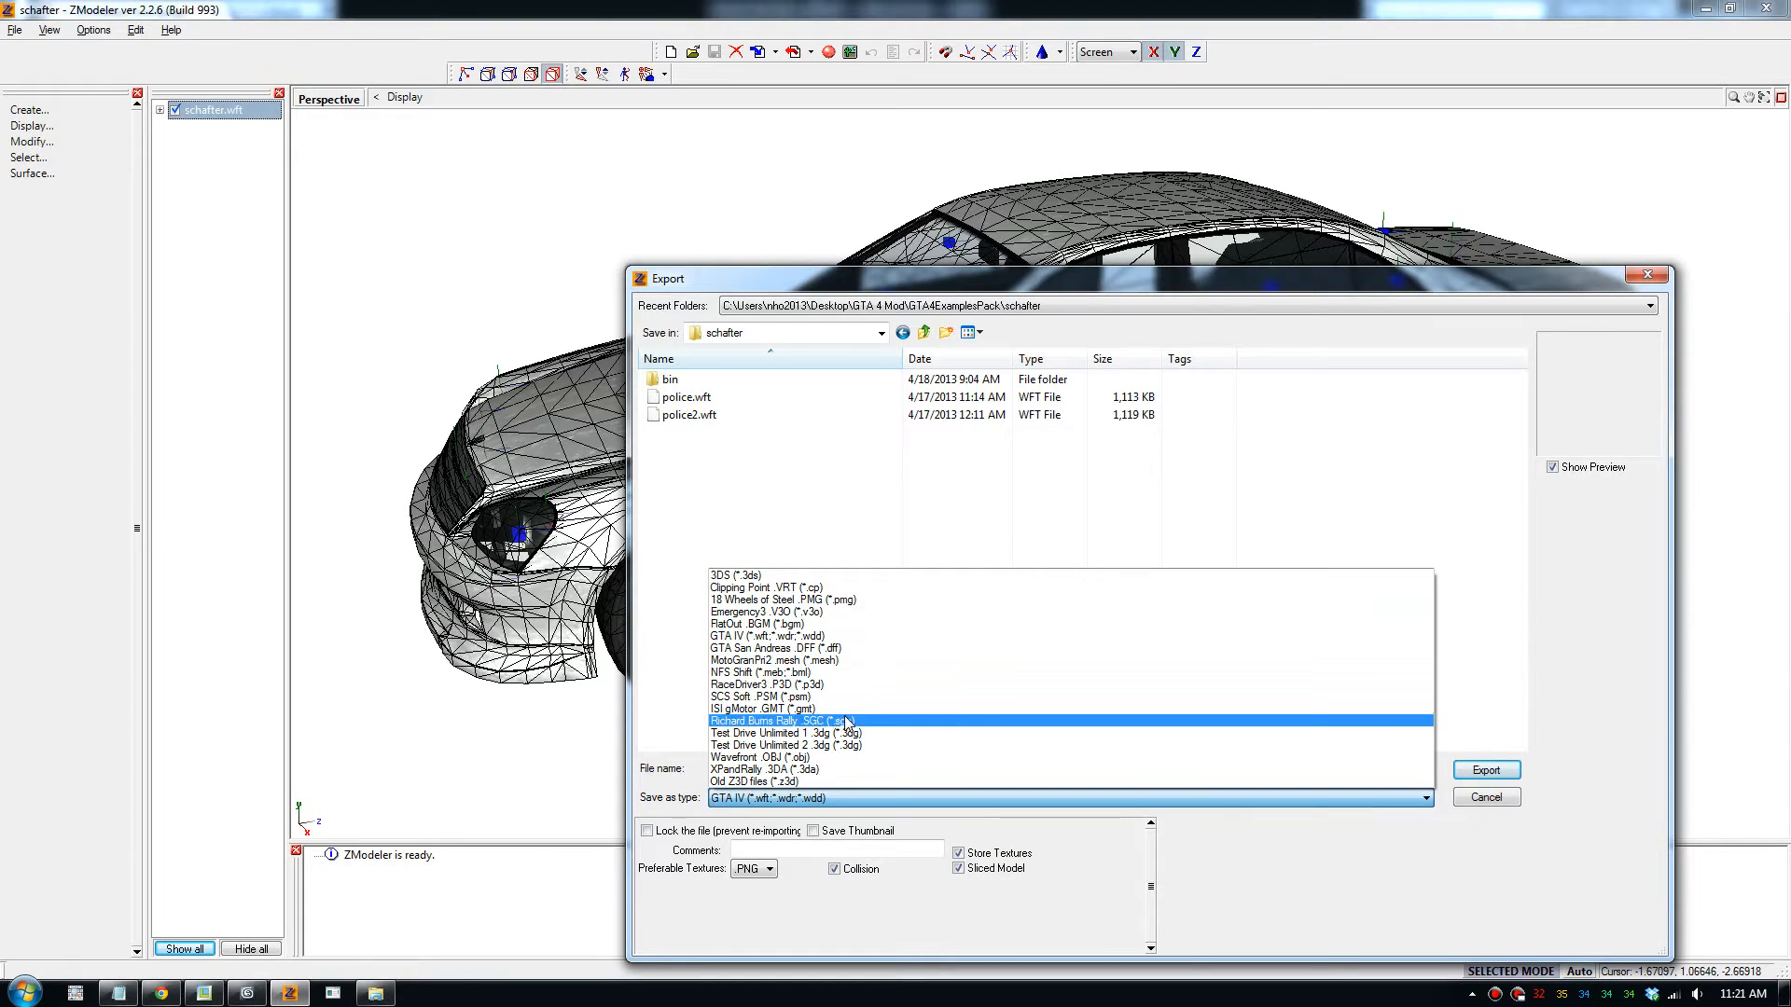
pyautogui.click(764, 782)
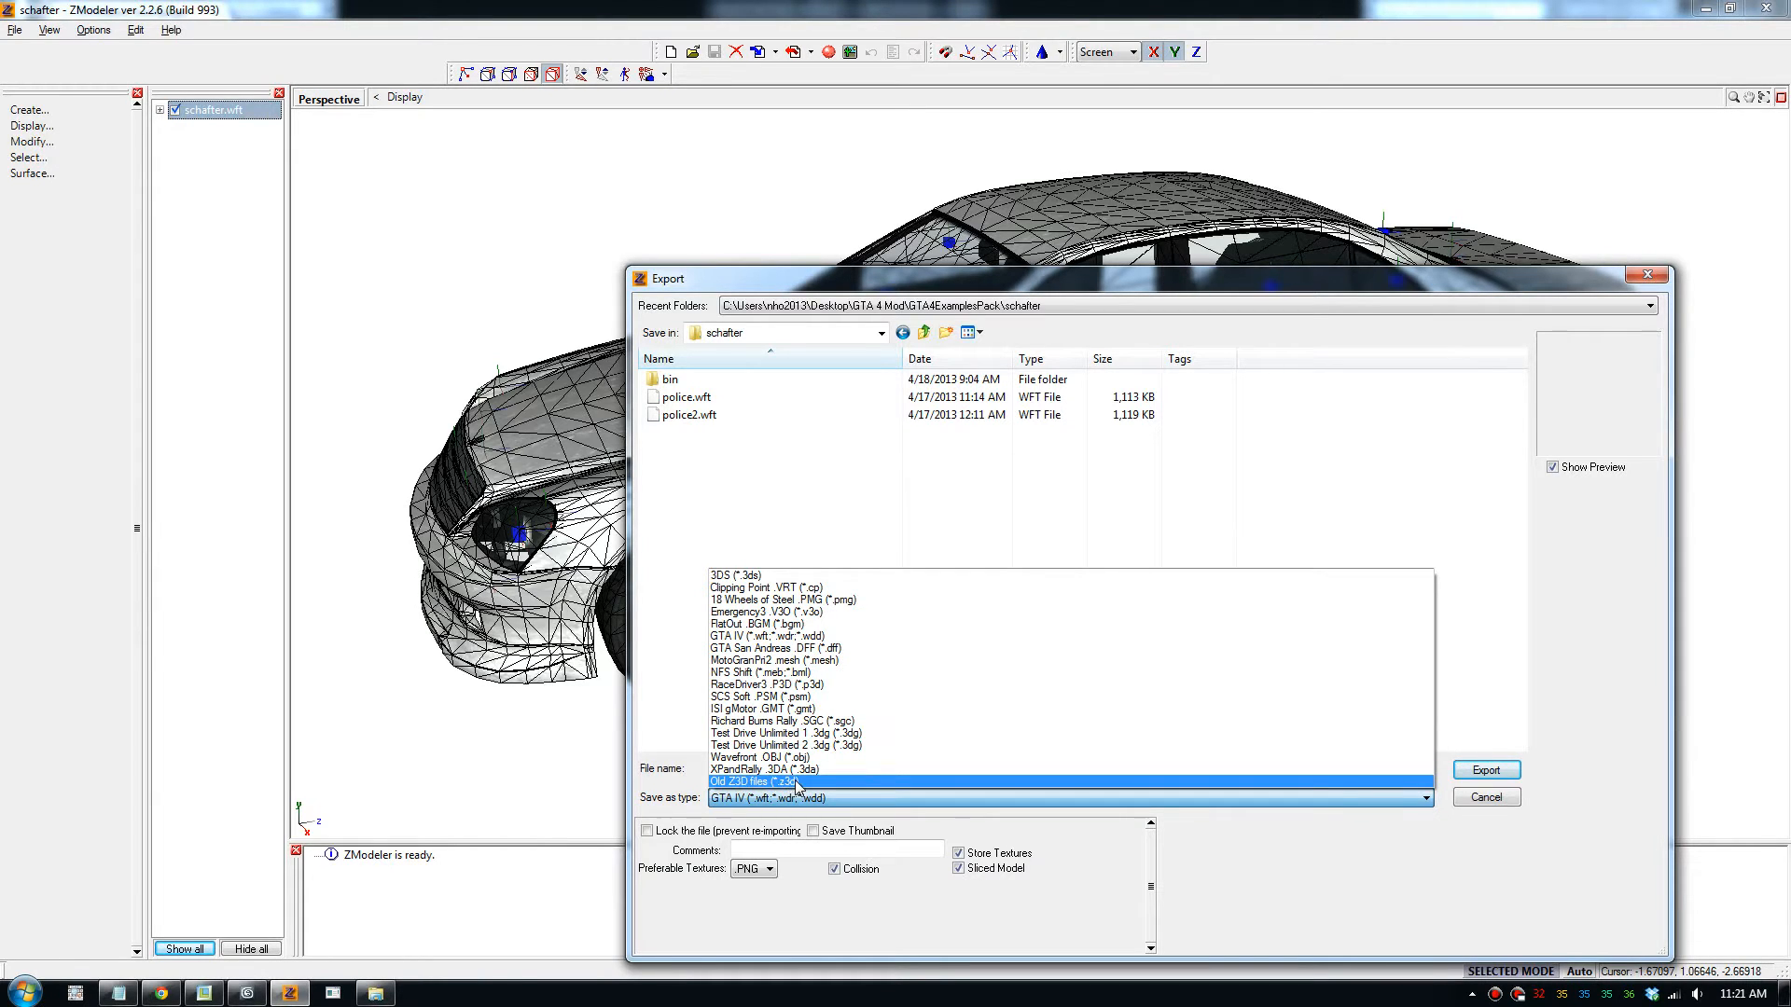
pyautogui.click(777, 671)
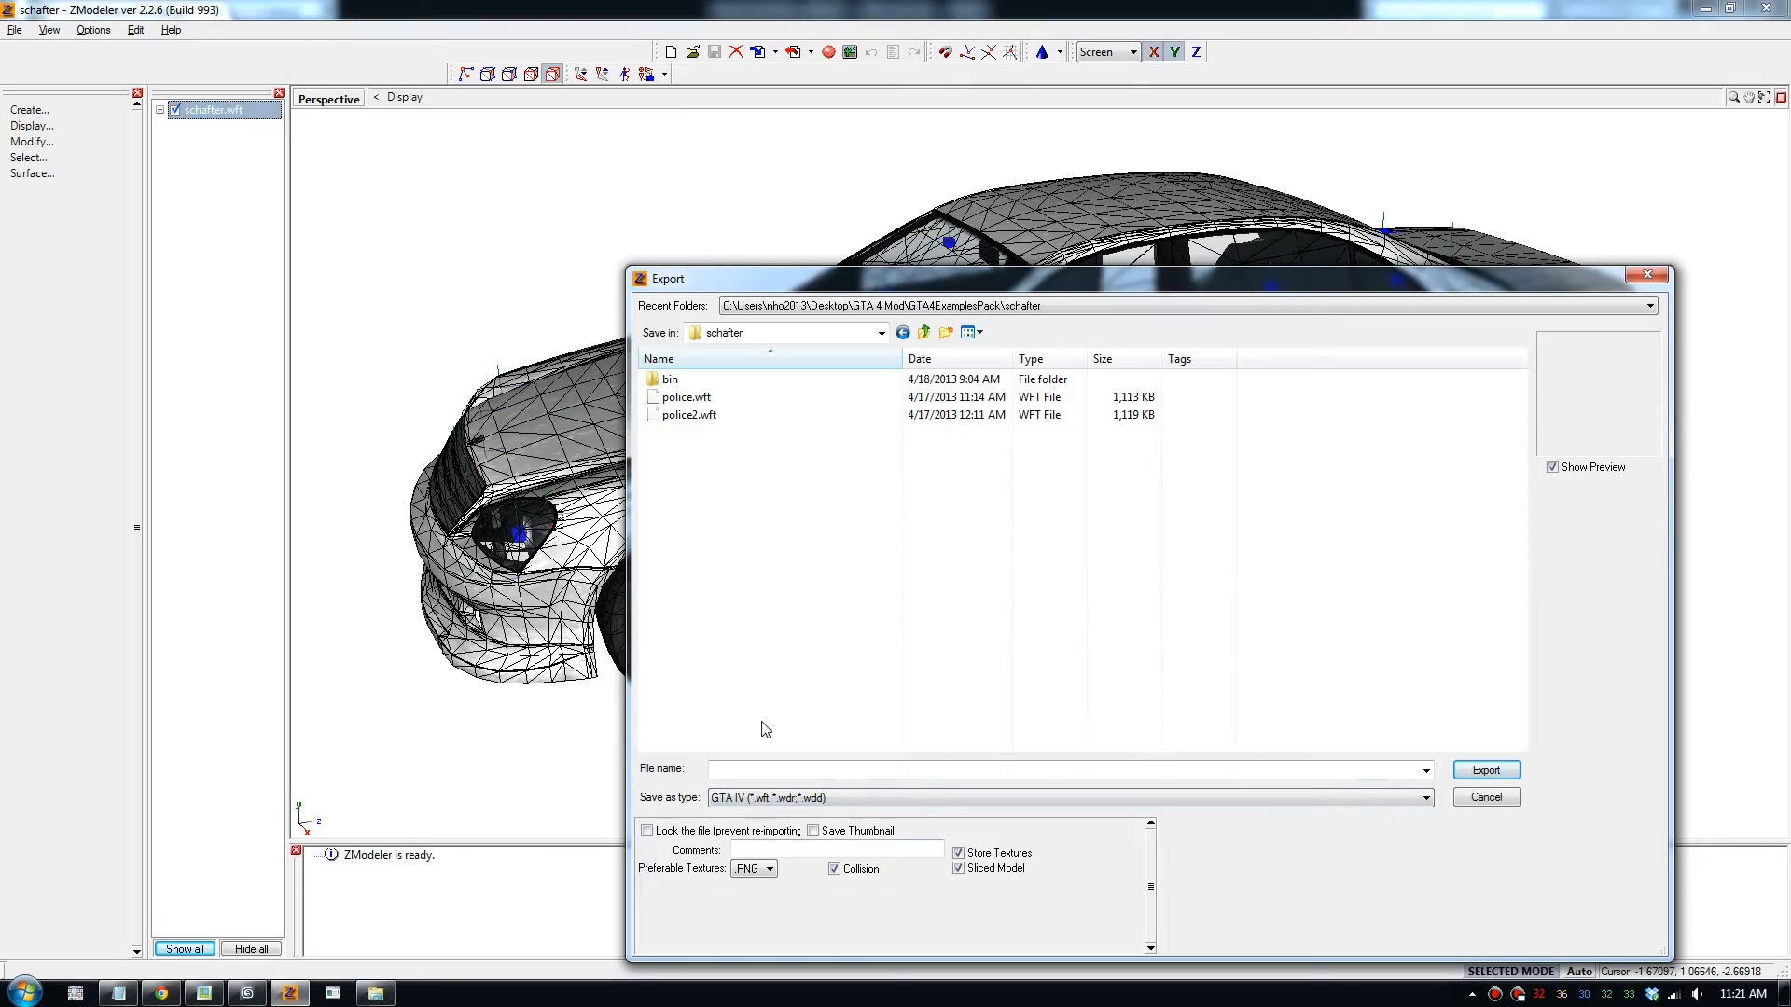
pyautogui.click(1486, 795)
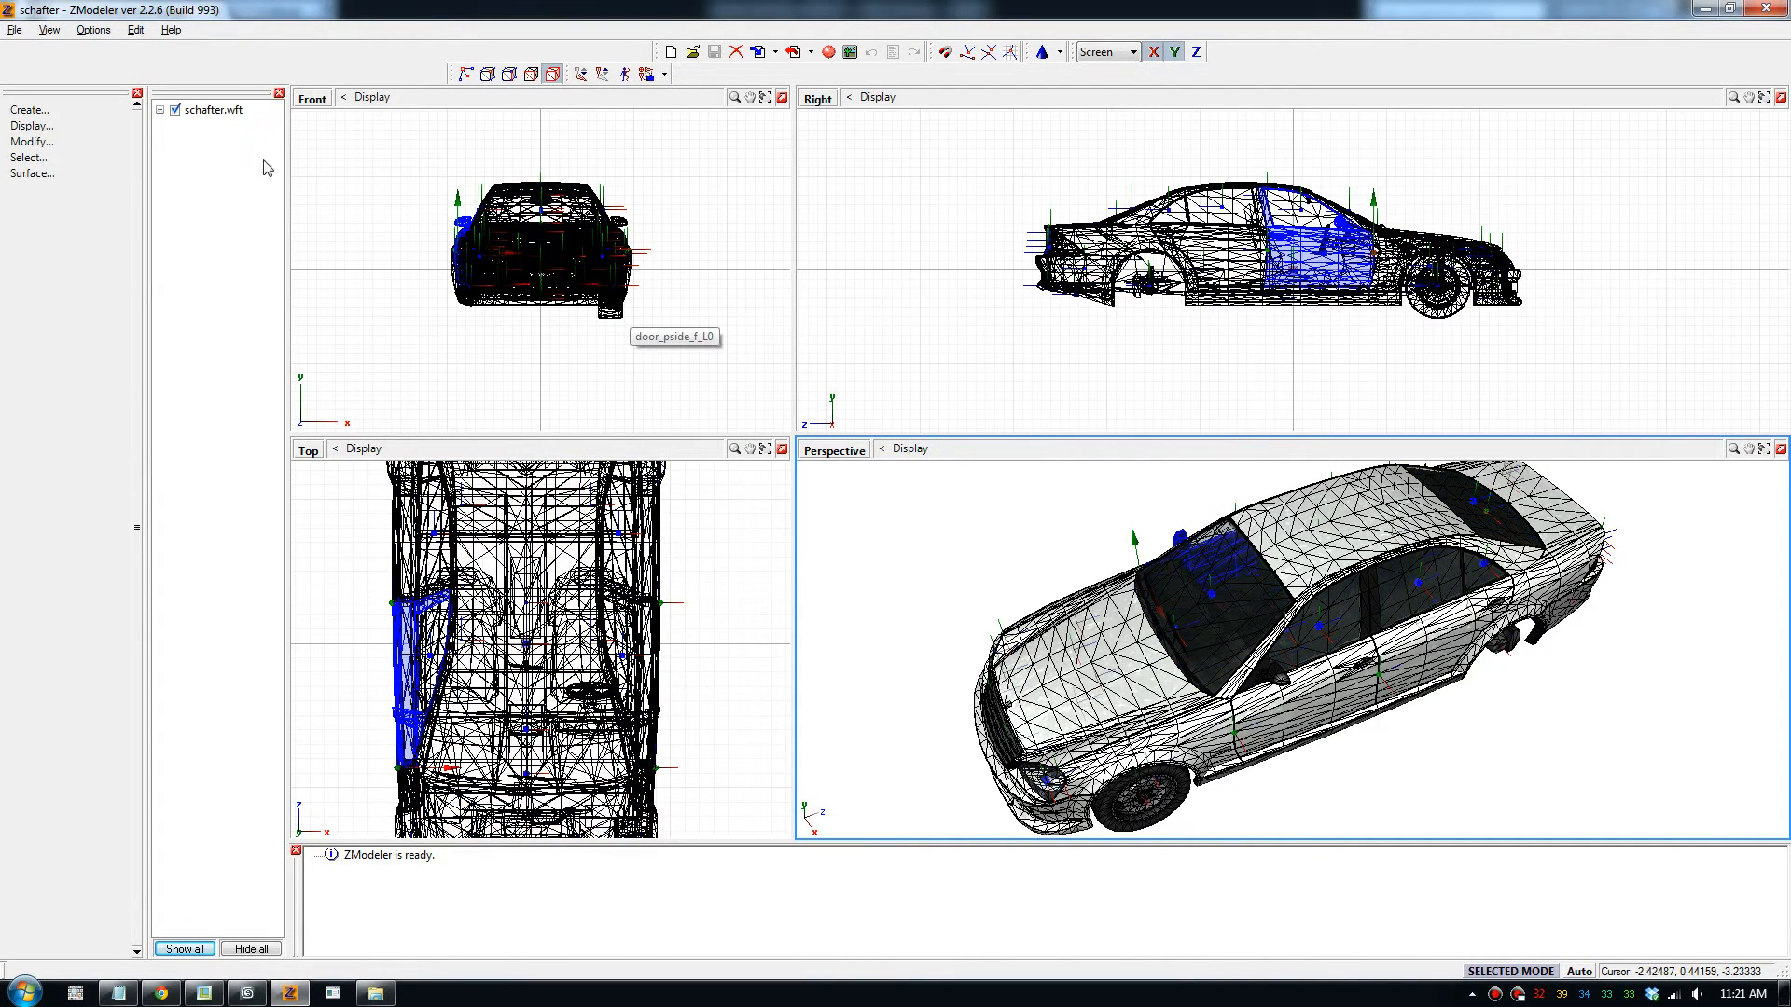
# Expand schafter.wft to list chassis, bonnet, doors and lights, orbiting the car to inspect them
pyautogui.click(161, 110)
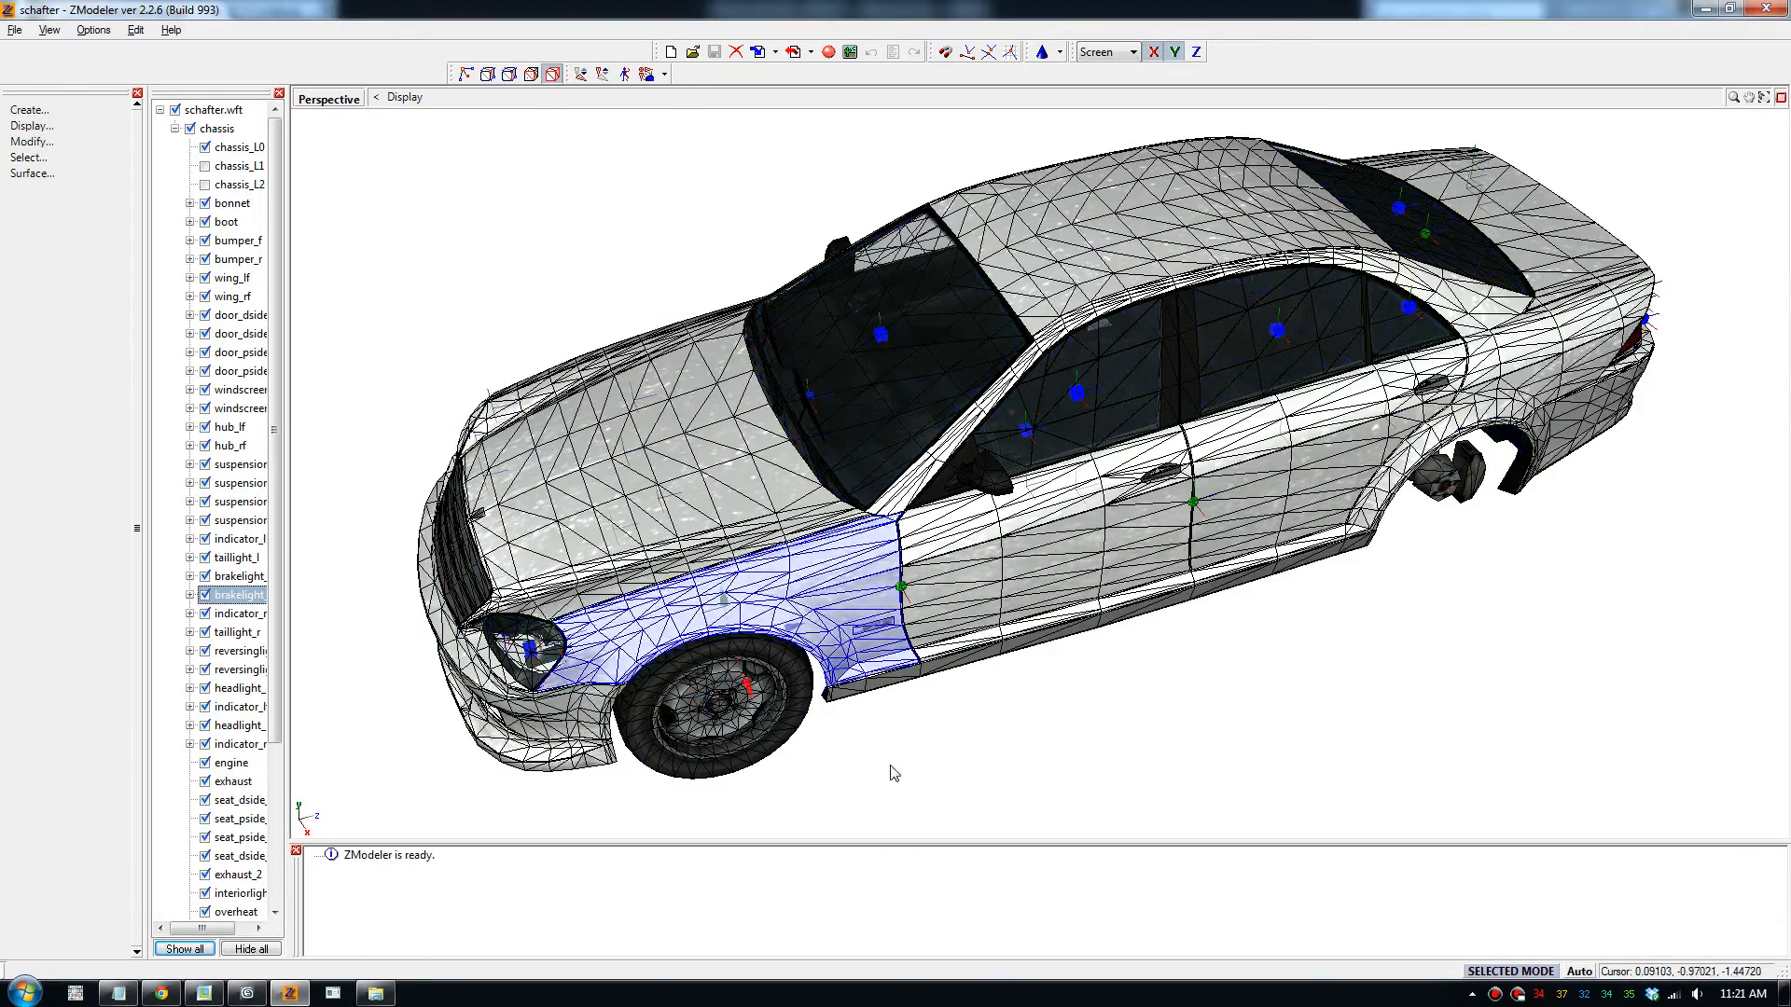
pyautogui.moveTo(892, 773); pyautogui.dragTo(1052, 723)
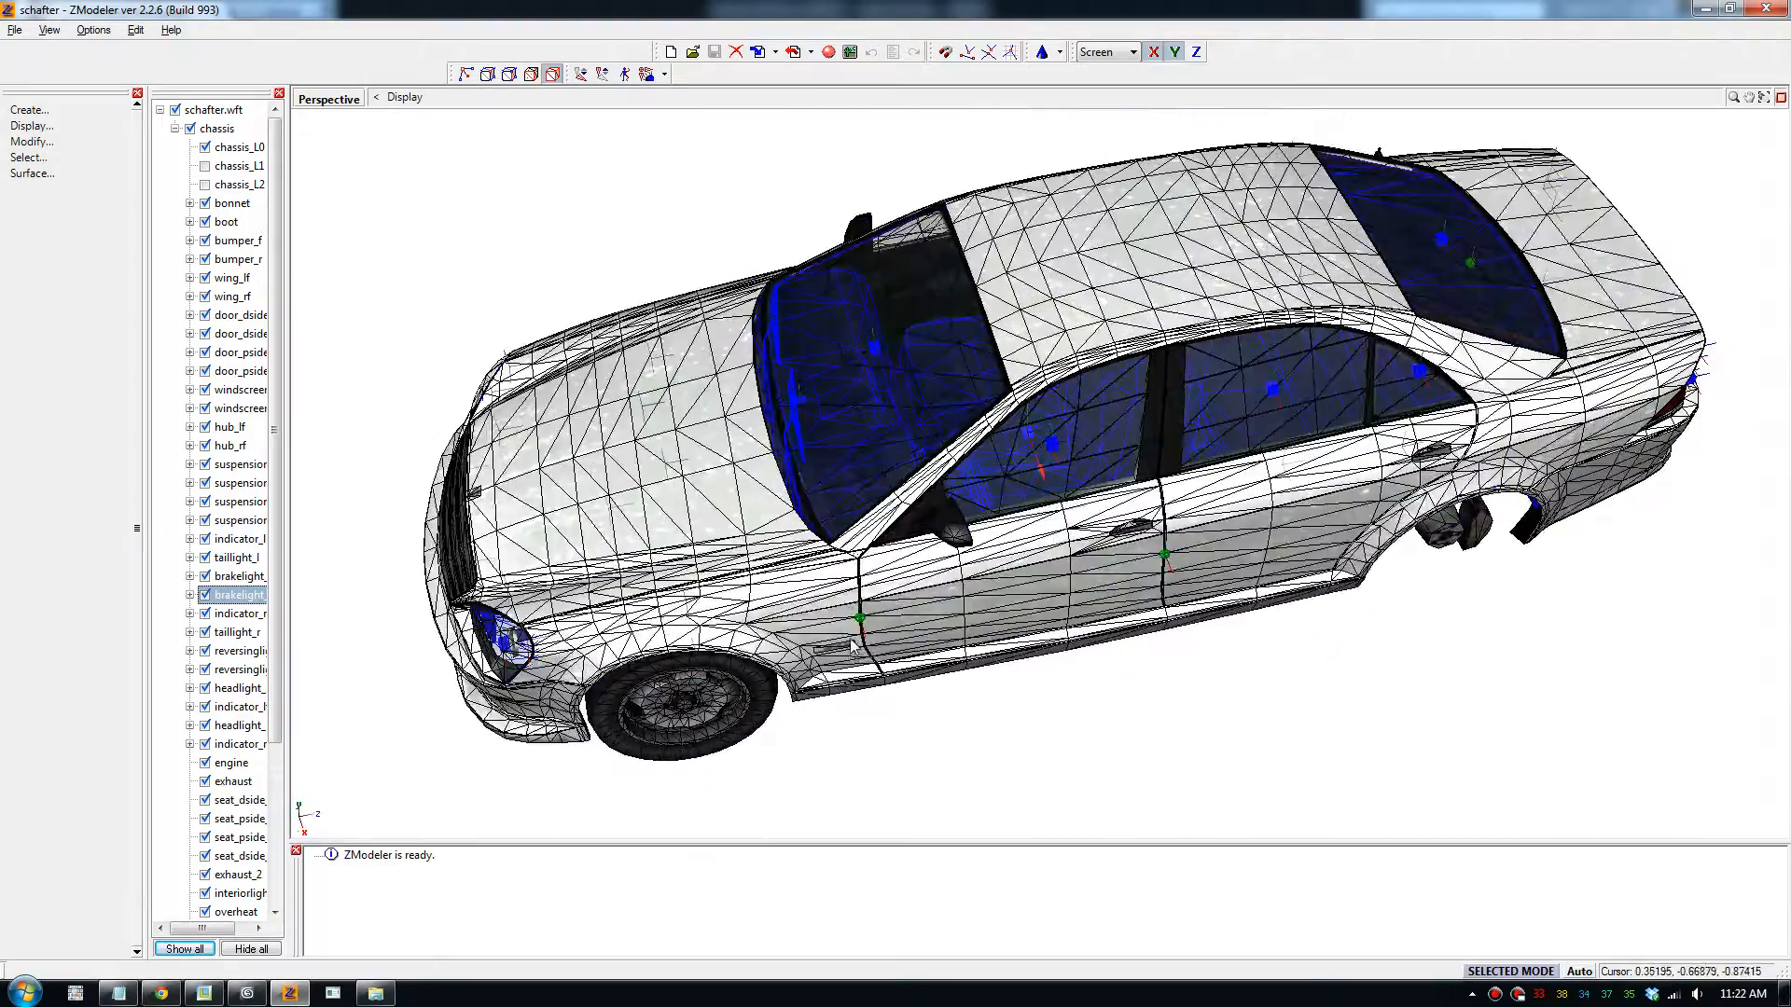
pyautogui.moveTo(856, 645); pyautogui.dragTo(940, 739)
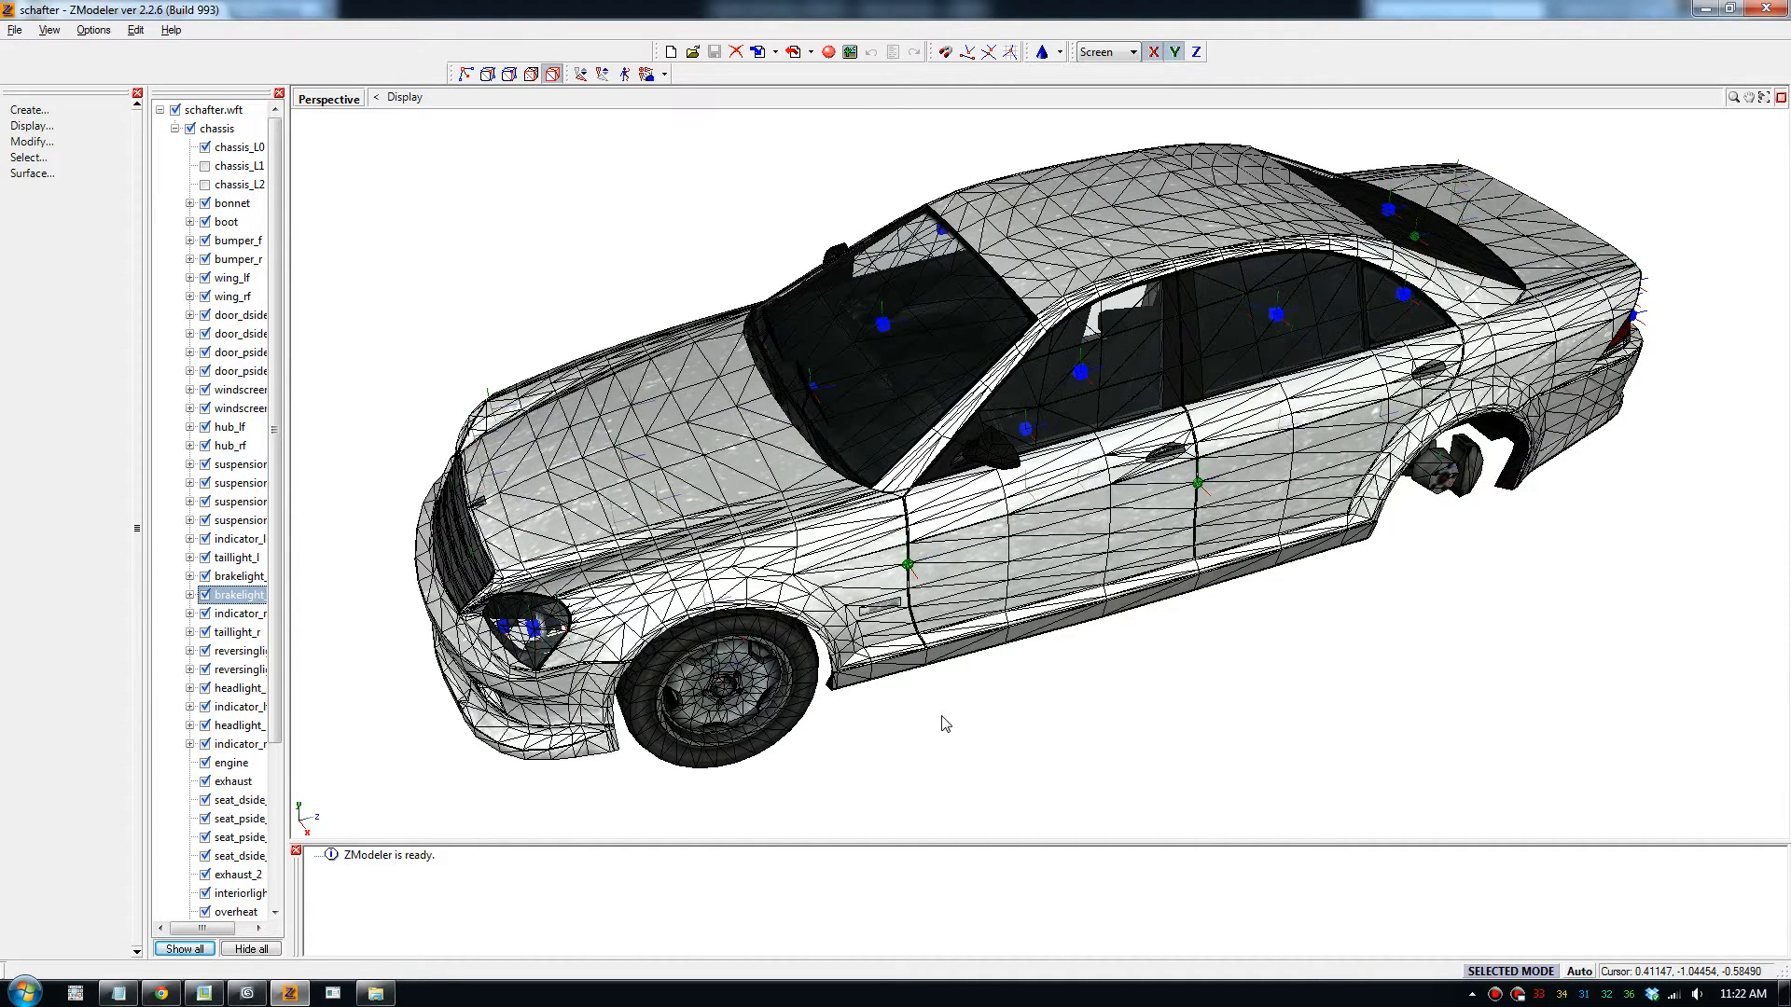
pyautogui.moveTo(922, 756)
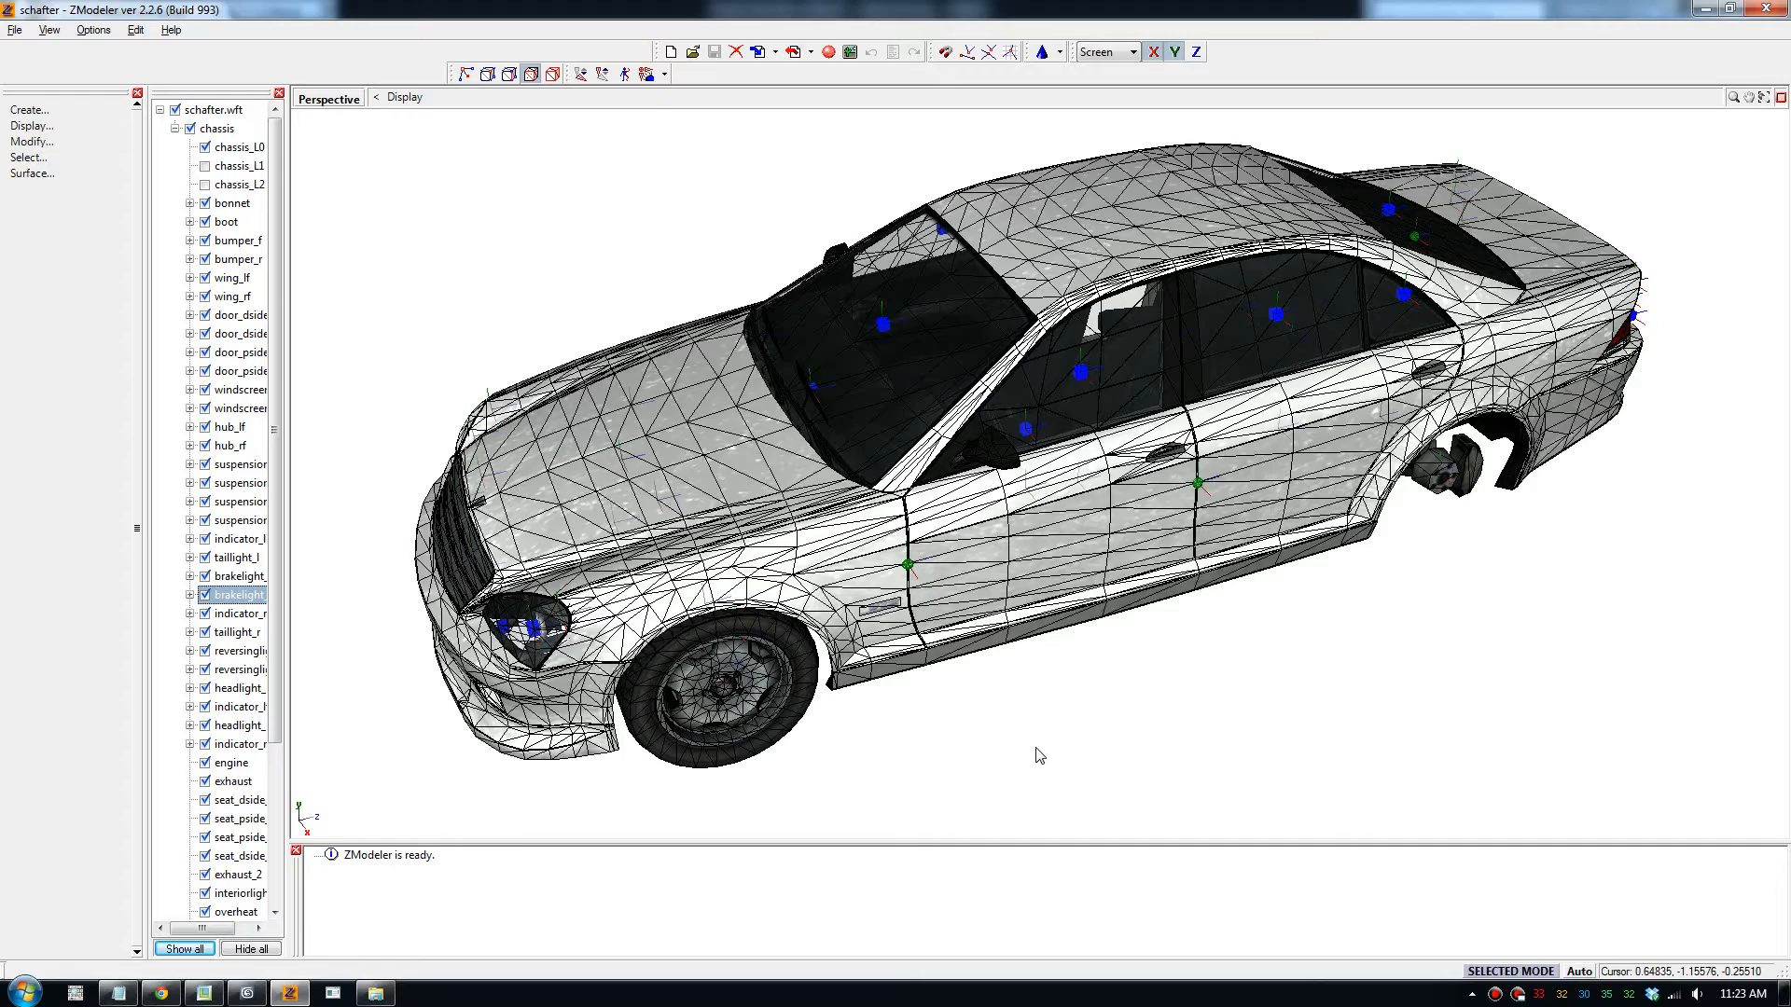
pyautogui.moveTo(1043, 763)
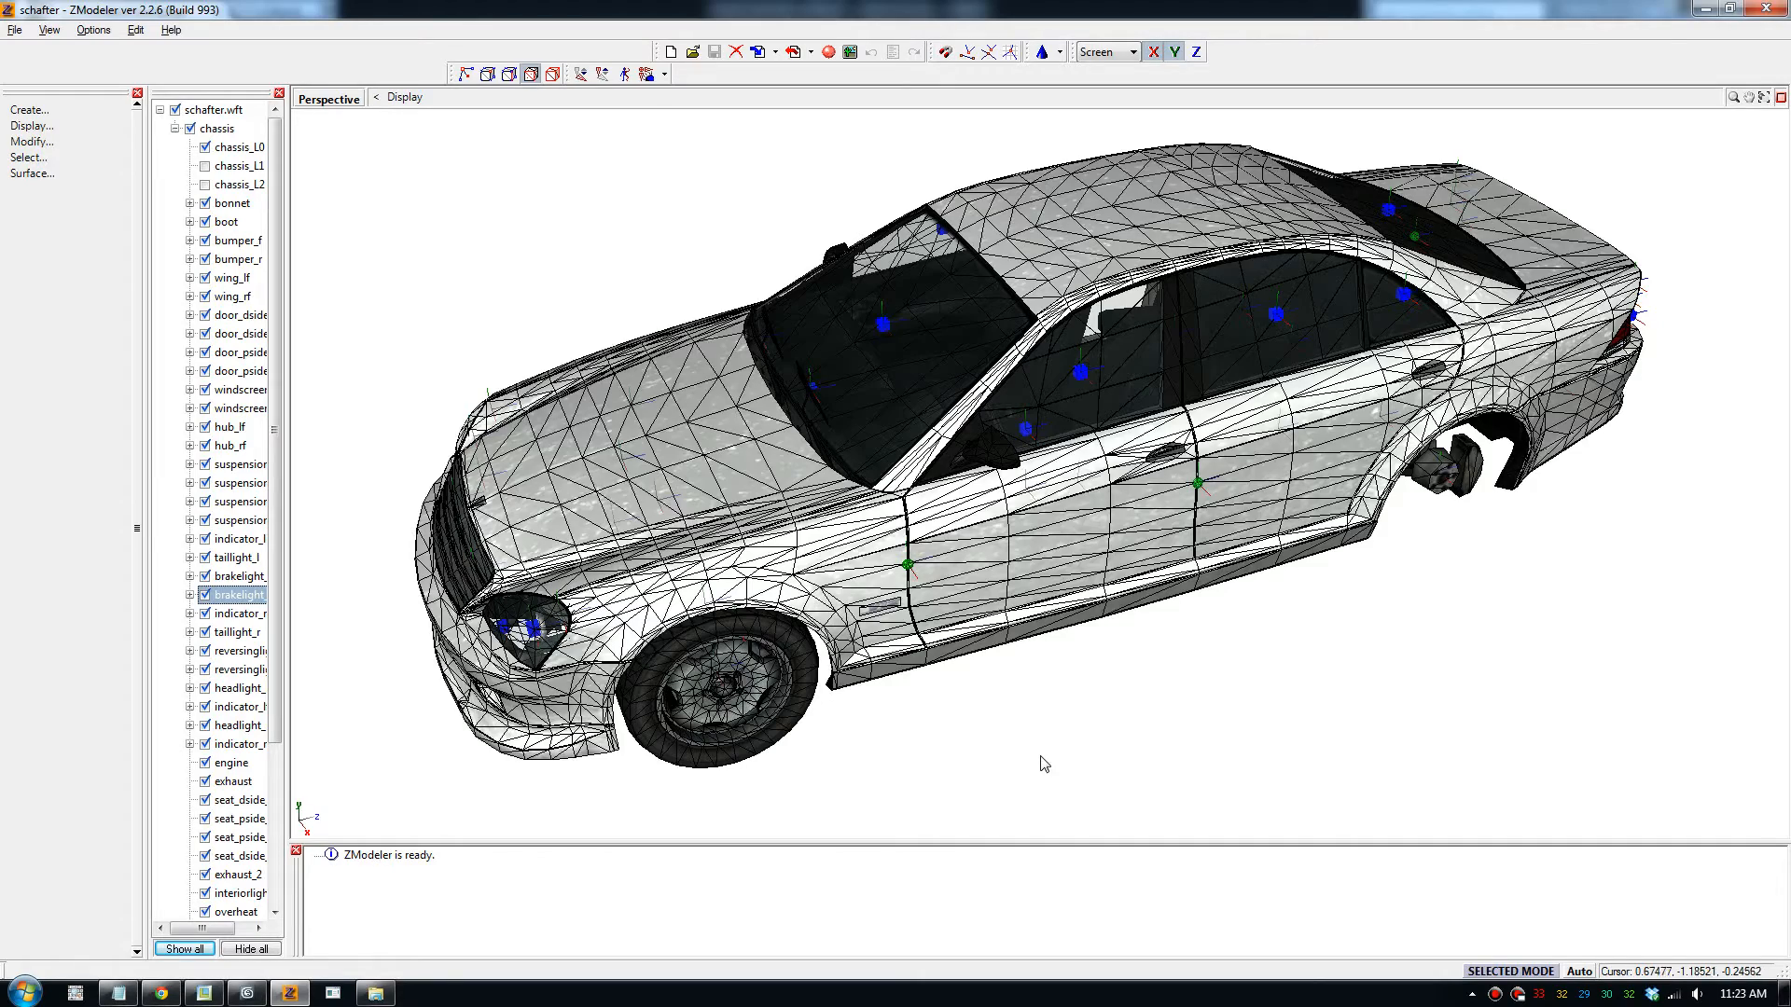